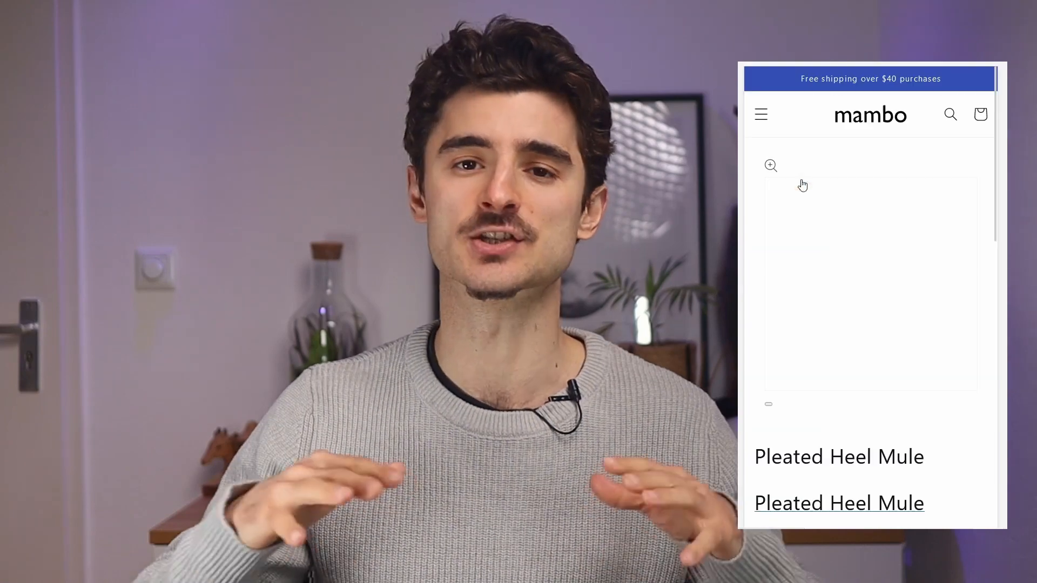
Step: Add the Pleated Heel Mule to the cart, then start a free trial with the entered email
scroll("down", 3)
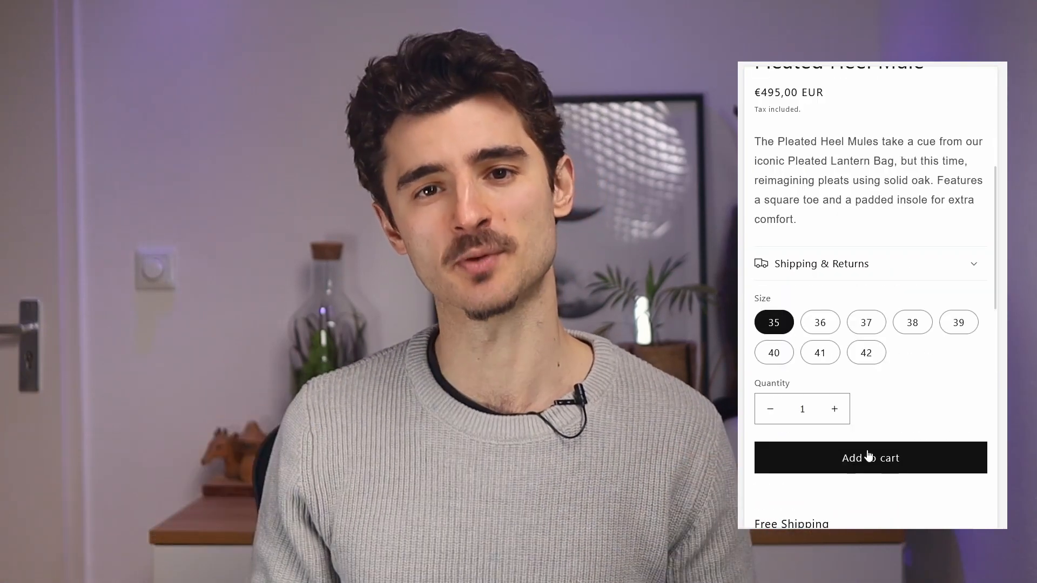
left_click(870, 456)
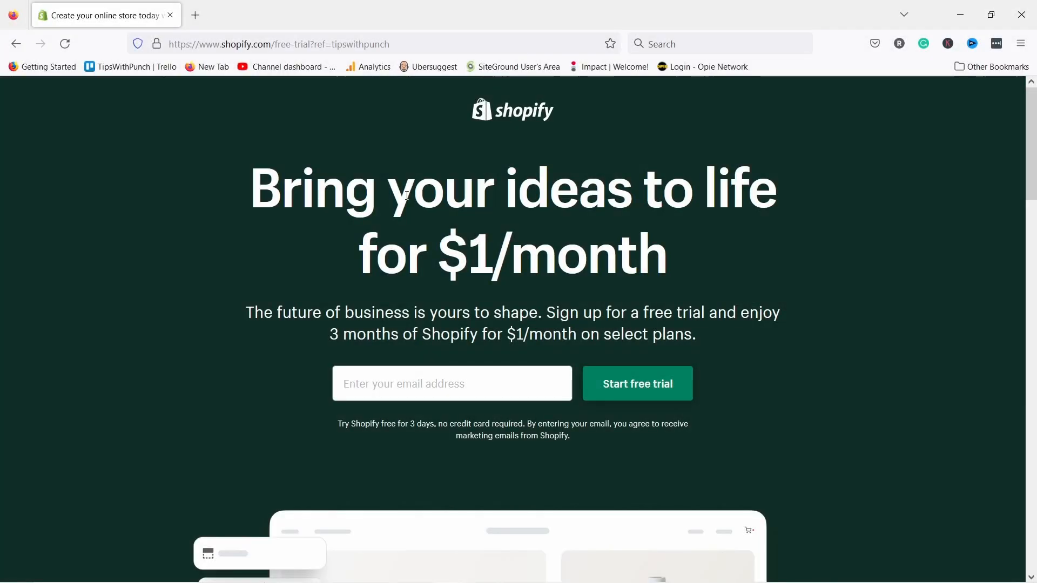
mouse_move(394, 445)
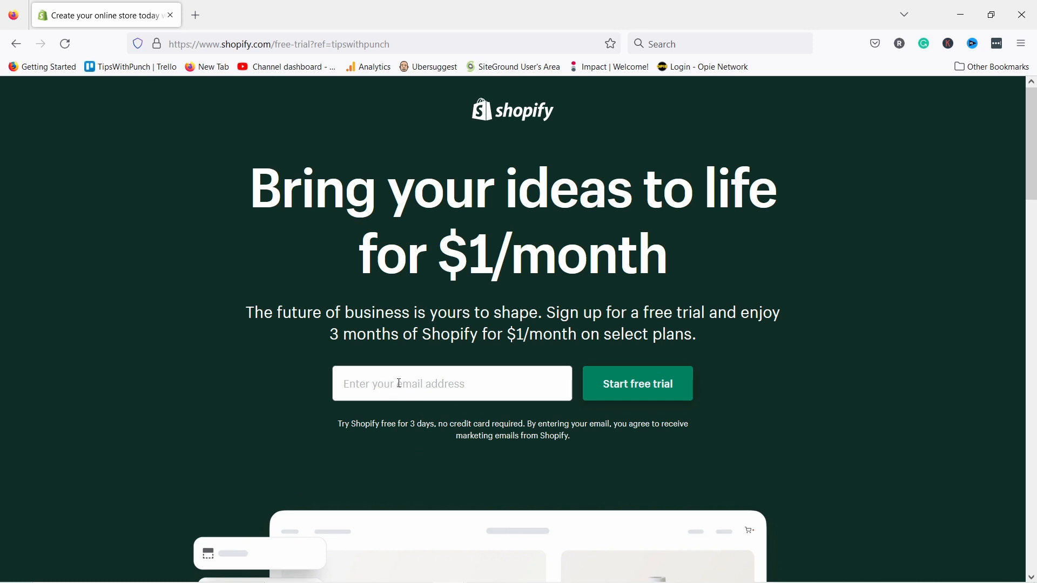
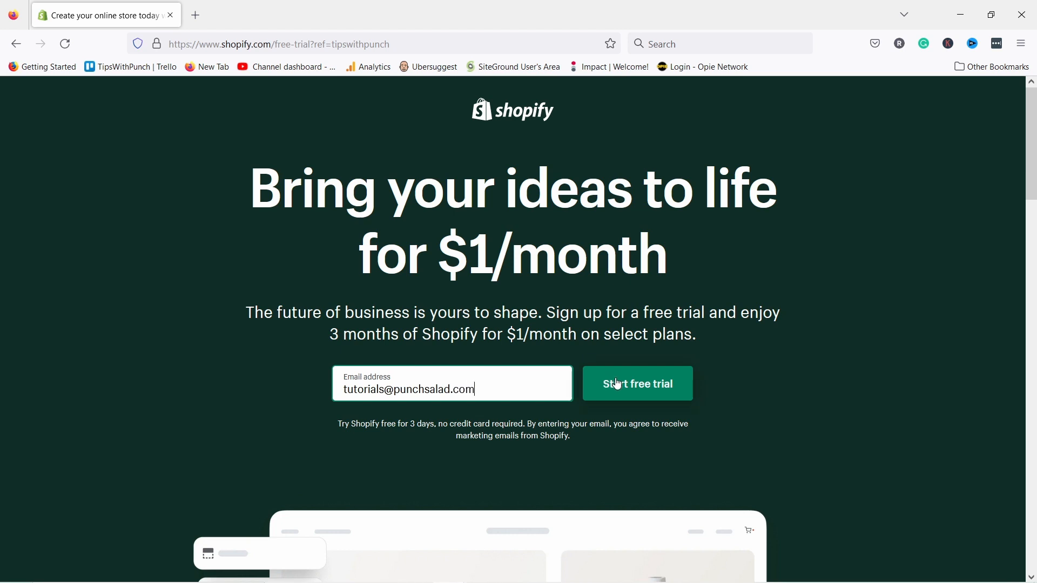
left_click(637, 383)
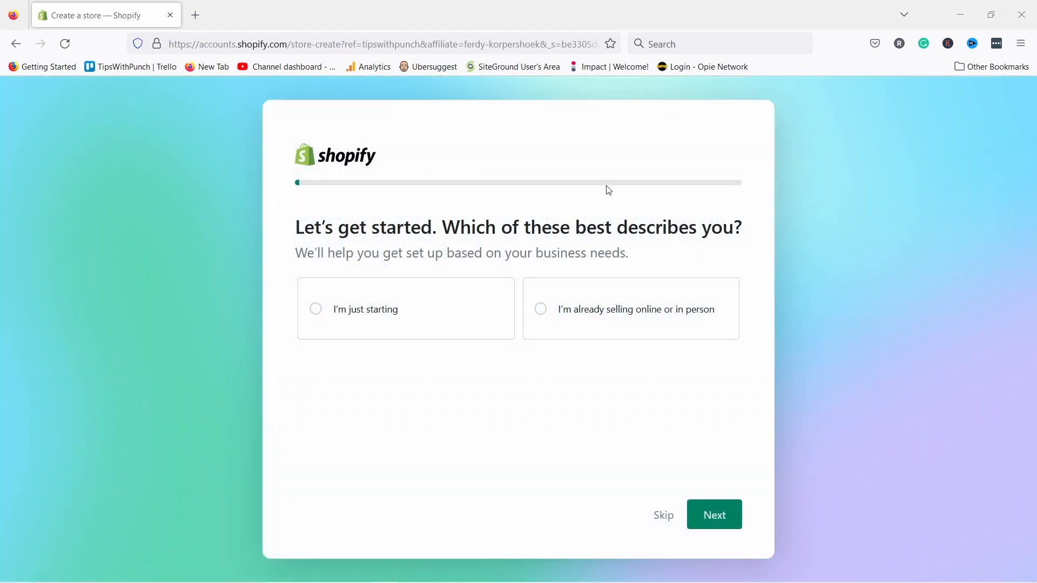
mouse_move(663, 515)
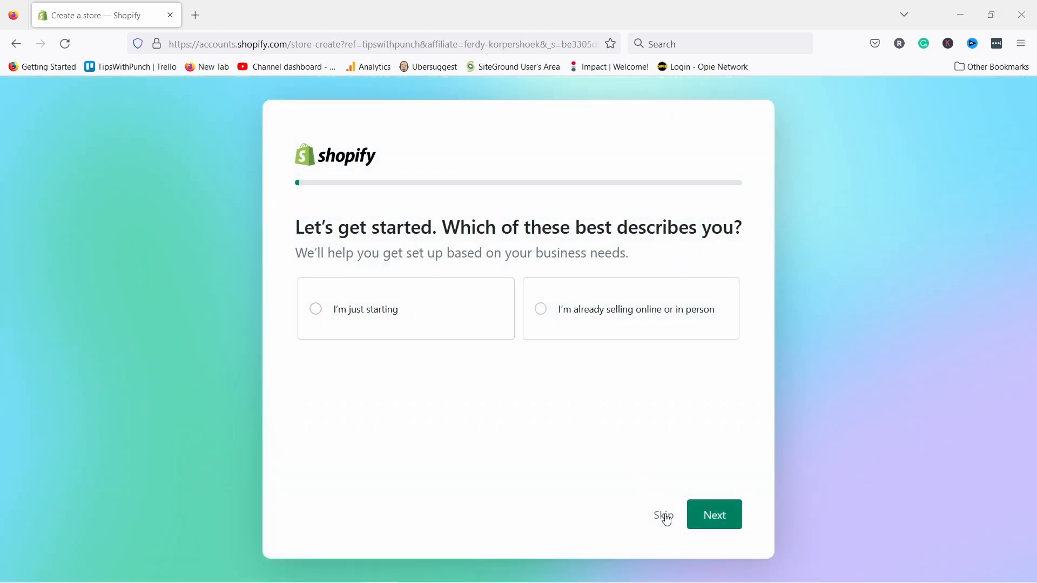
Step: Skip the business questions and name the new store 'mambo'
left_click(663, 515)
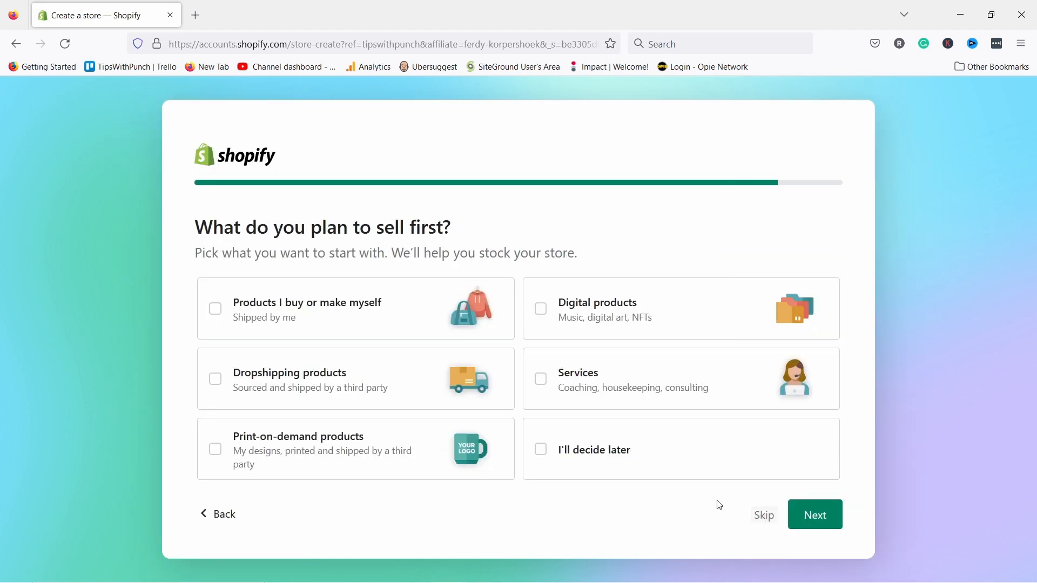
left_click(813, 514)
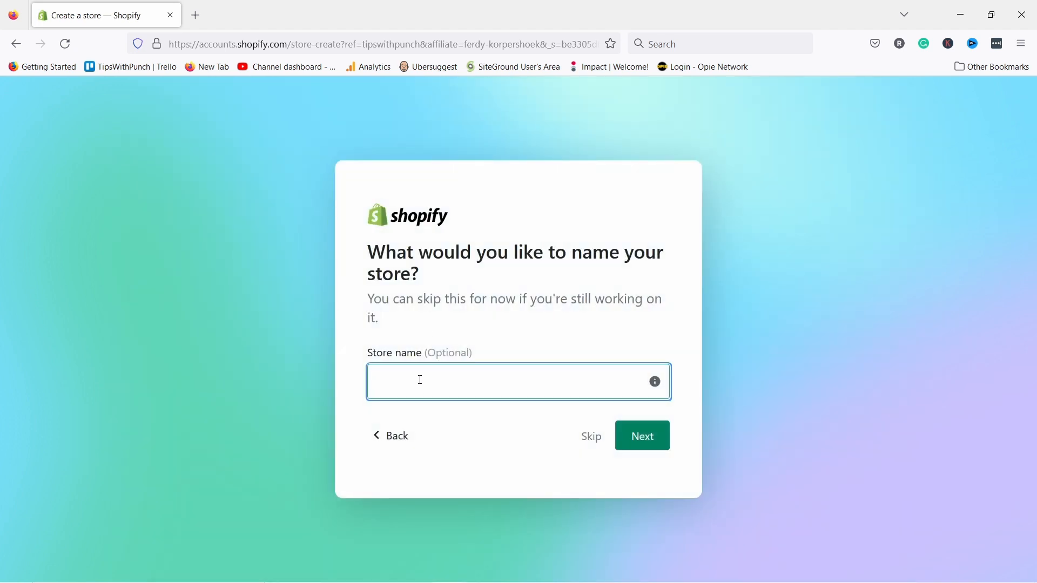
type("mambo")
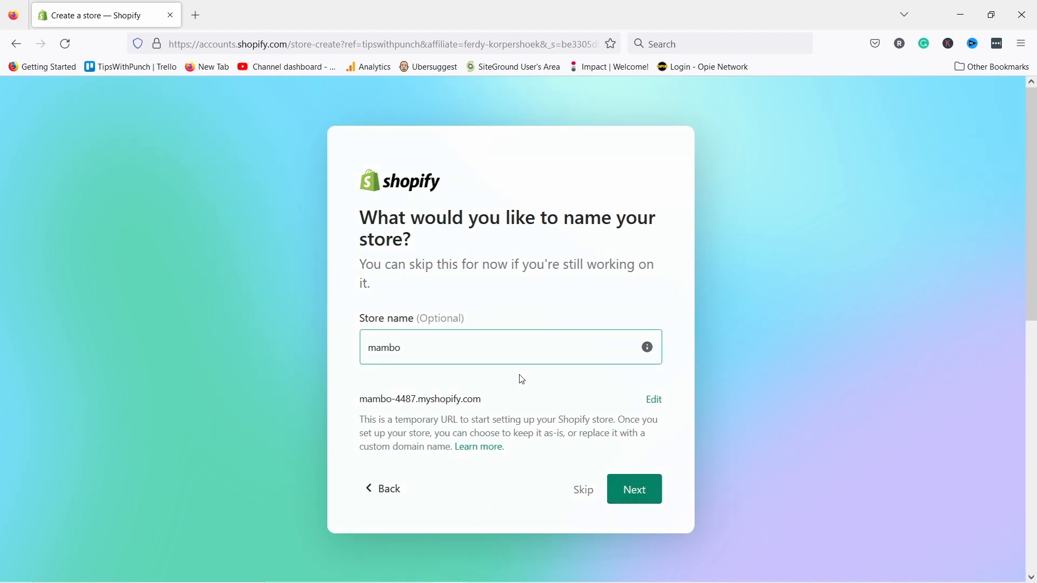
left_click(633, 489)
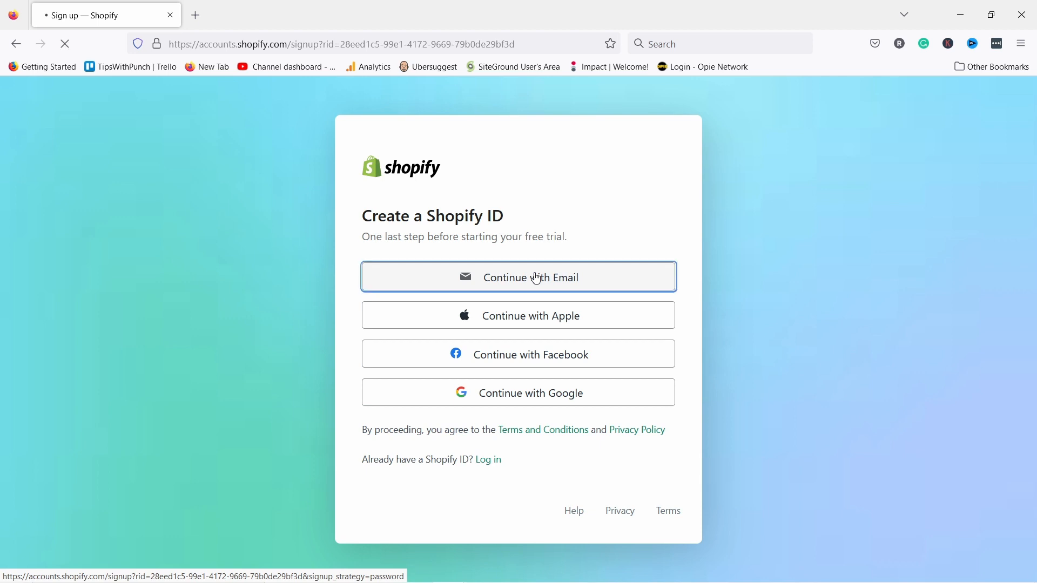
Step: Create a Shopify ID with email and password to finish signing up
left_click(518, 277)
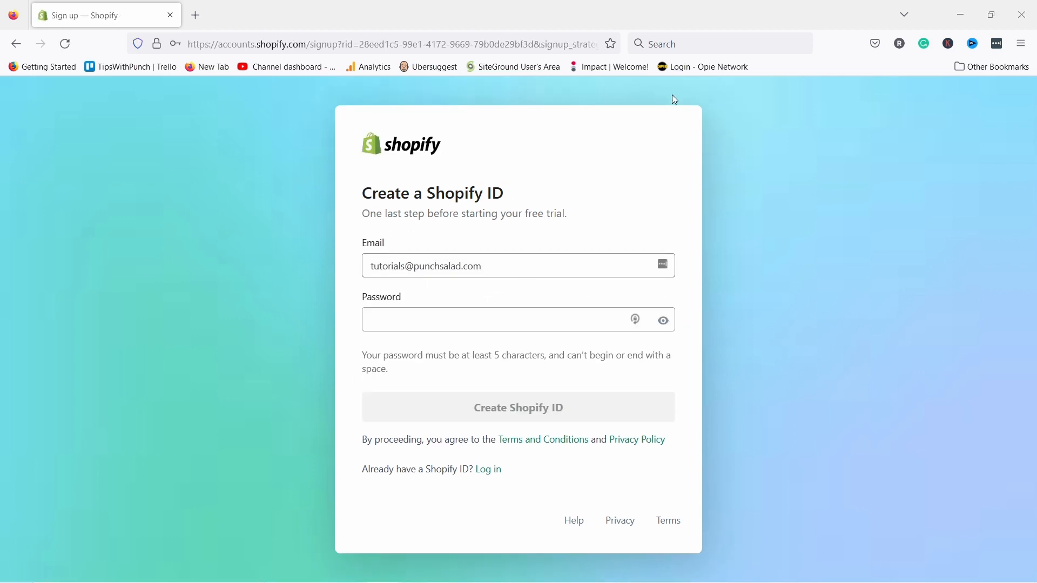
type("password")
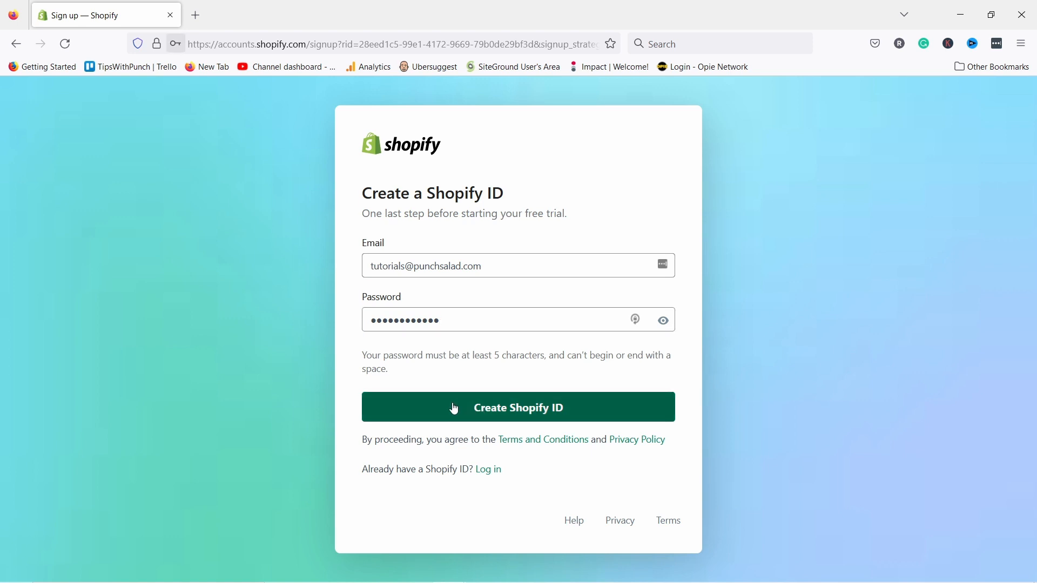
left_click(517, 407)
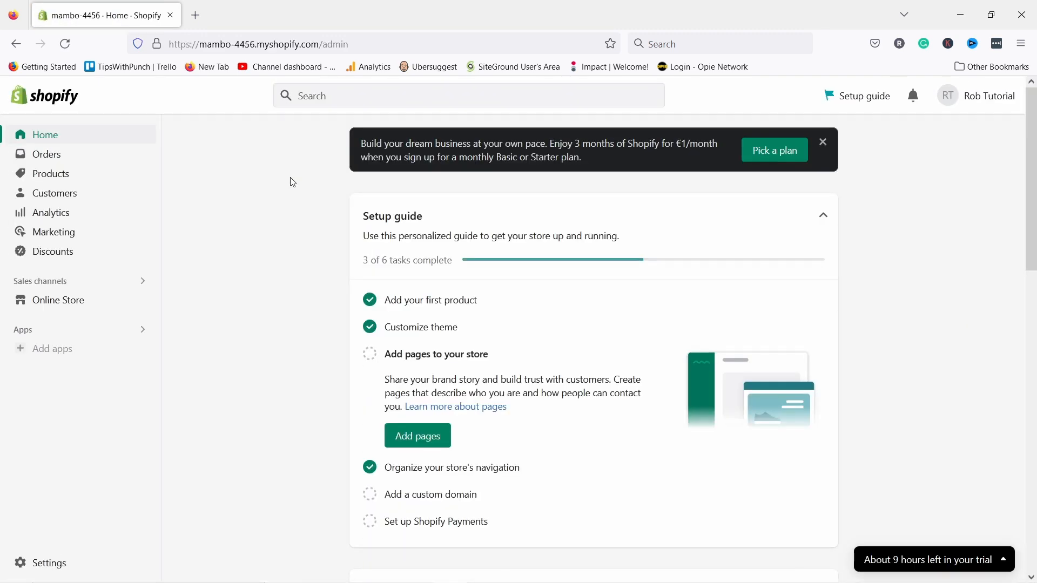
mouse_move(76, 118)
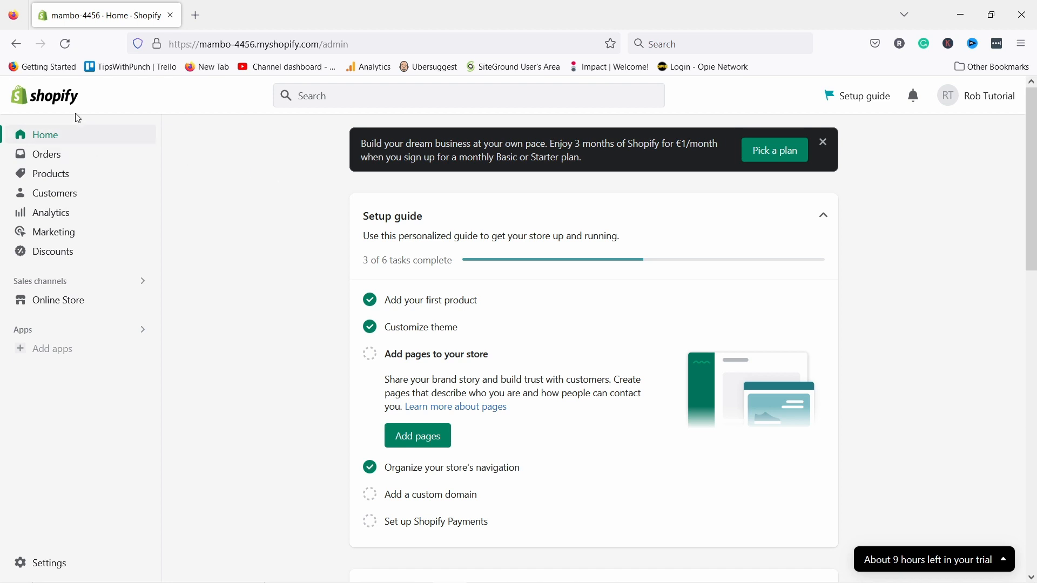
mouse_move(66, 140)
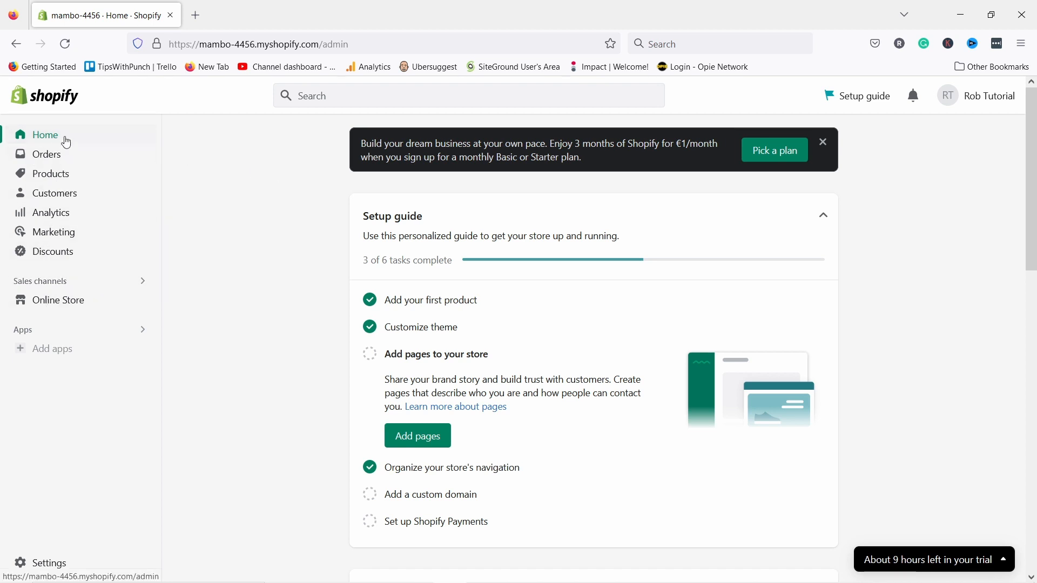
mouse_move(56, 157)
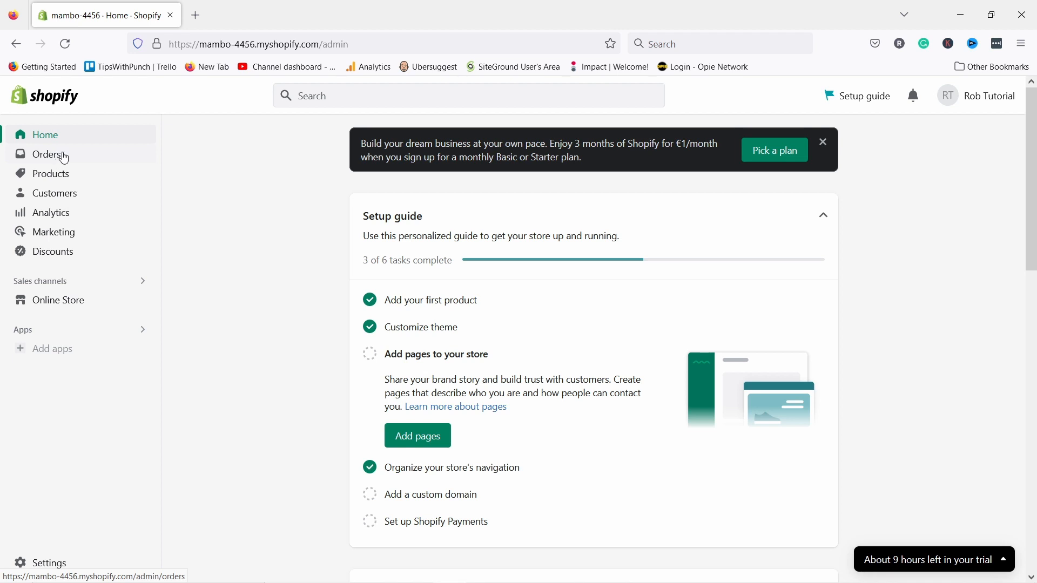
mouse_move(58, 174)
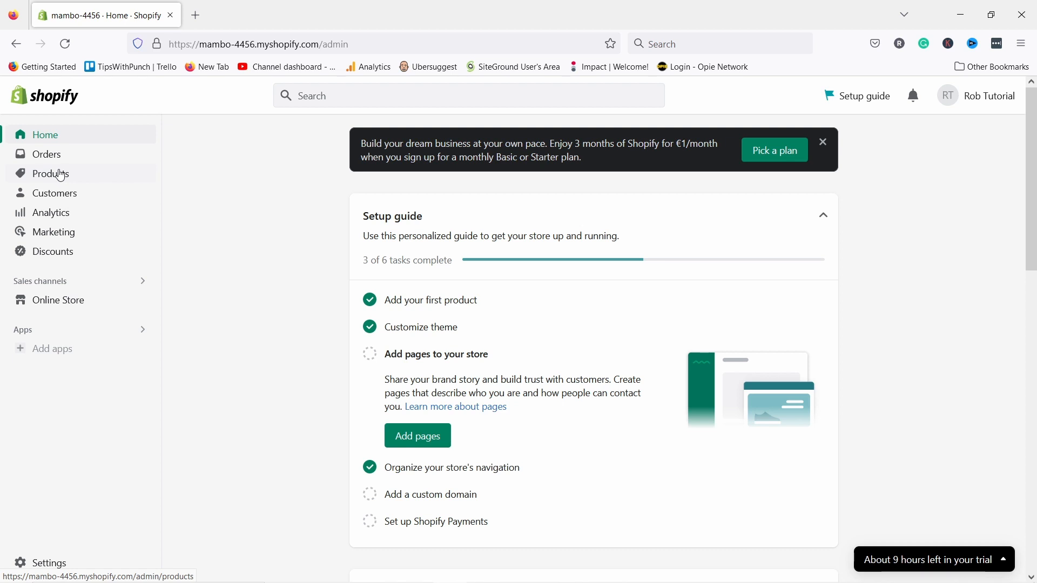
mouse_move(58, 193)
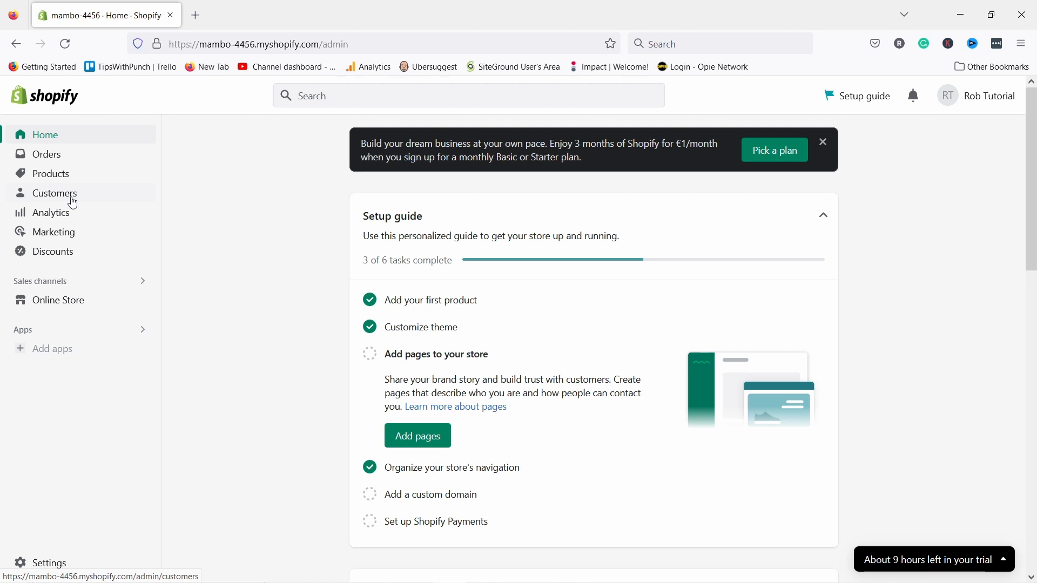
mouse_move(50, 212)
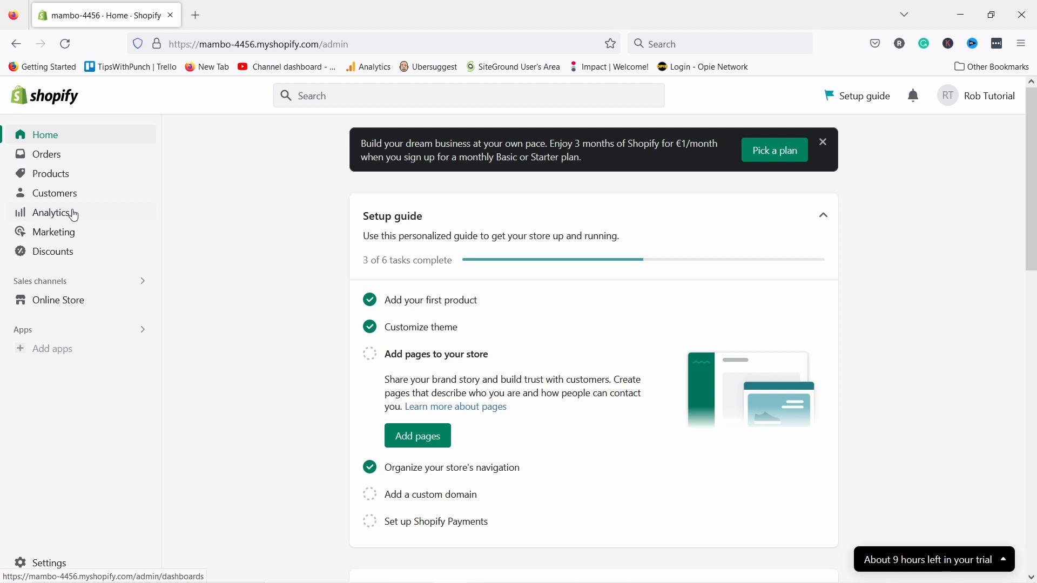
mouse_move(54, 232)
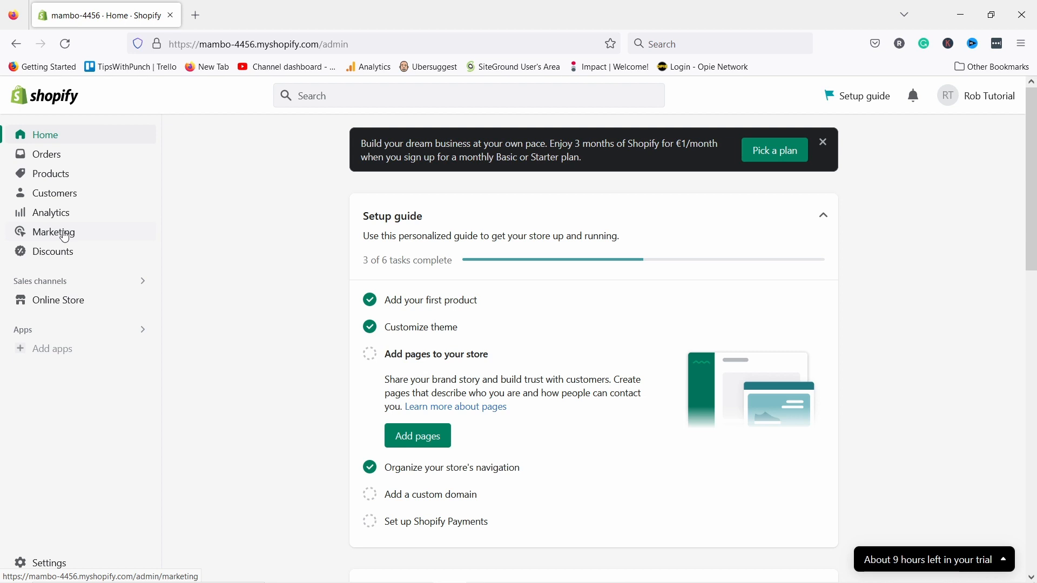
mouse_move(59, 256)
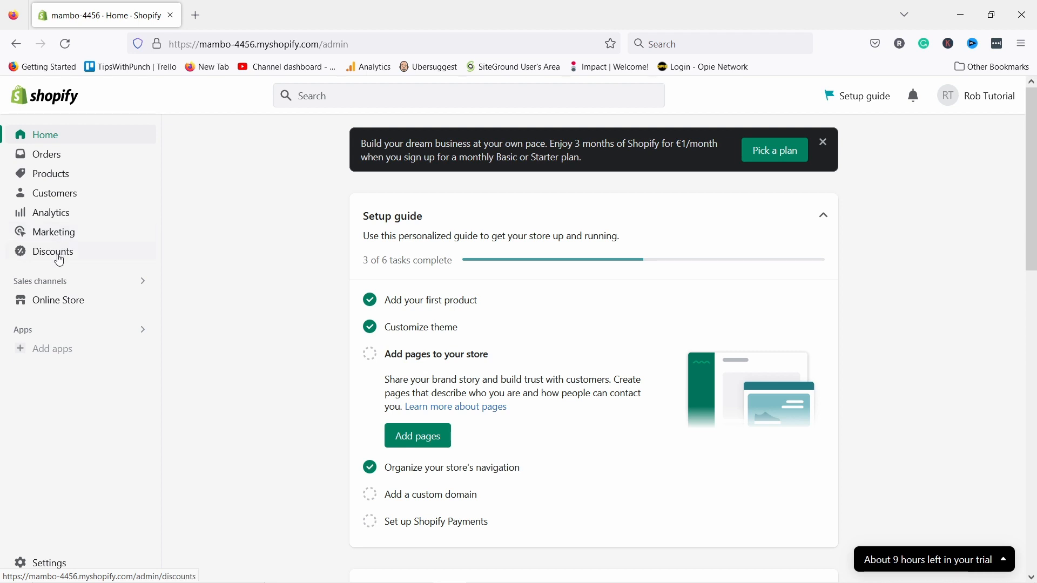
mouse_move(58, 300)
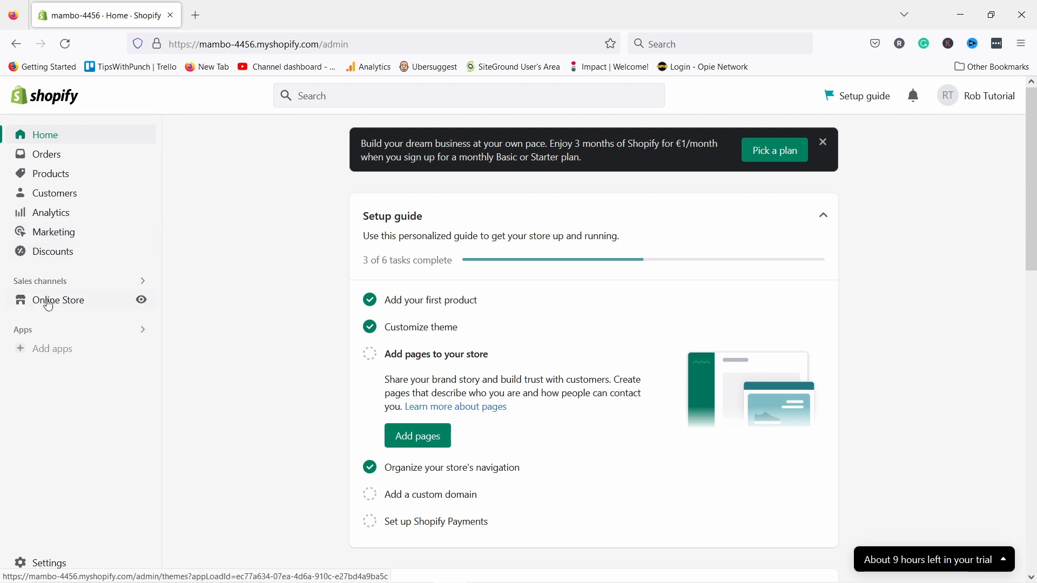
Step: Go to the mambo store's Online Store themes, where Dawn is the current theme
left_click(58, 299)
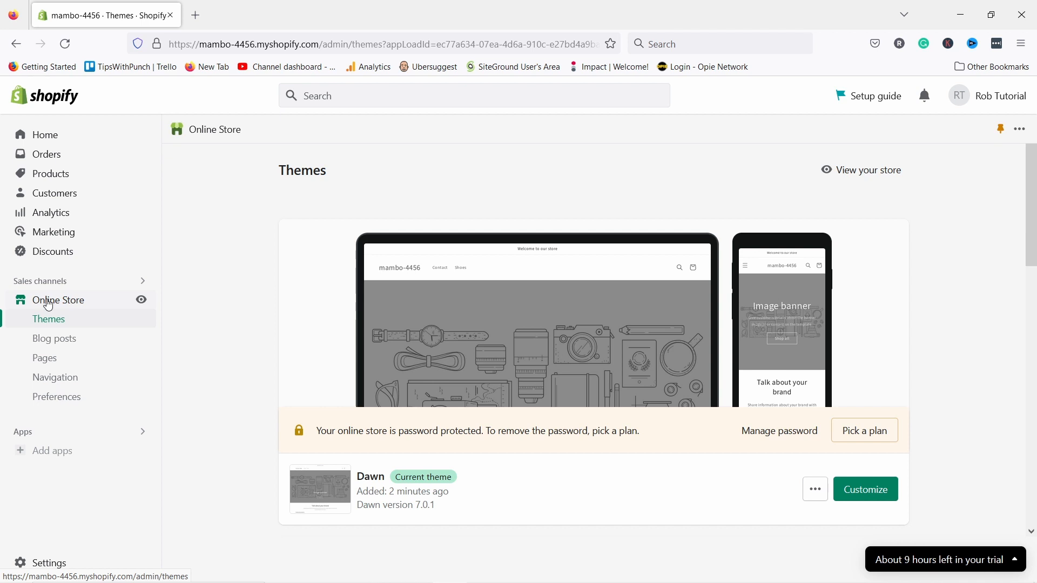
mouse_move(71, 459)
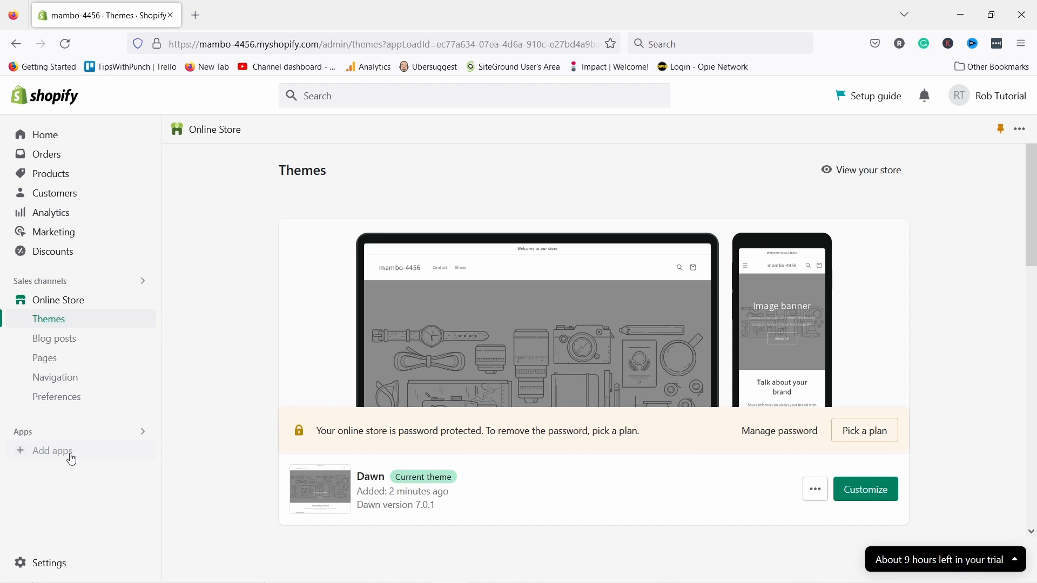
left_click(52, 450)
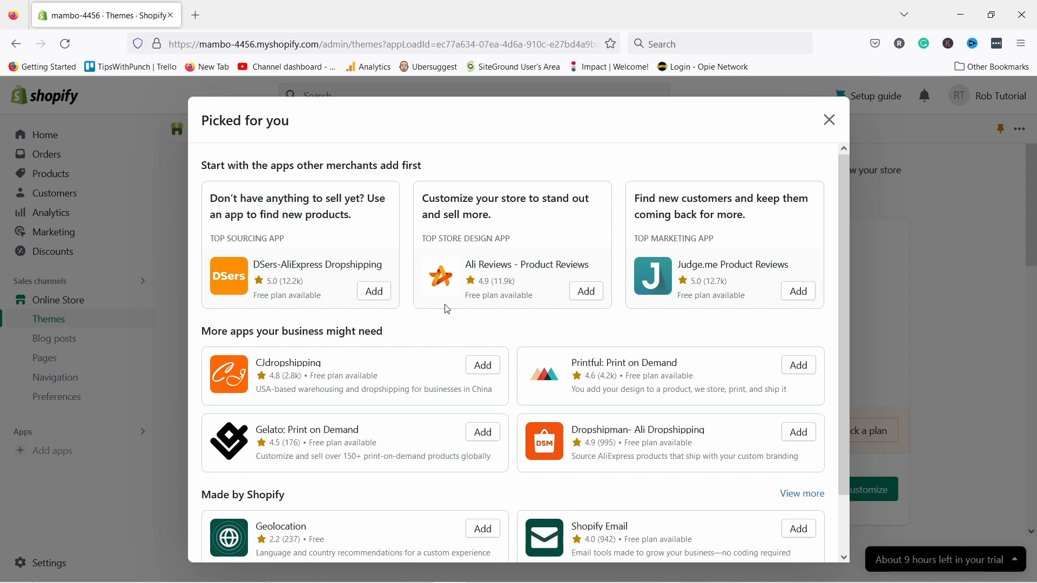
mouse_move(828, 120)
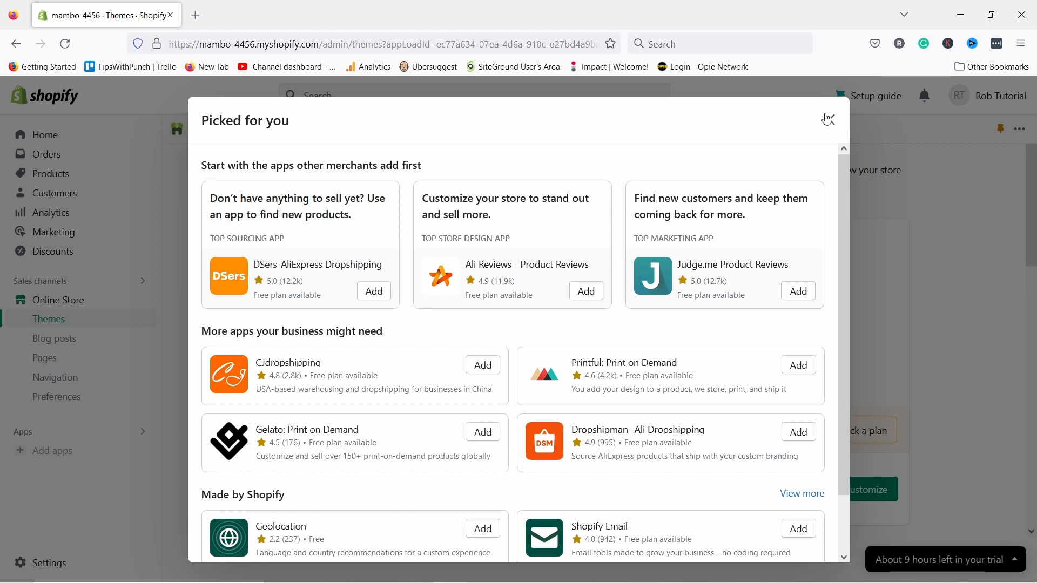
left_click(827, 119)
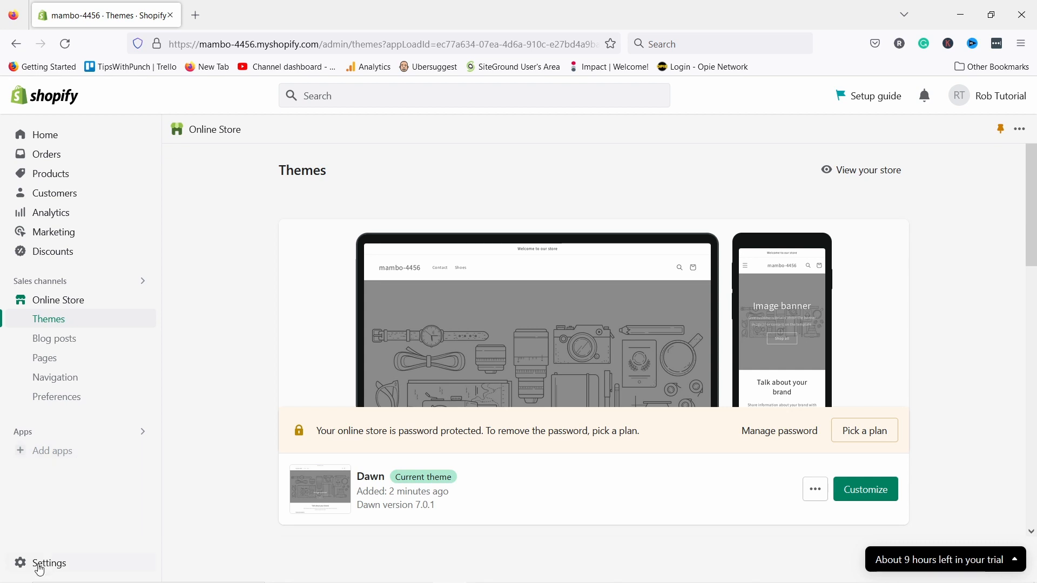
mouse_move(159, 481)
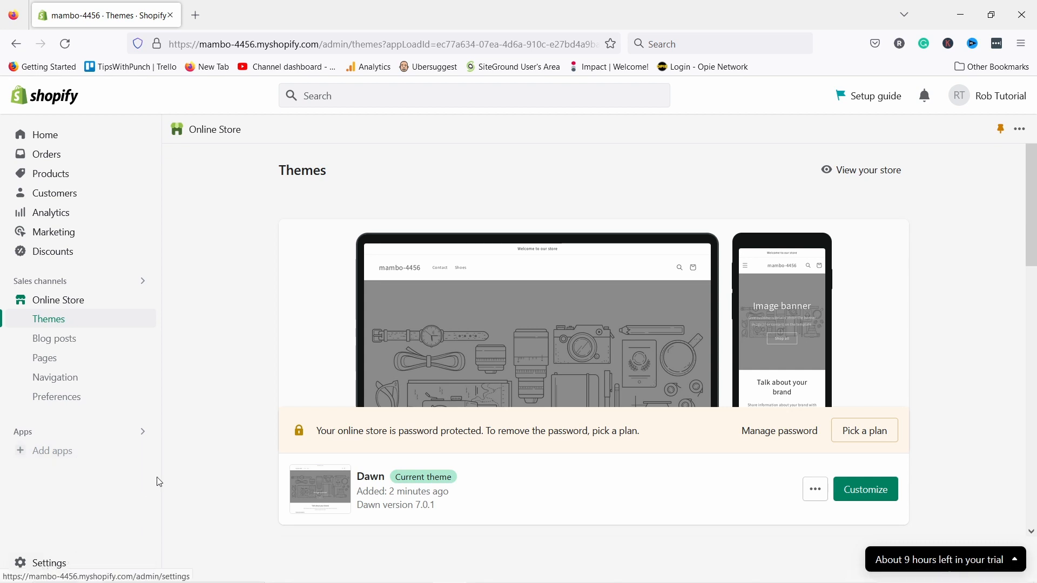
mouse_move(97, 182)
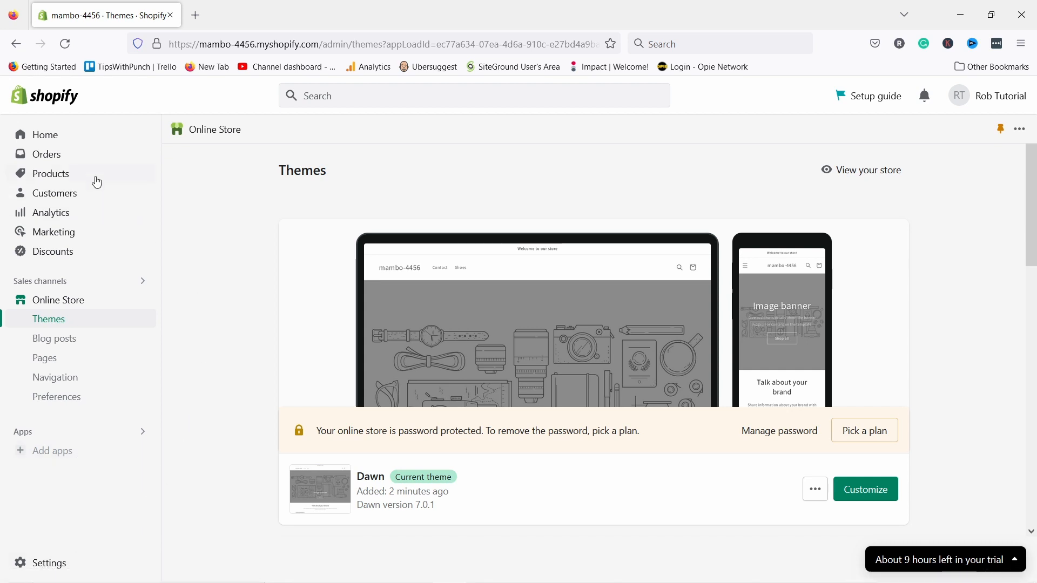
left_click(50, 173)
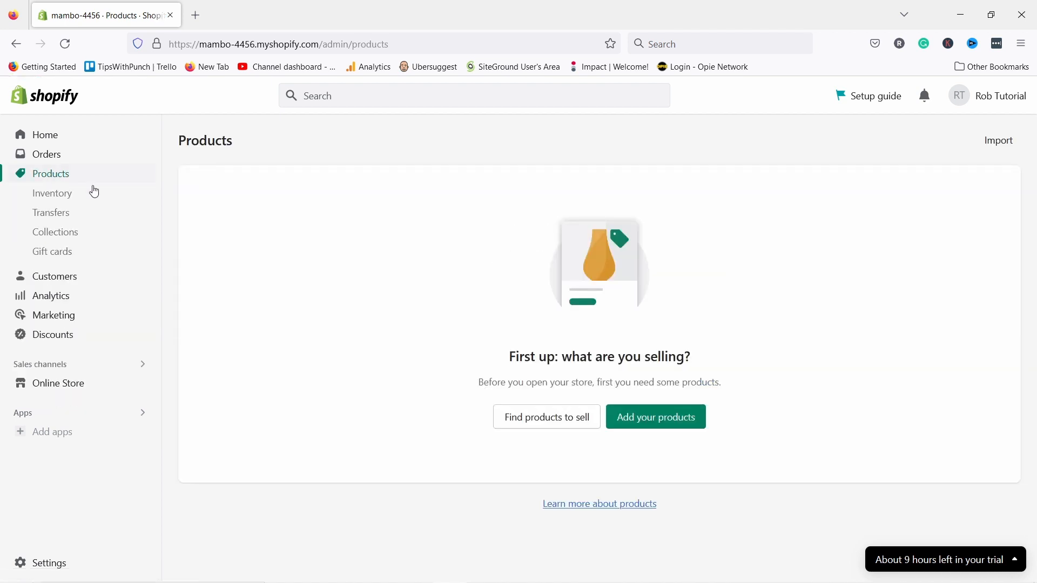
left_click(654, 416)
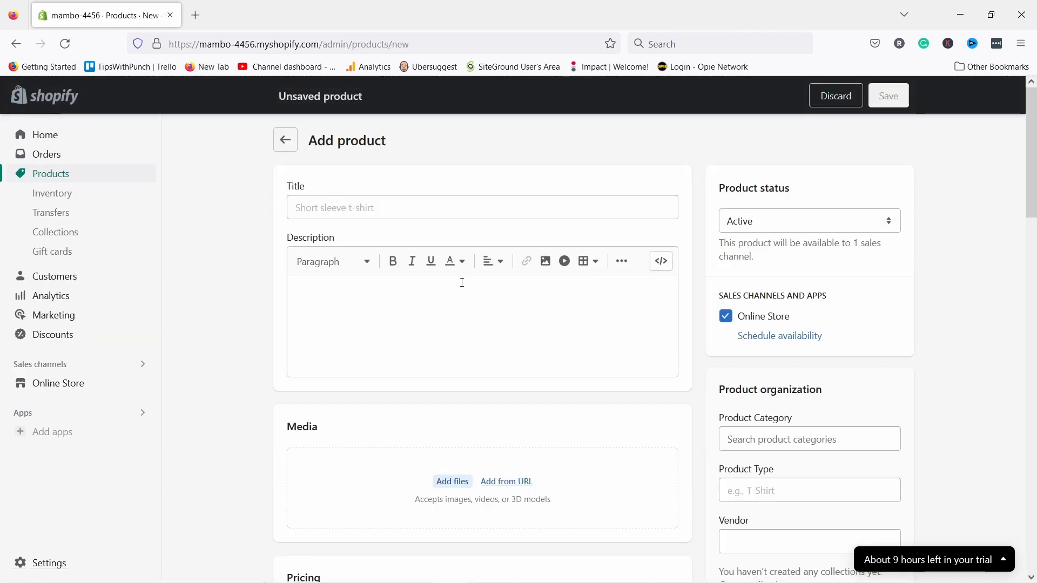
type("Slider Sandal")
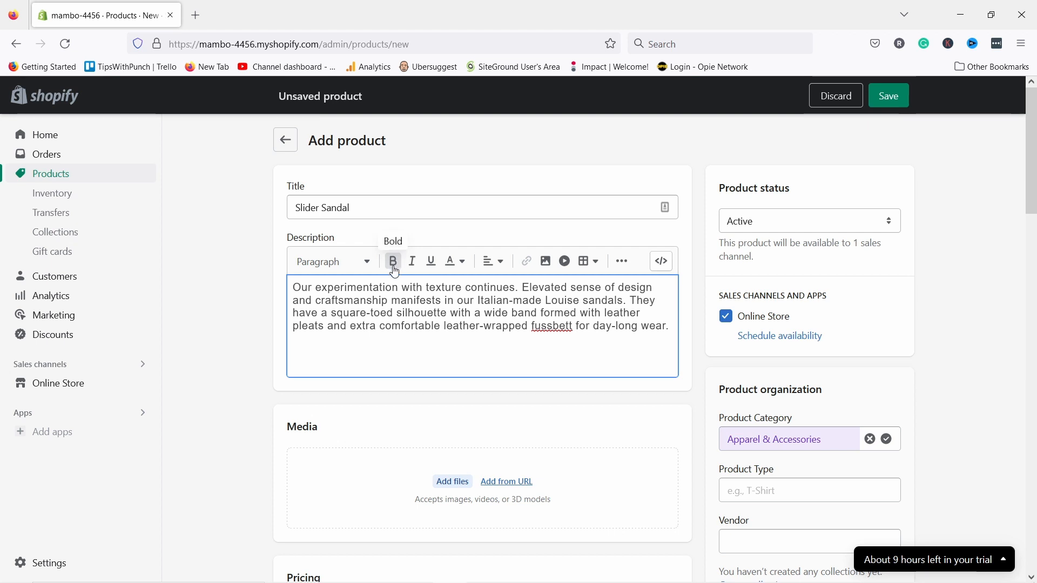
mouse_move(362, 265)
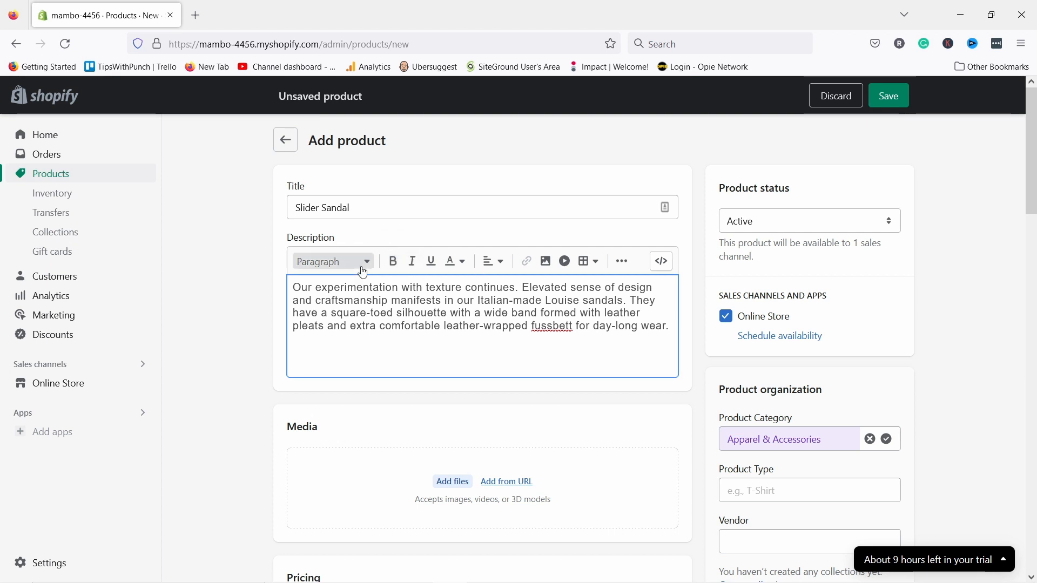
mouse_move(524, 266)
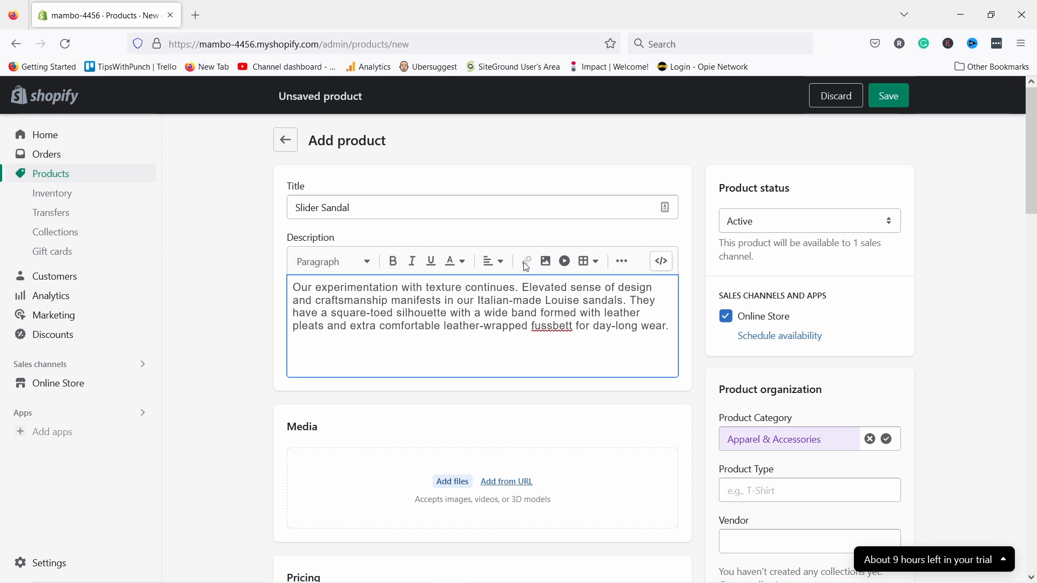
mouse_move(583, 261)
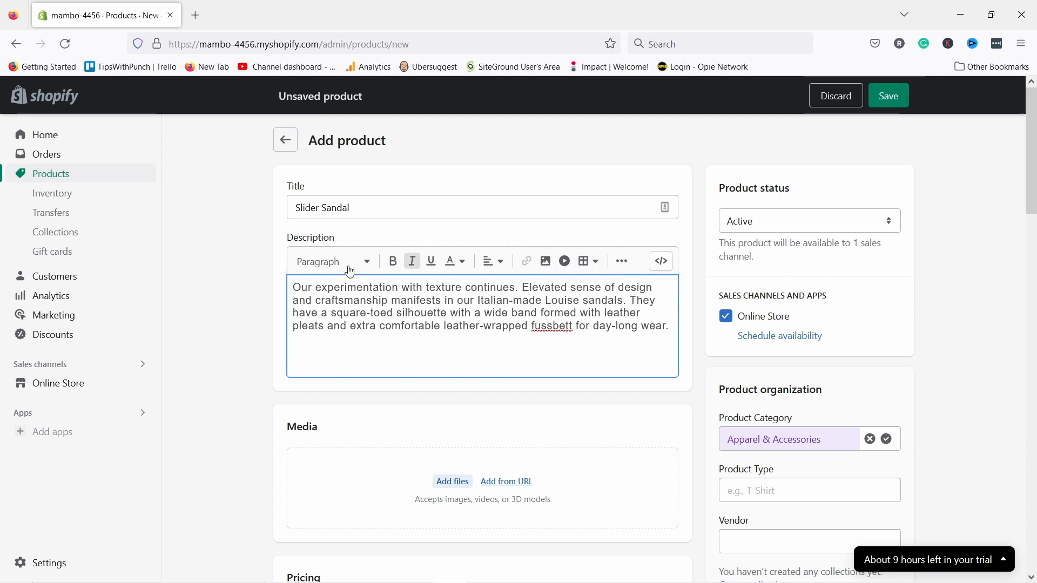
scroll("down", 3)
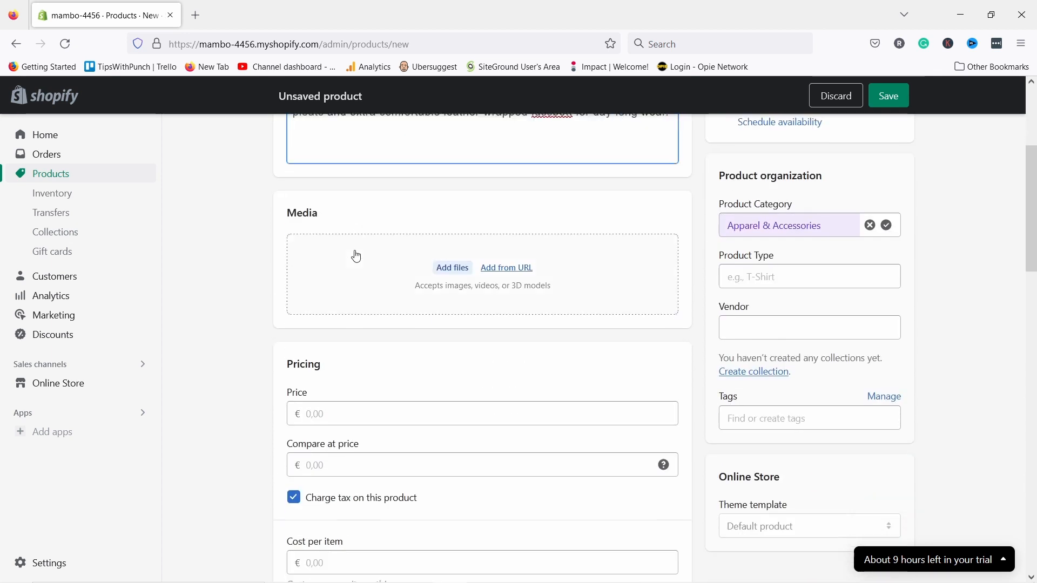
Step: Upload the five sandal-buttermilk photos as the Slider Sandal's media, with category Shoes
left_click(453, 267)
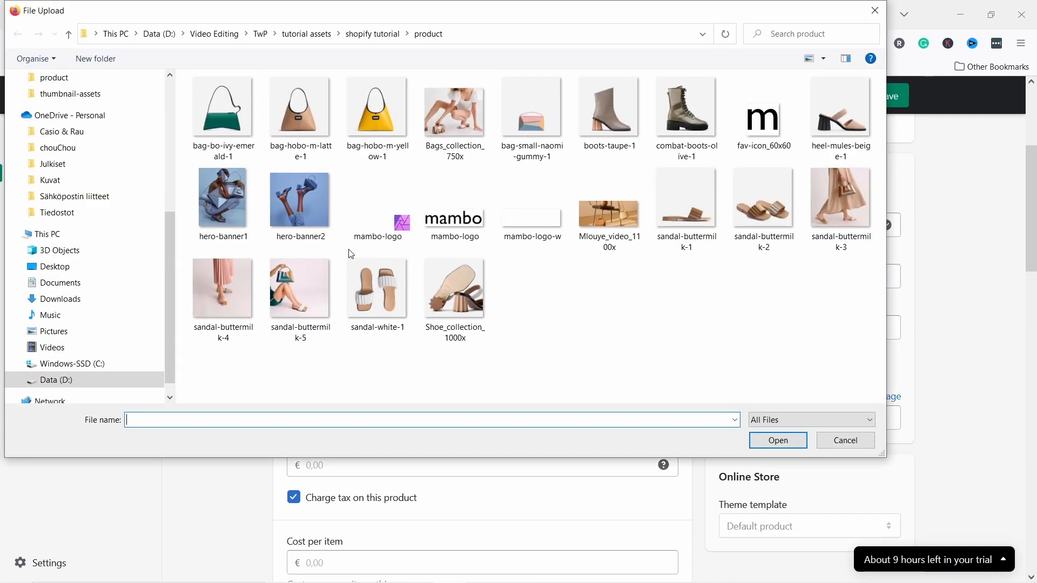
left_click(377, 198)
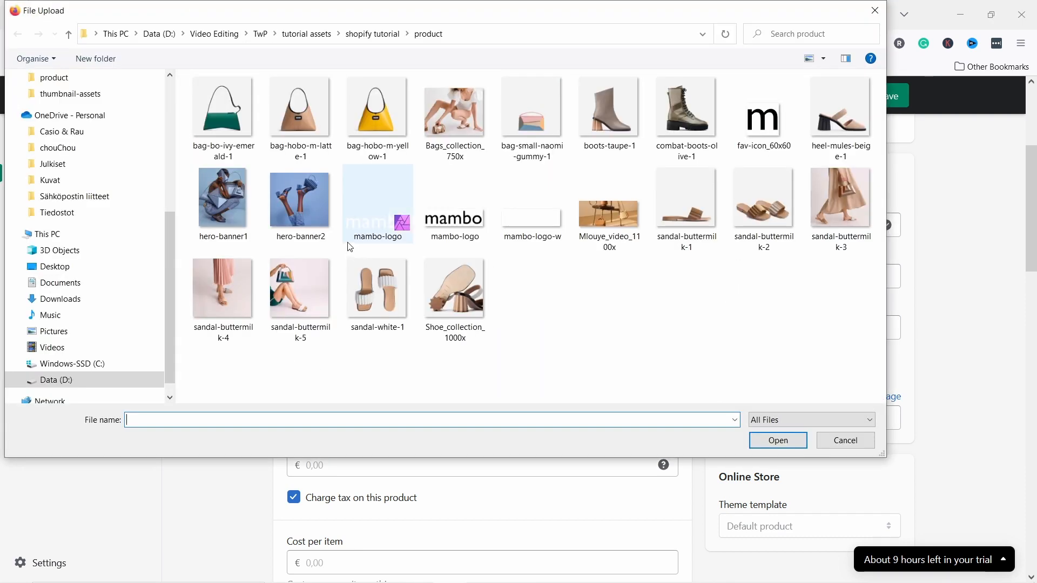
left_click(686, 195)
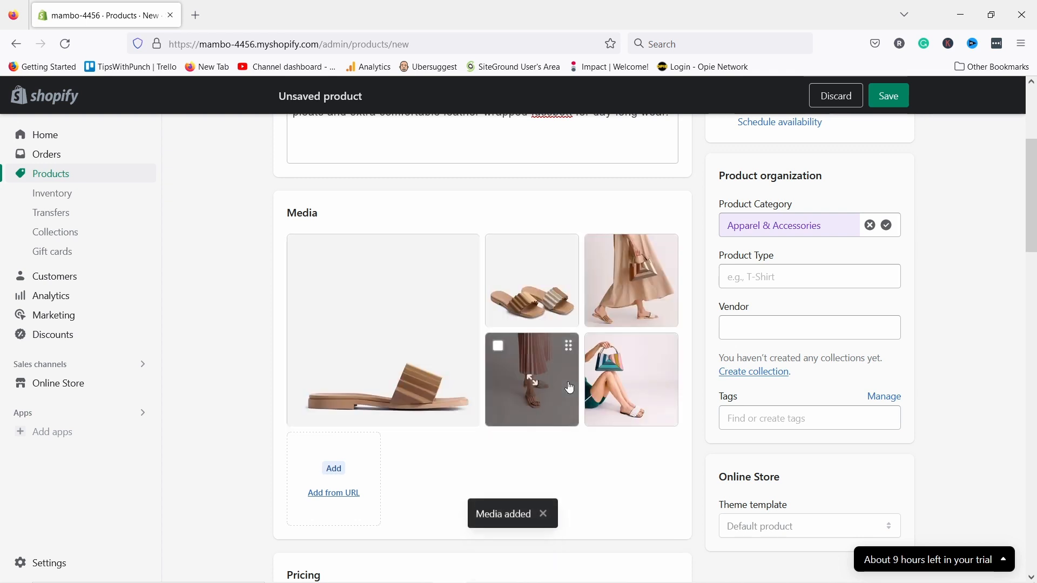
left_click(789, 225)
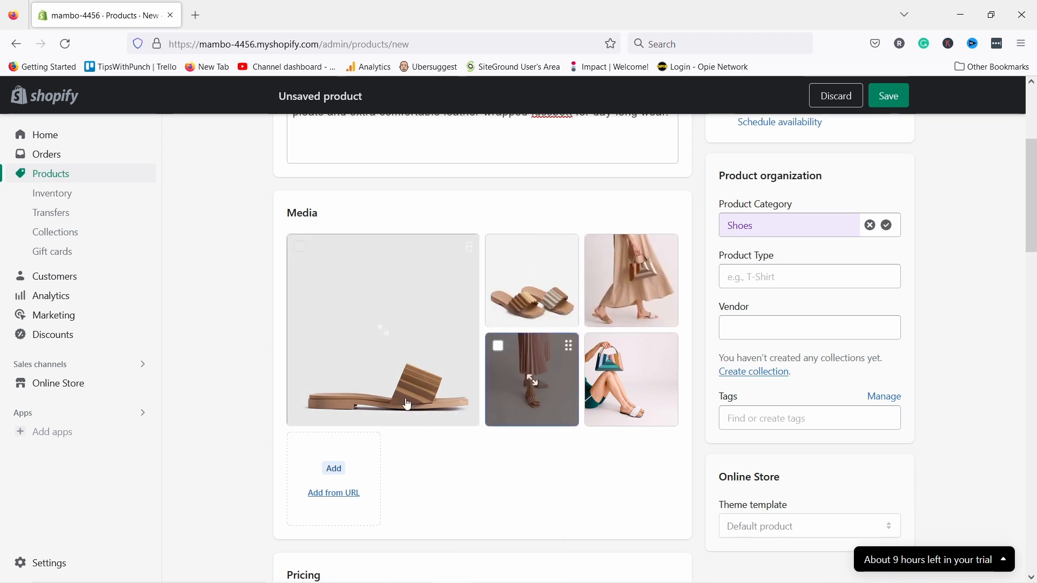
Step: Add a Size option with values 36, 37, 38, stocked at 2, 4 and 6
scroll("down", 3)
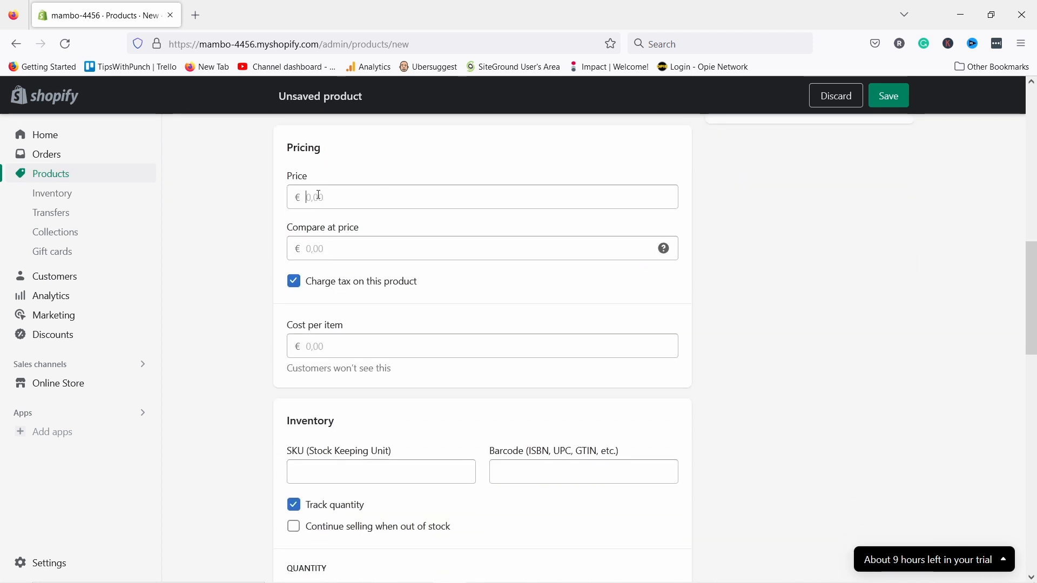
scroll("down", 3)
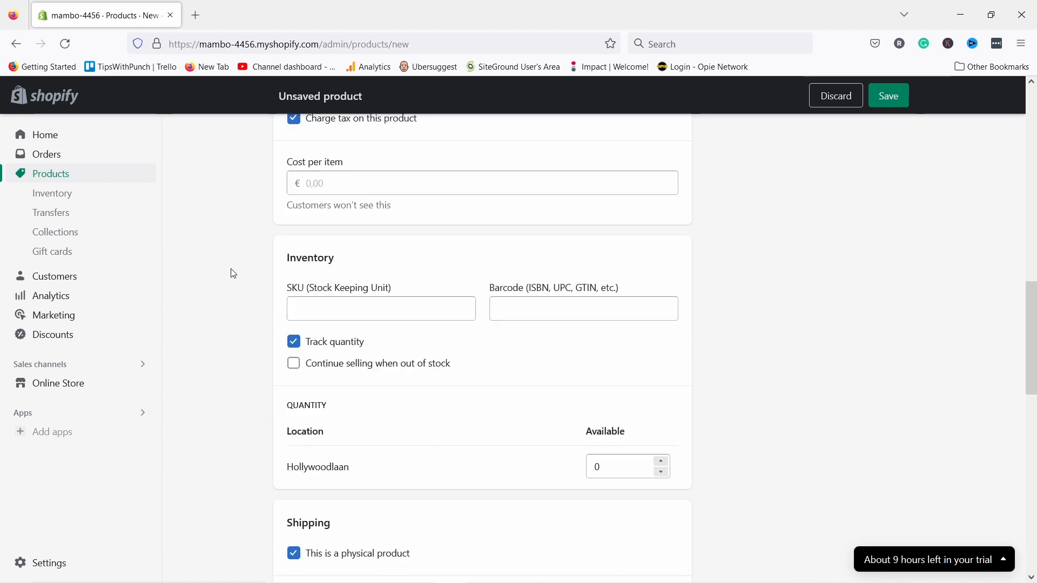
scroll("down", 3)
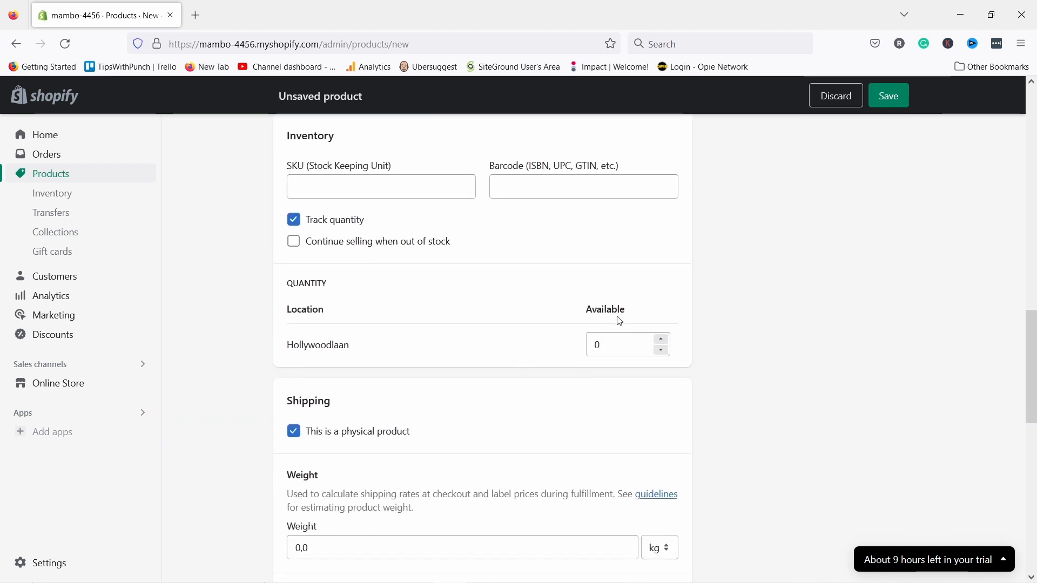
scroll("down", 3)
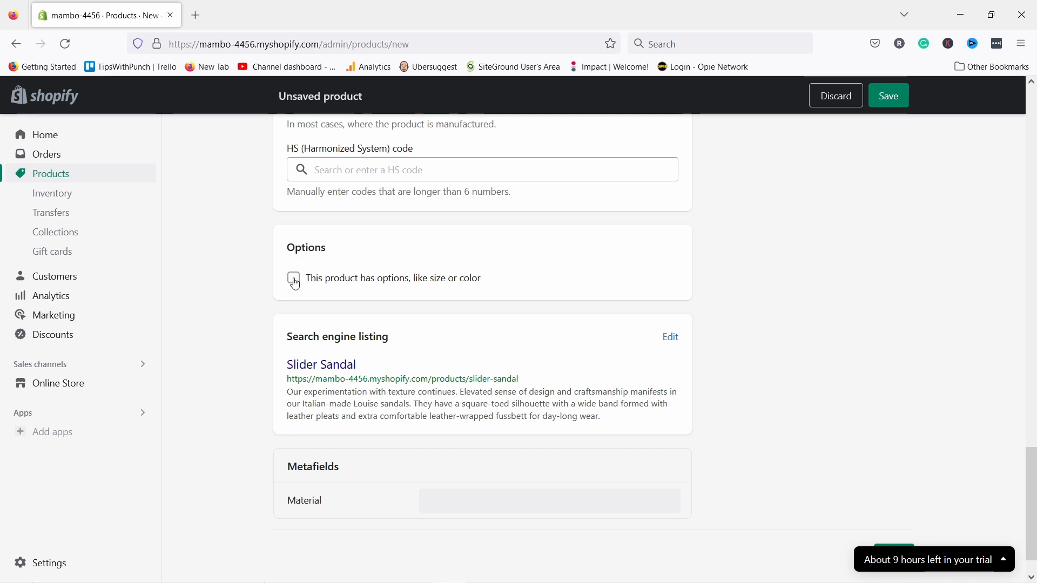
left_click(294, 277)
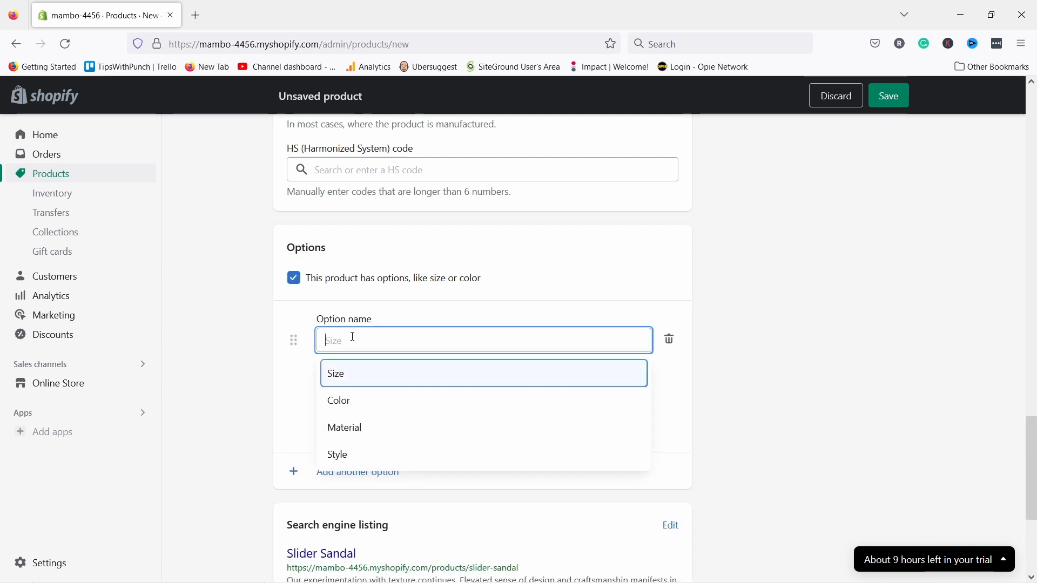
mouse_move(344, 377)
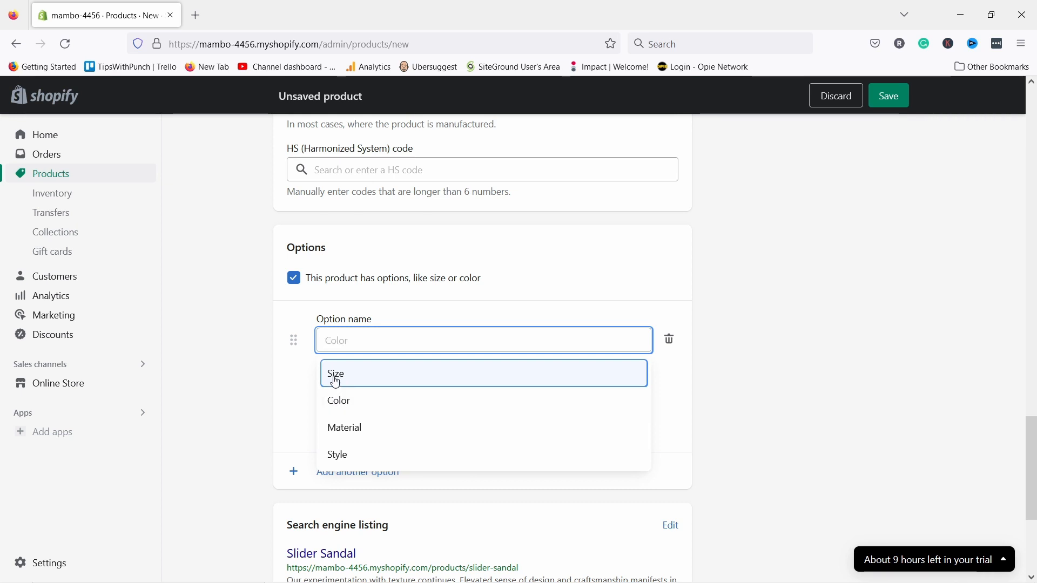
left_click(336, 373)
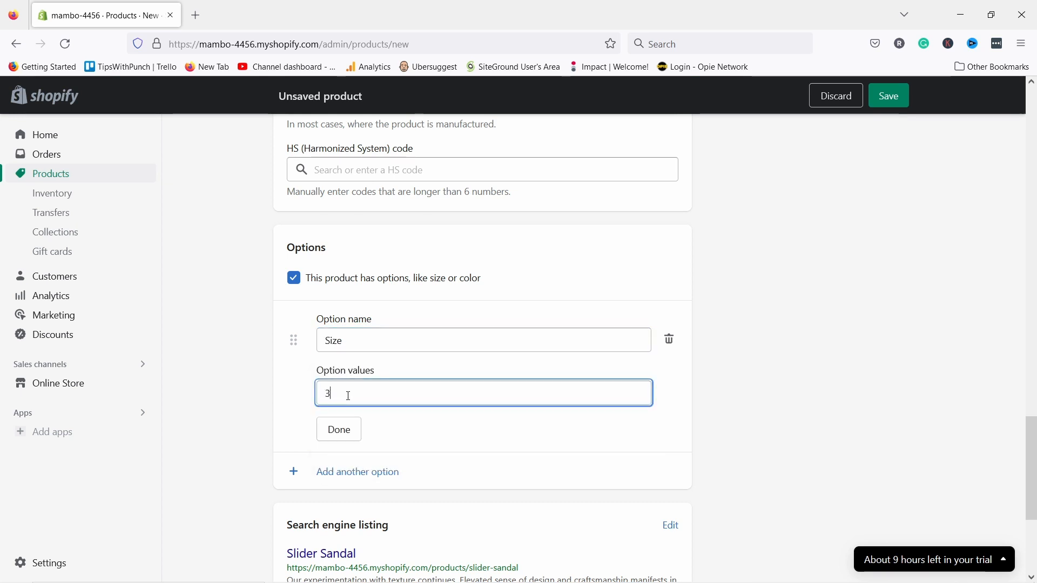
type("37")
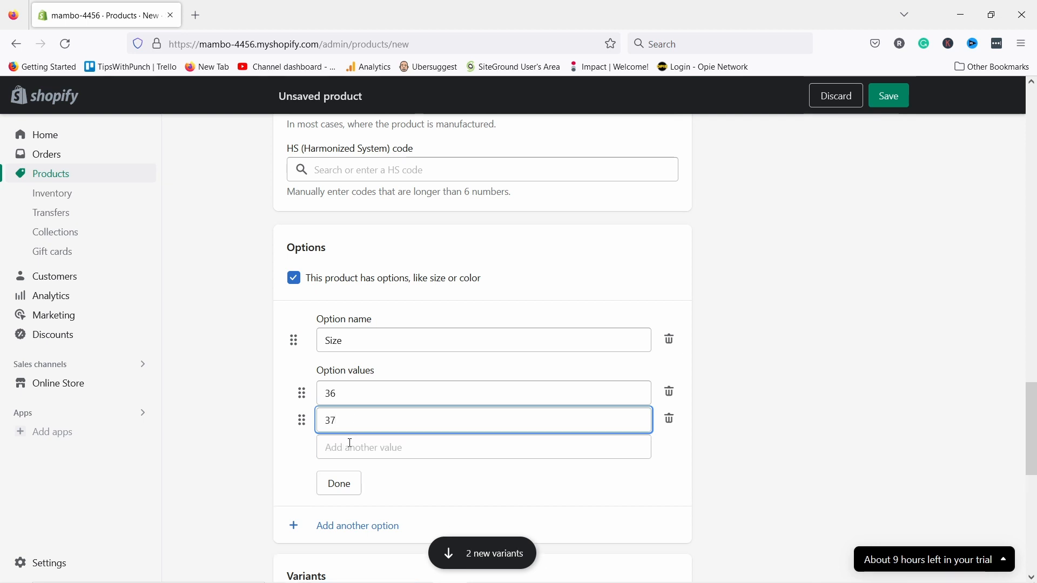
type("38")
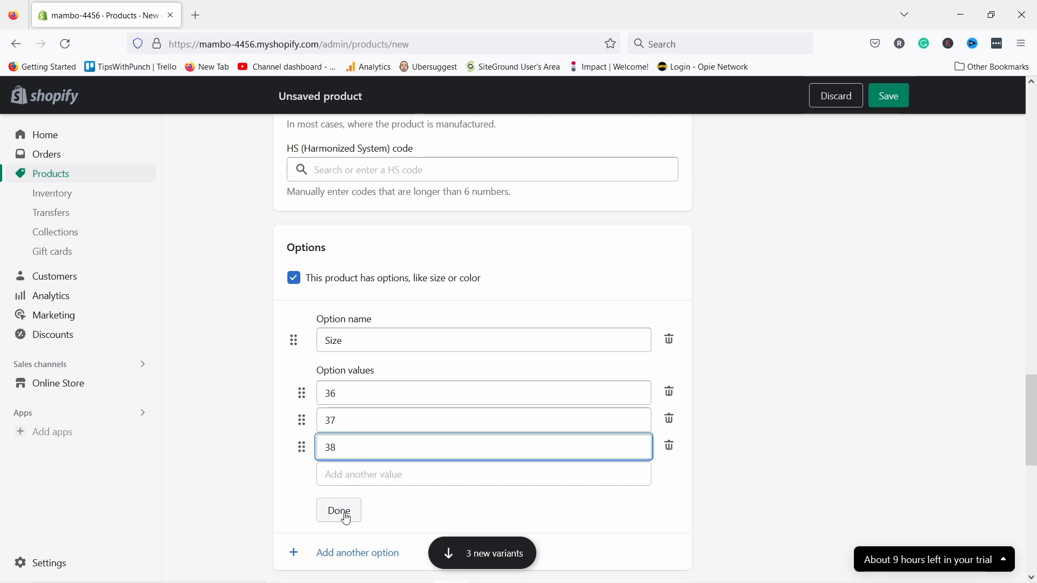
left_click(338, 510)
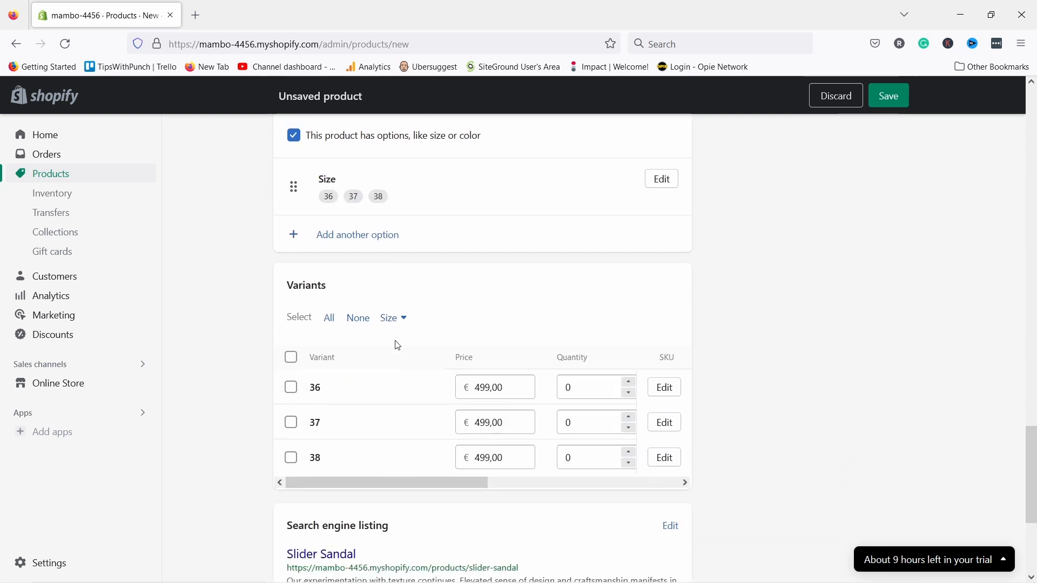
mouse_move(583, 342)
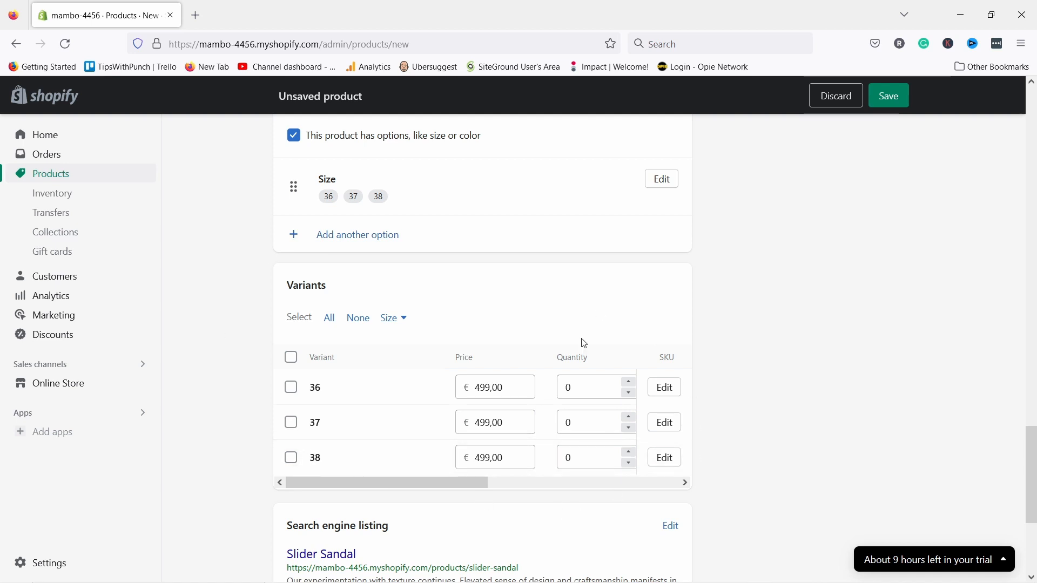
left_click(589, 387)
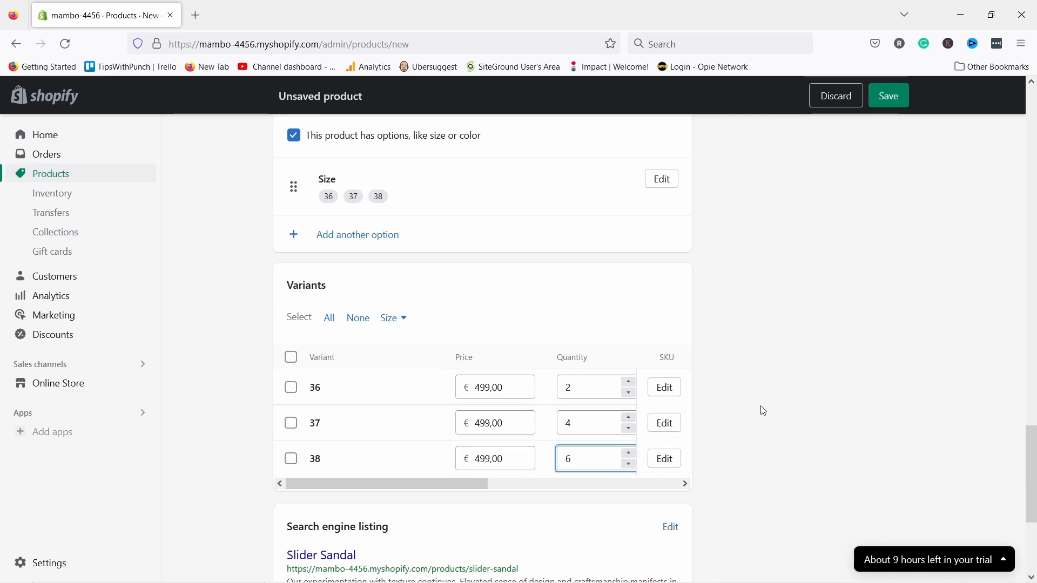
scroll("down", 3)
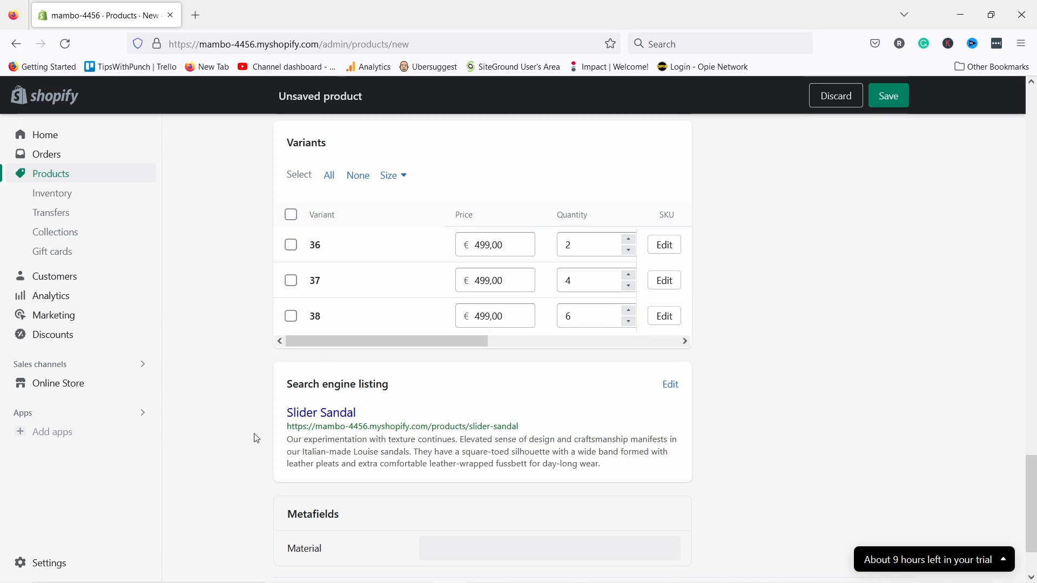
mouse_move(840, 370)
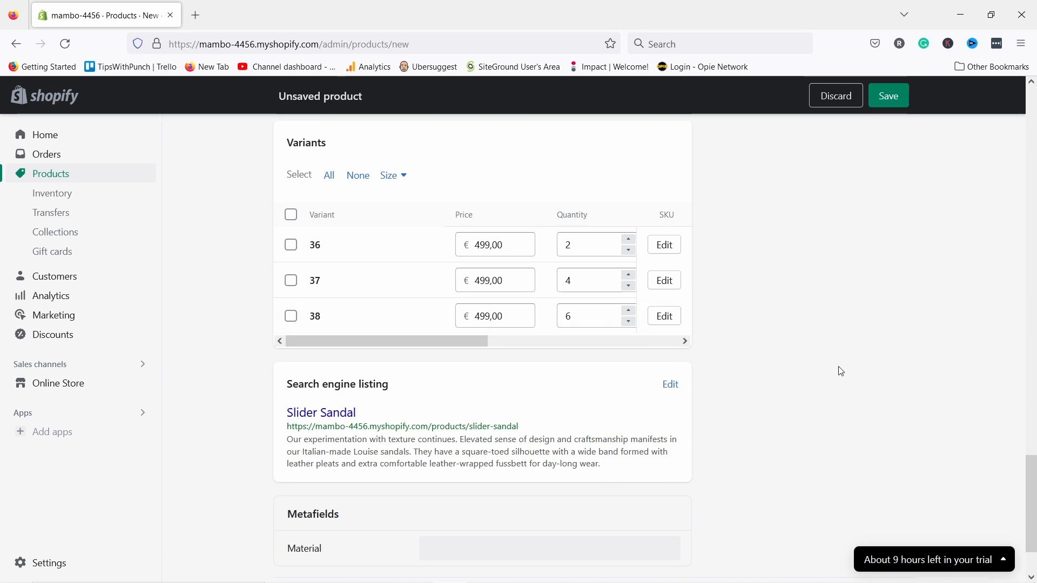
Step: Tag the Slider Sandal white, leather and sandals, and save the product
scroll("up", 3)
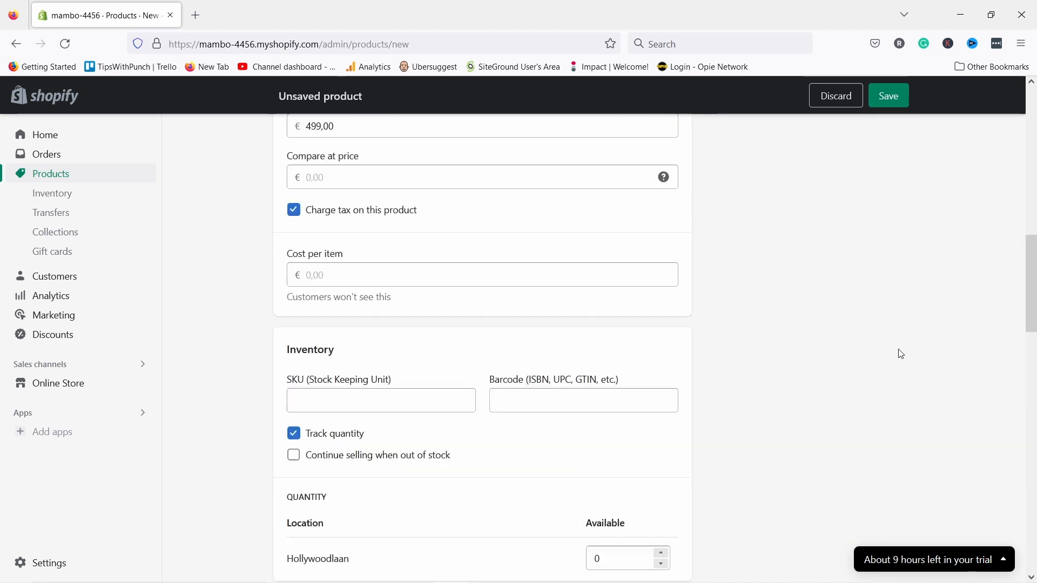
scroll("up", 3)
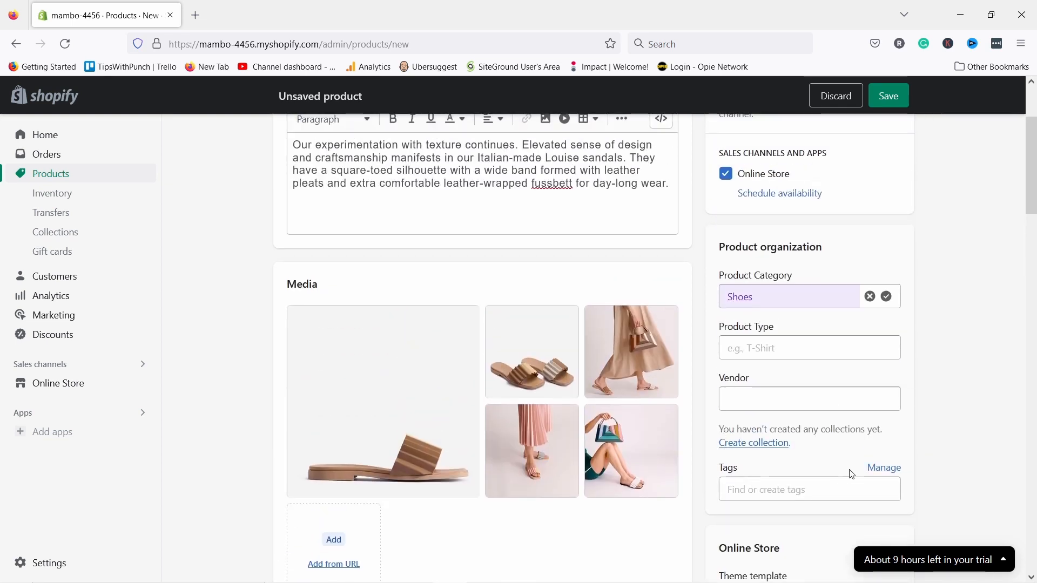
scroll("down", 3)
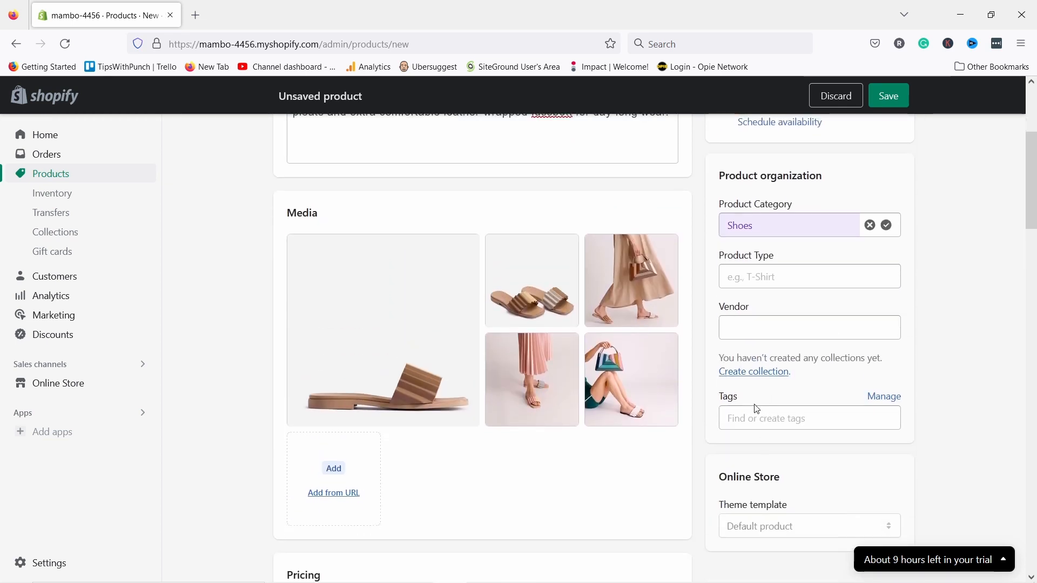
left_click(809, 418)
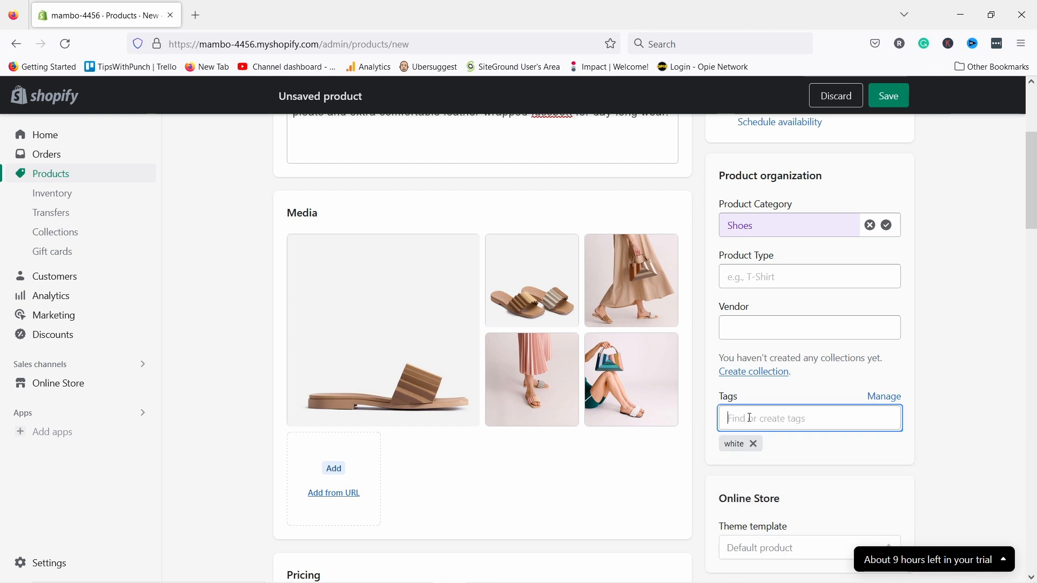
left_click(752, 444)
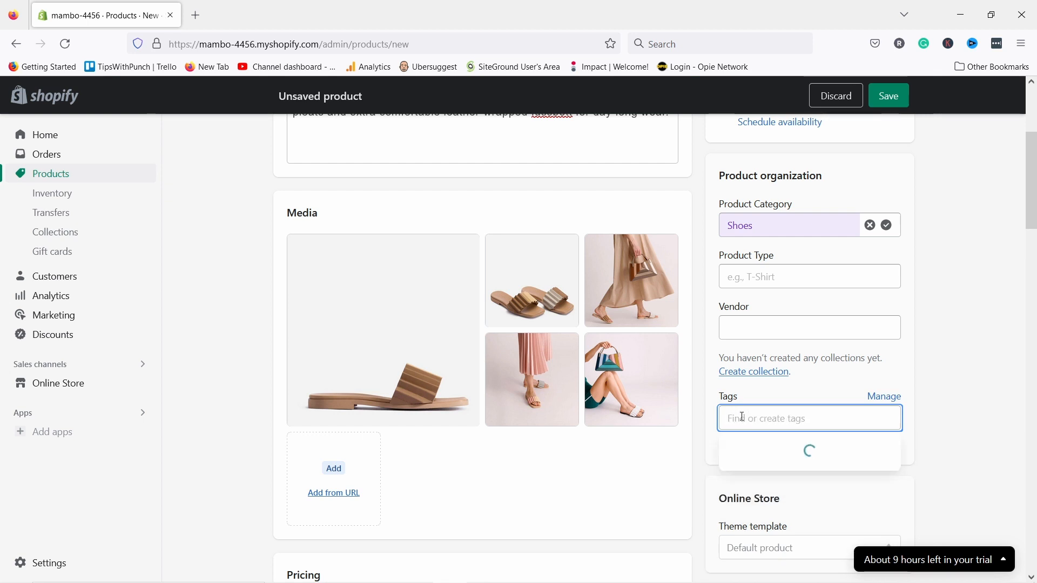
type("sandals")
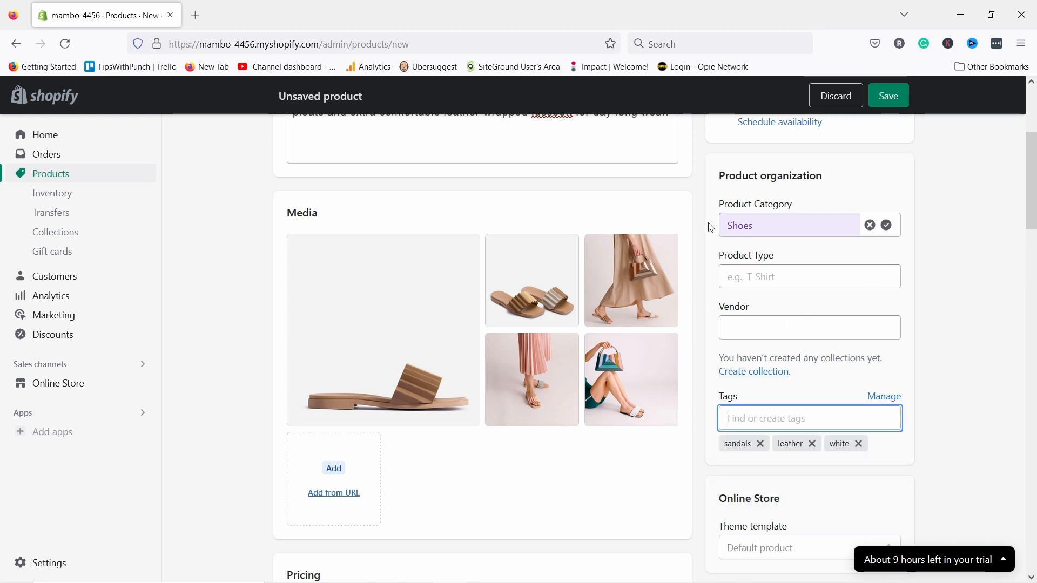
mouse_move(750, 284)
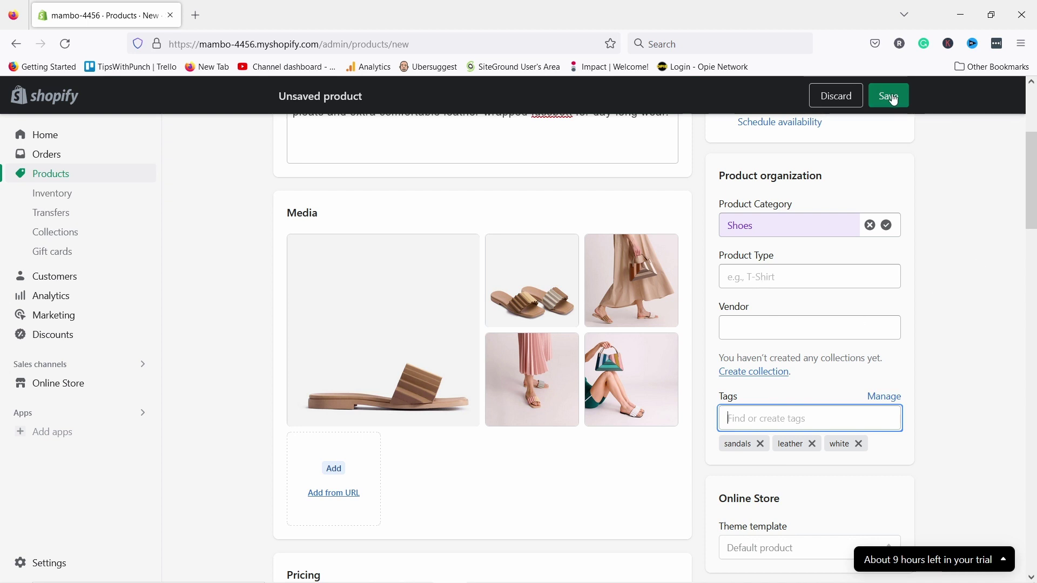
left_click(887, 97)
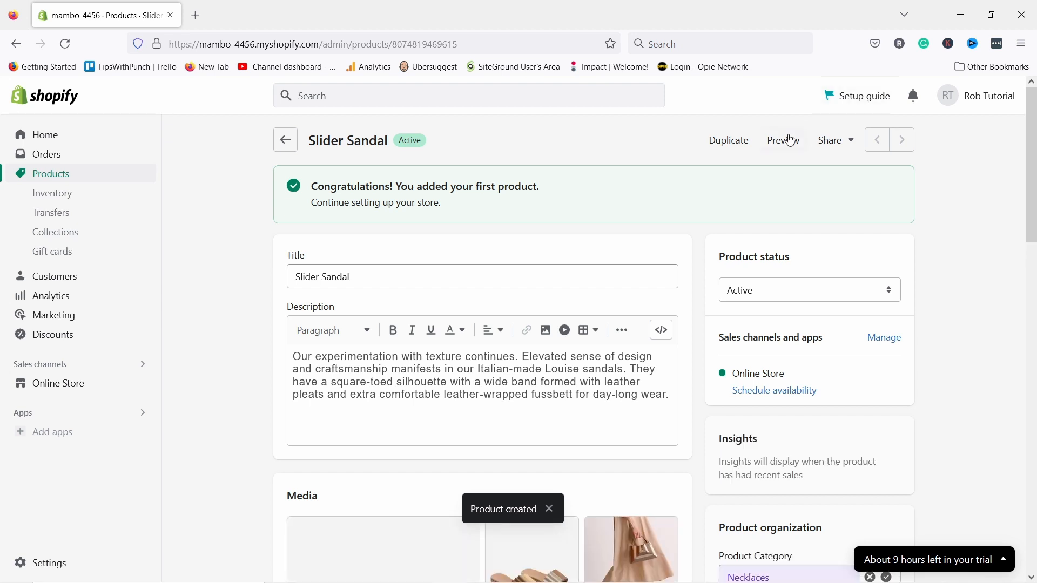
Step: Preview the Slider Sandal's storefront page, browse it, then close the preview tab
left_click(782, 139)
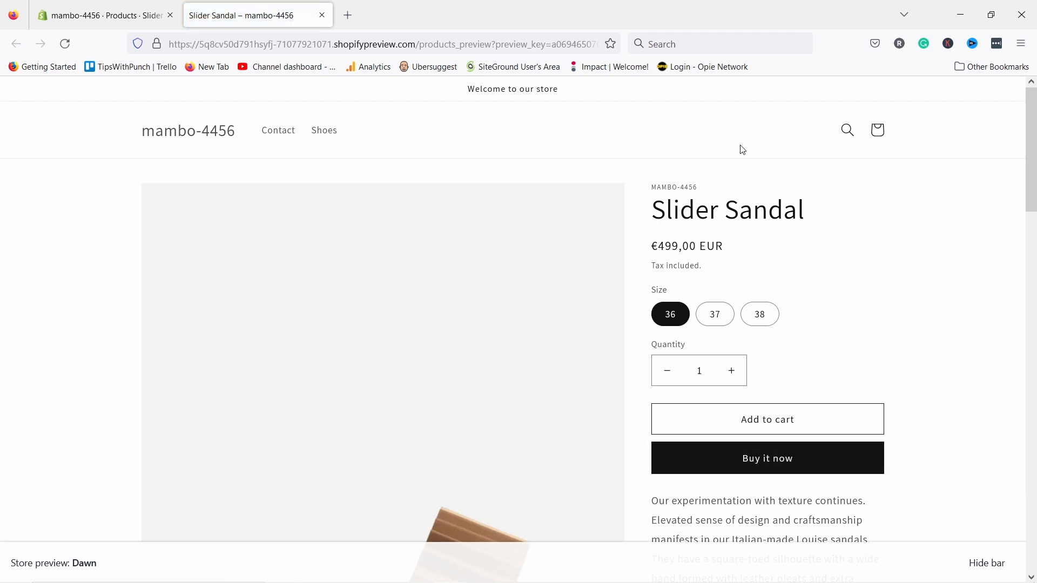
left_click(714, 314)
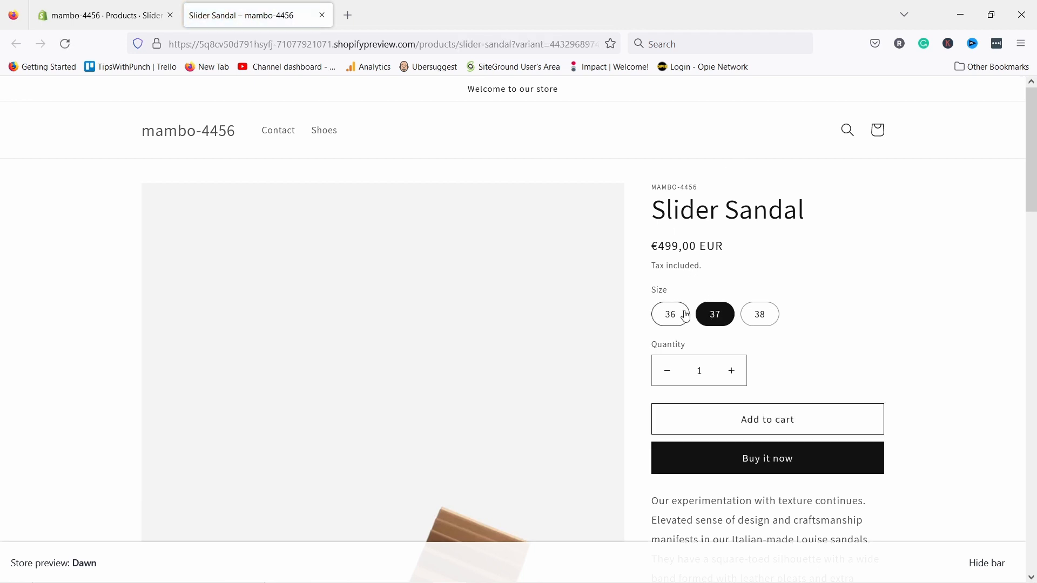
scroll("down", 3)
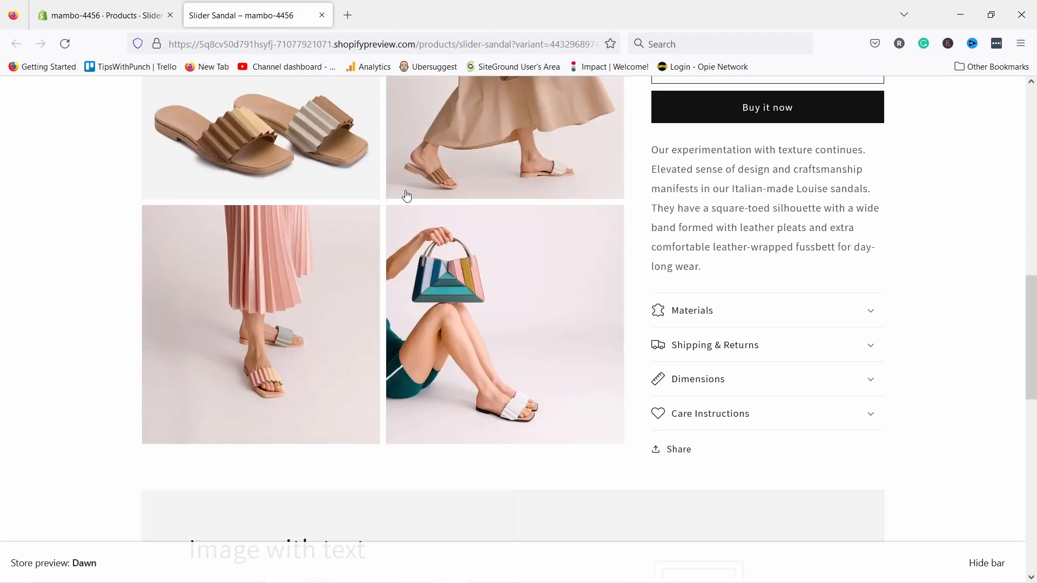
scroll("up", 3)
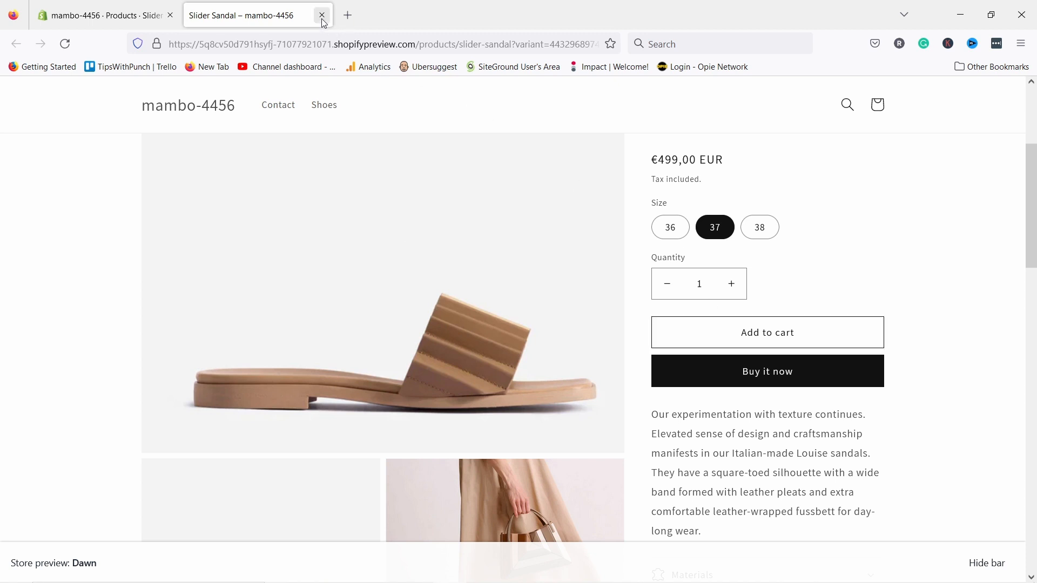
left_click(322, 15)
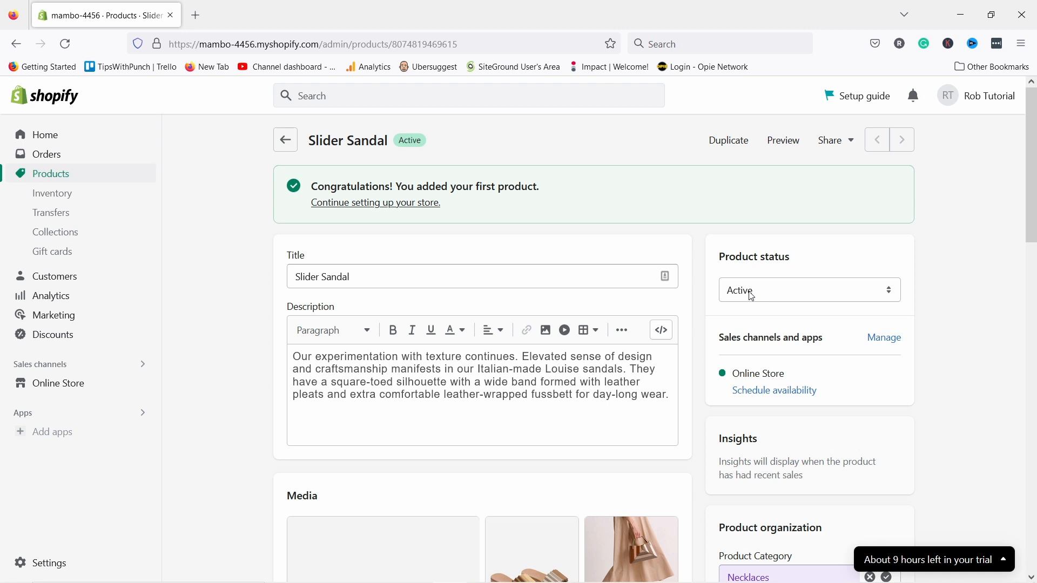
Step: Check the Slider Sandal's status options, then return to the Products list
left_click(808, 289)
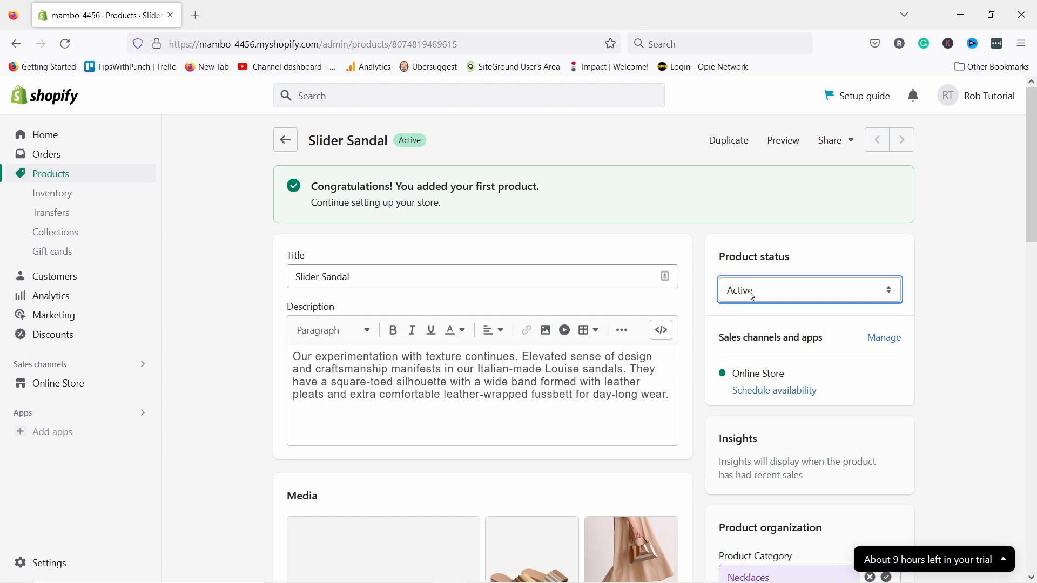
mouse_move(285, 140)
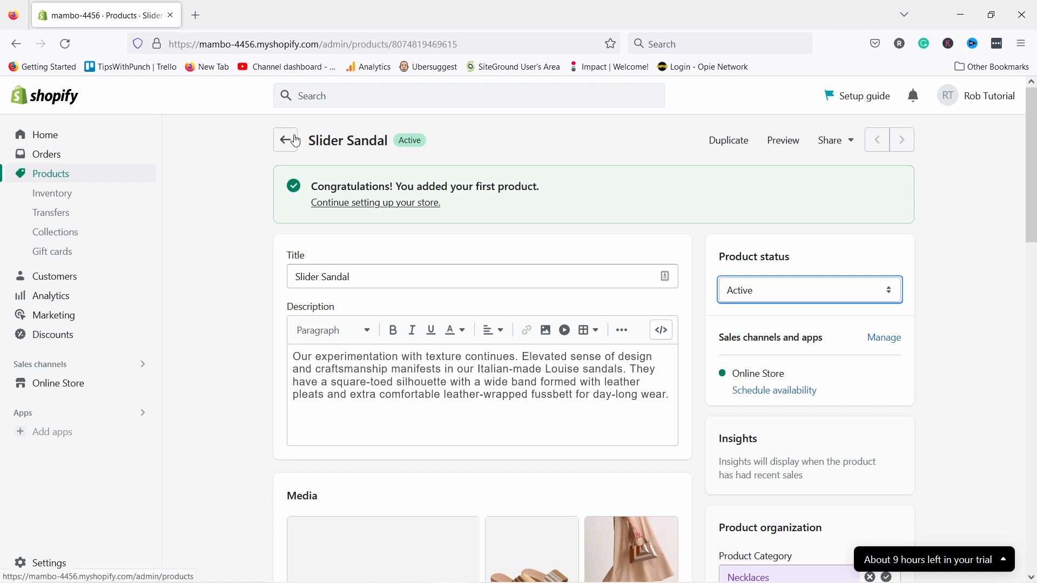
left_click(286, 140)
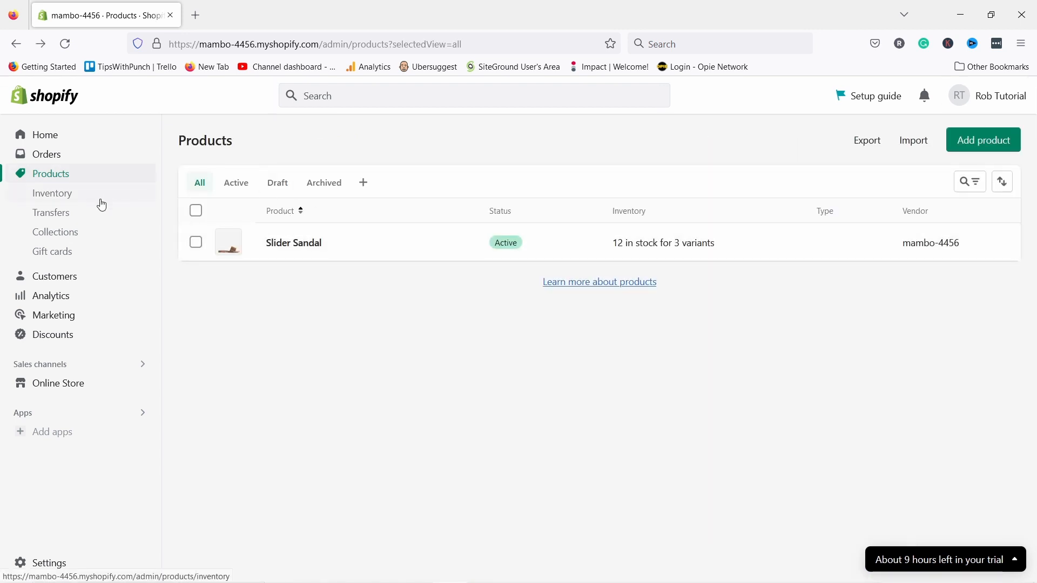
Step: Create a 'Sandals' collection with condition Product tag equals 'sandals' and save it
left_click(56, 232)
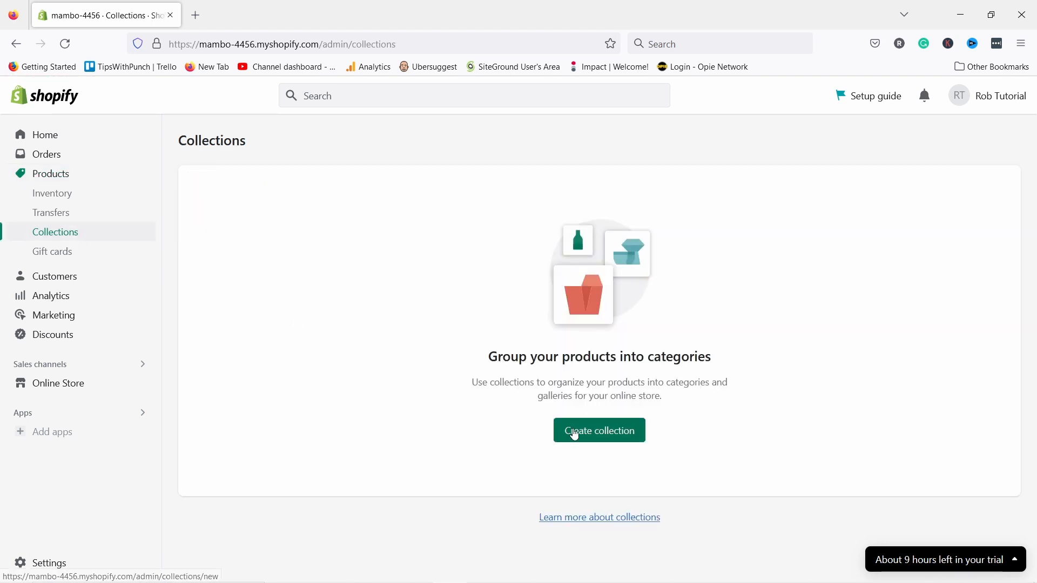
left_click(598, 430)
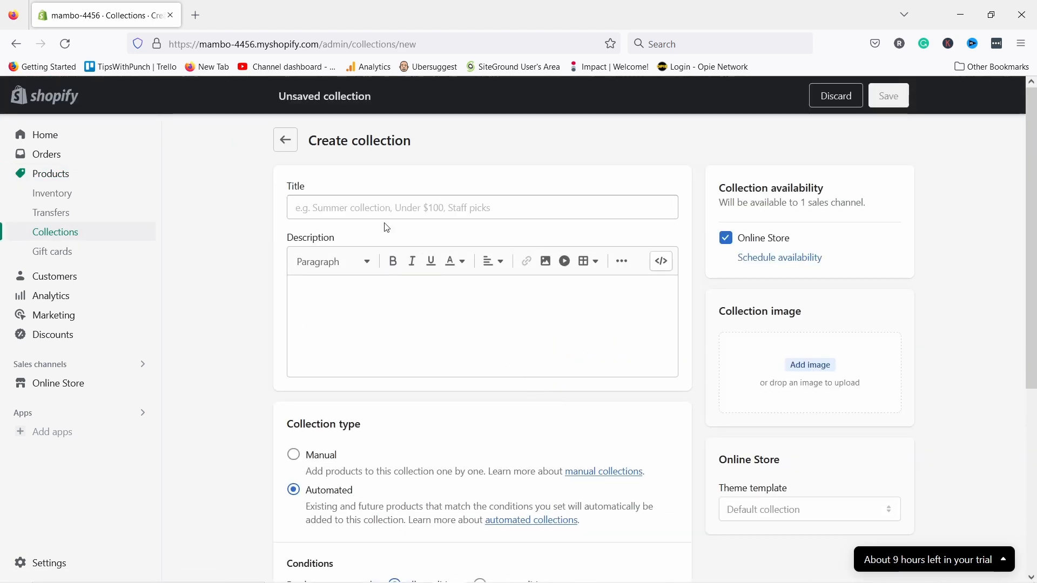
type("Sn")
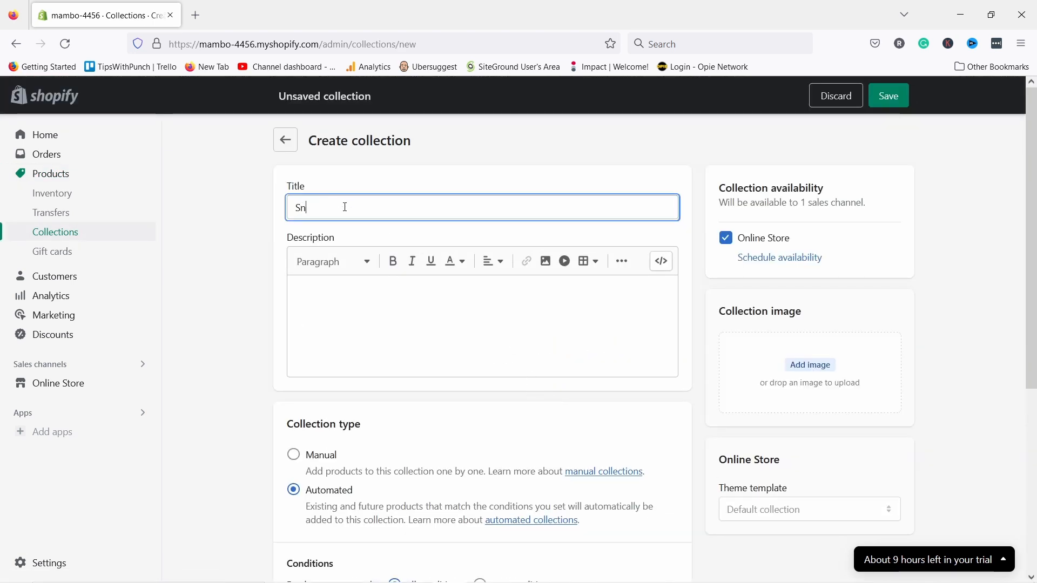
type("andals")
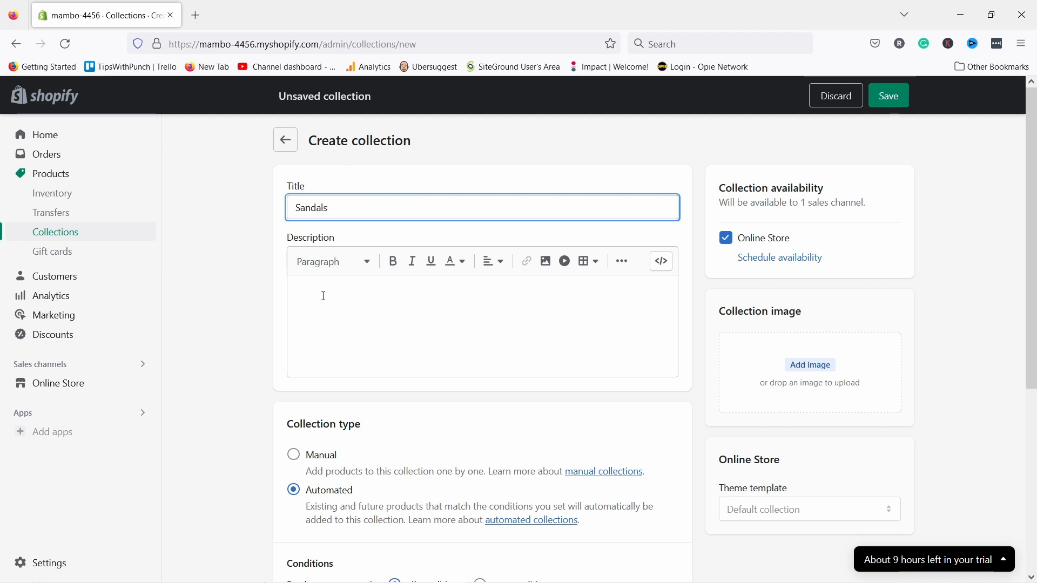
scroll("down", 3)
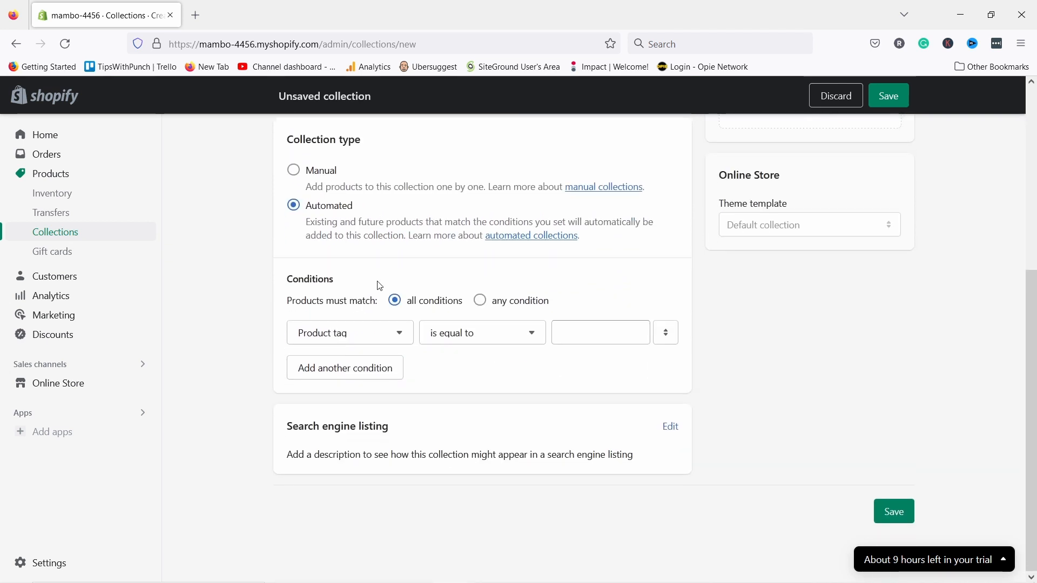
mouse_move(440, 207)
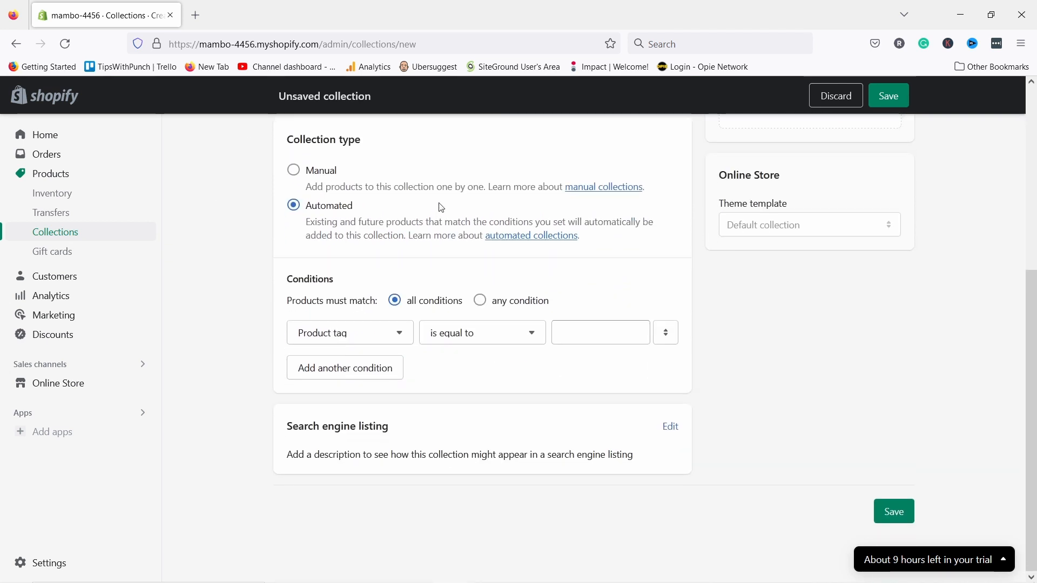
mouse_move(318, 173)
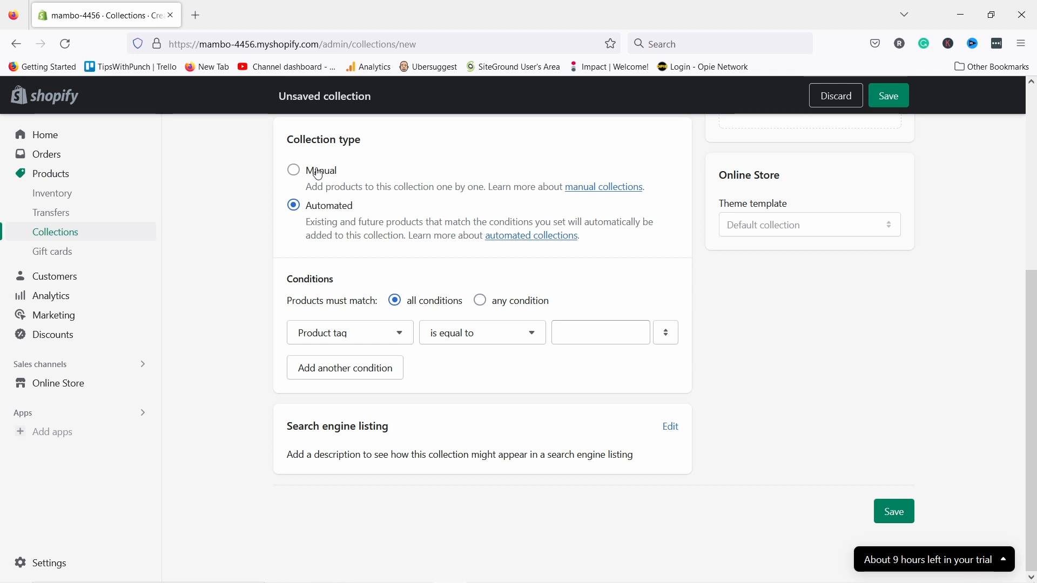
mouse_move(377, 212)
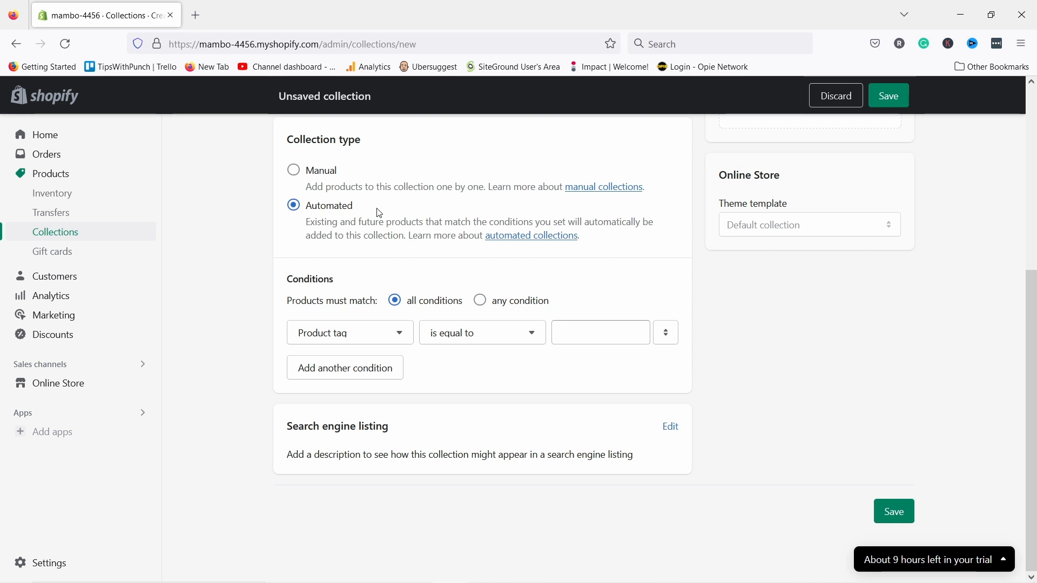
mouse_move(344, 274)
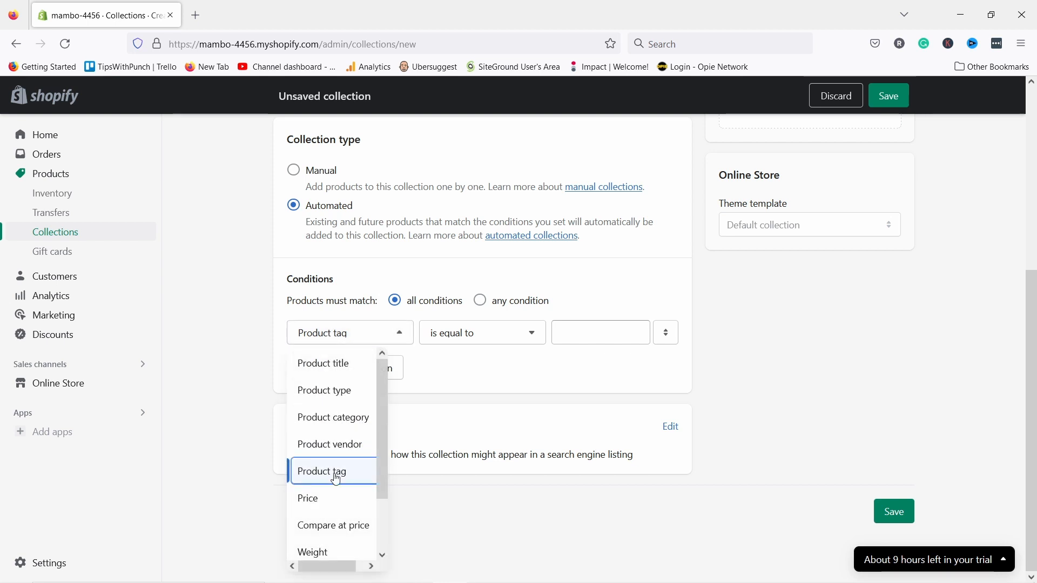
left_click(333, 471)
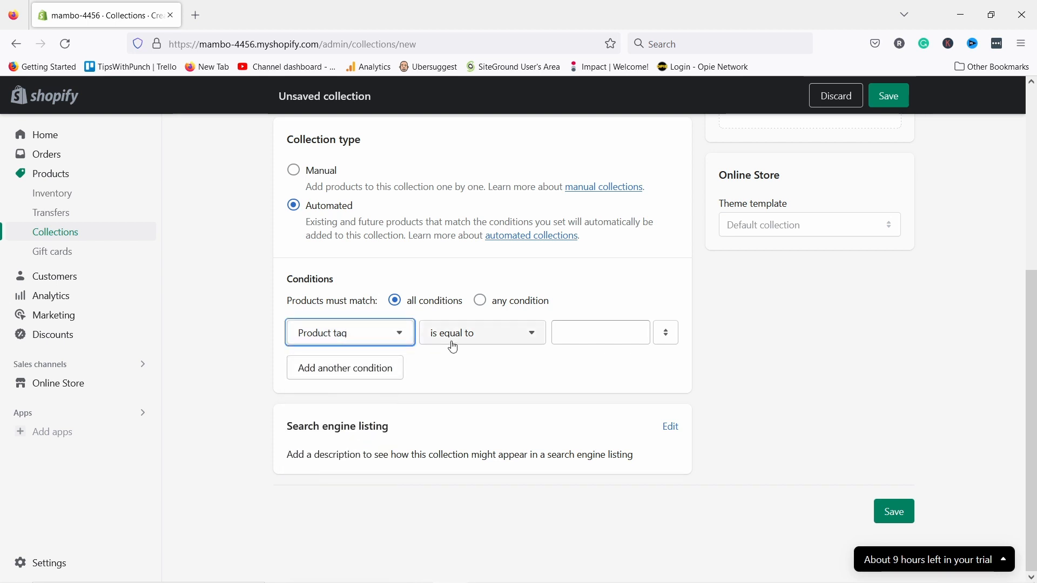
type("s")
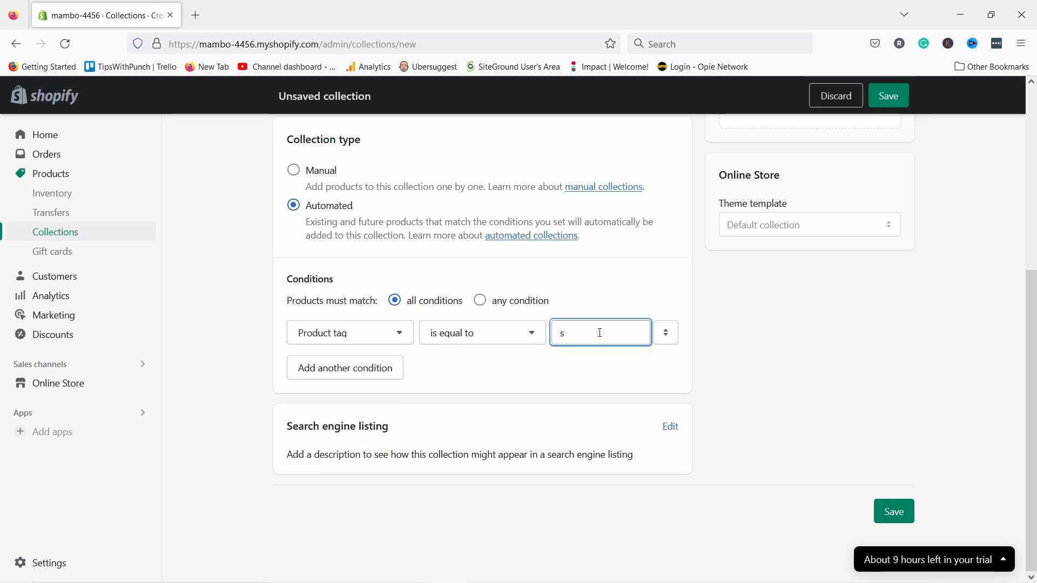
type("andals")
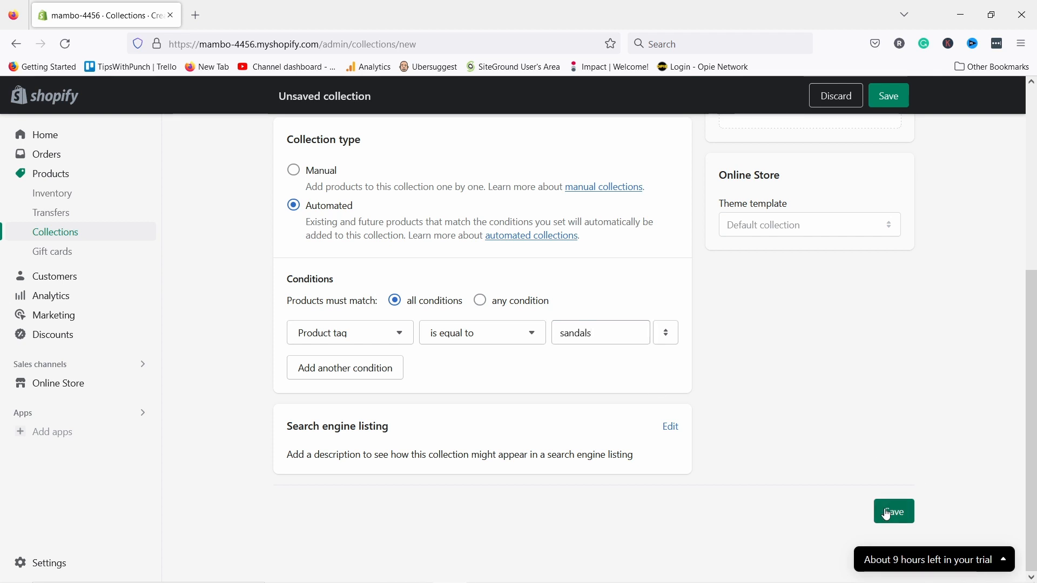
left_click(893, 512)
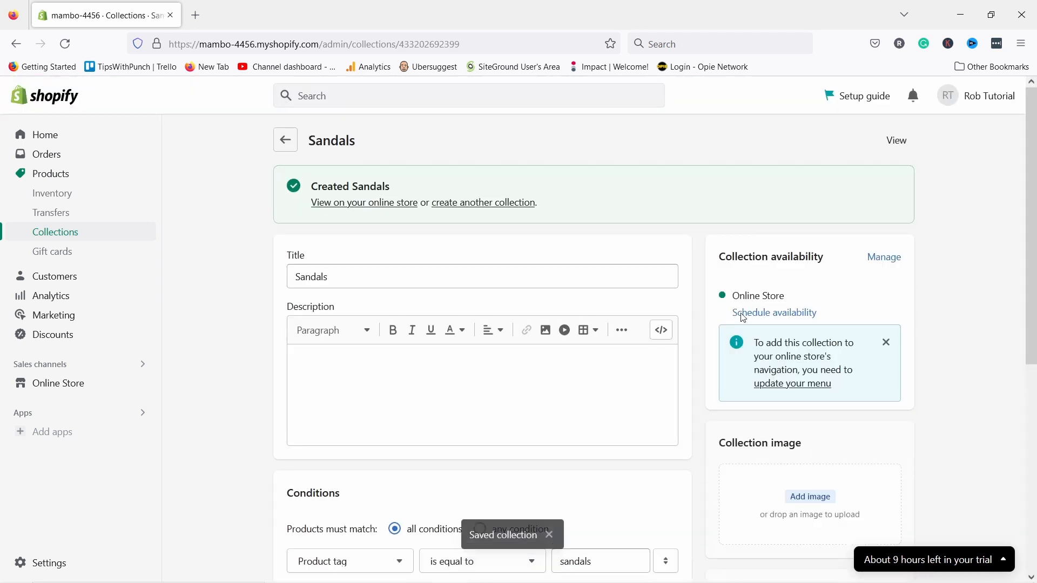
Step: View the Sandals collection on the storefront, showing the Slider Sandal at €499,00
scroll("down", 3)
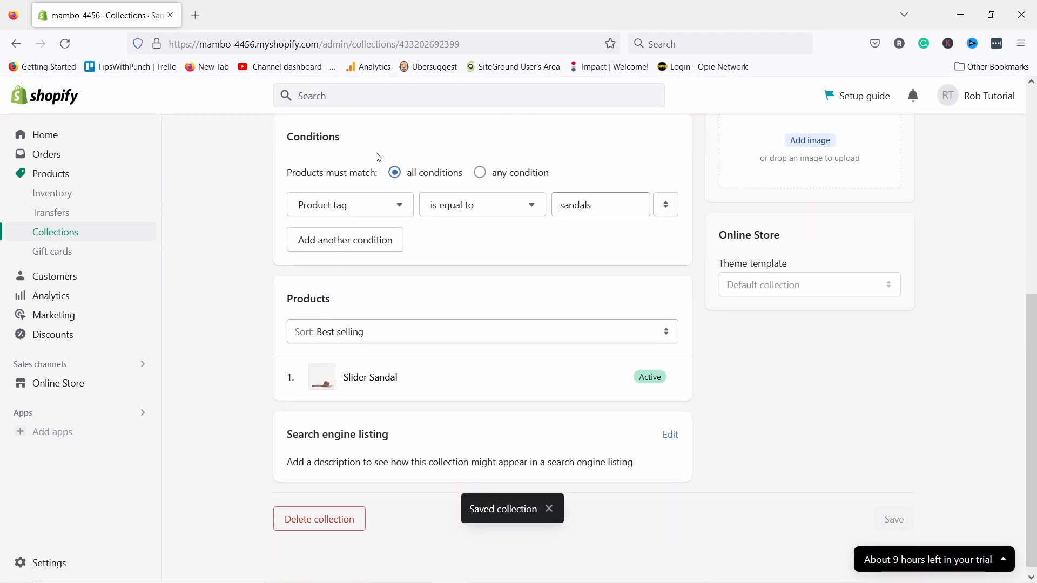
mouse_move(366, 377)
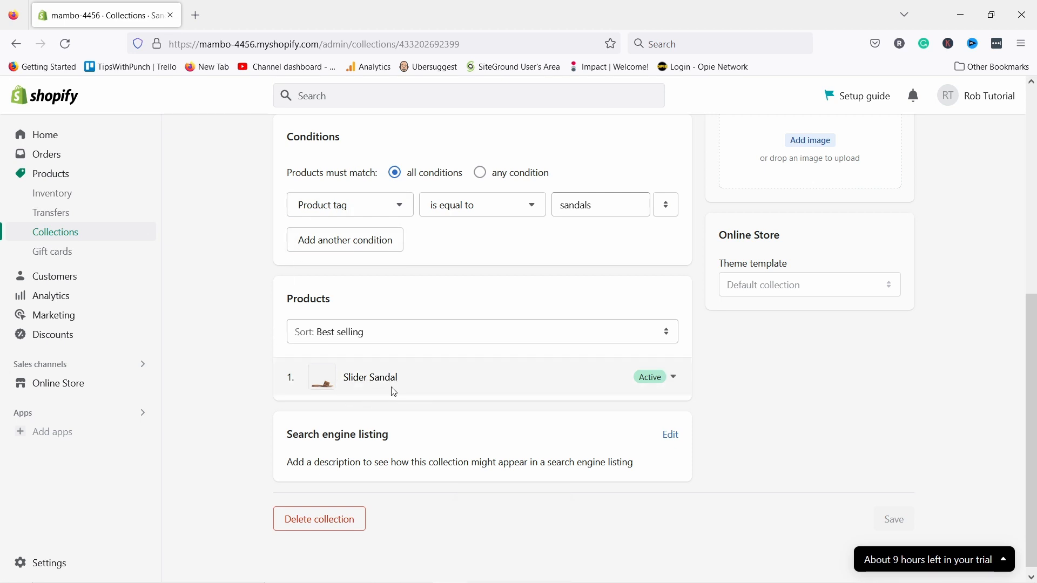
mouse_move(721, 362)
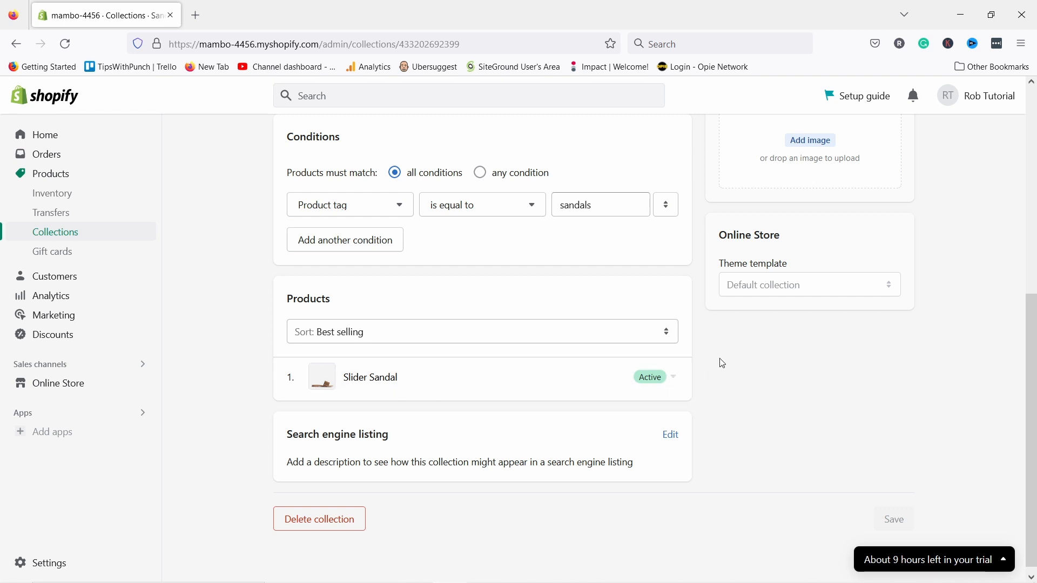
left_click(892, 518)
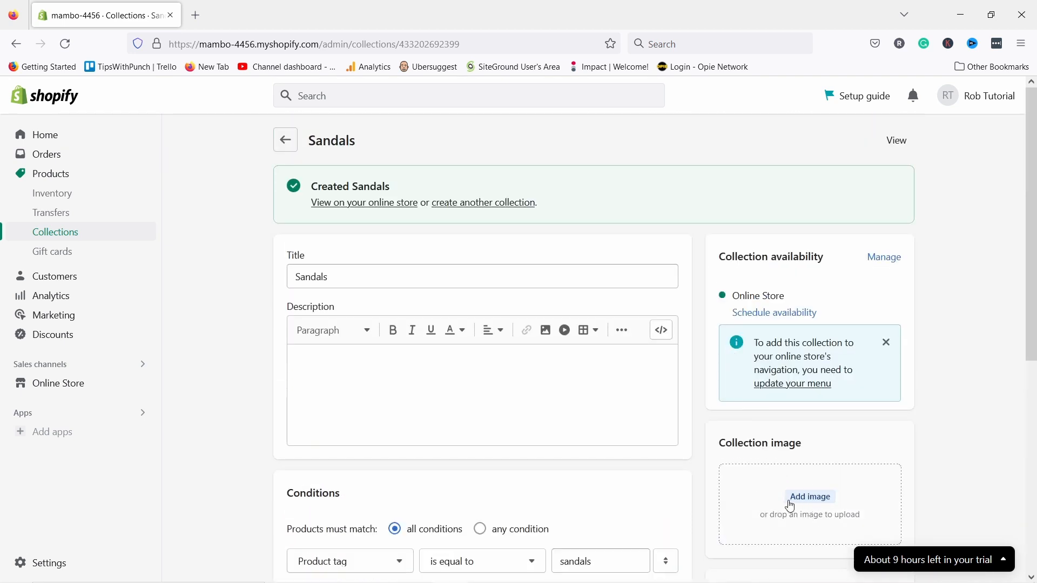
mouse_move(896, 141)
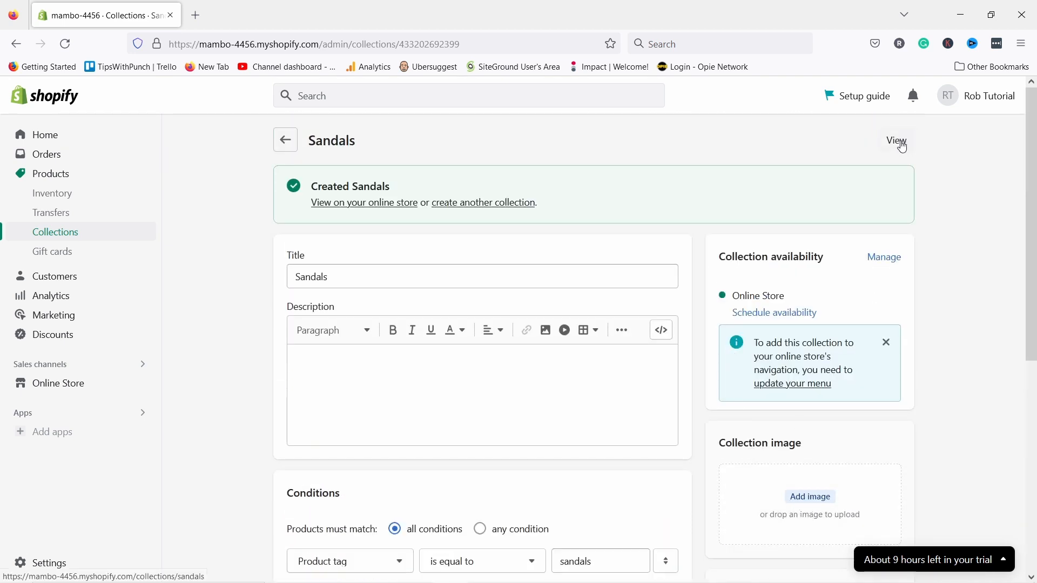
left_click(895, 141)
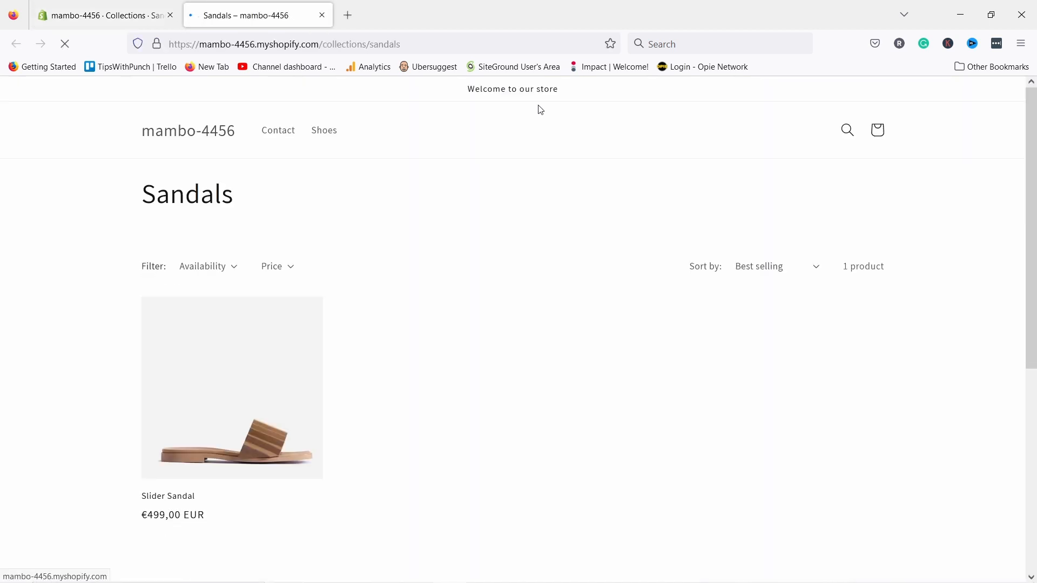
scroll("down", 3)
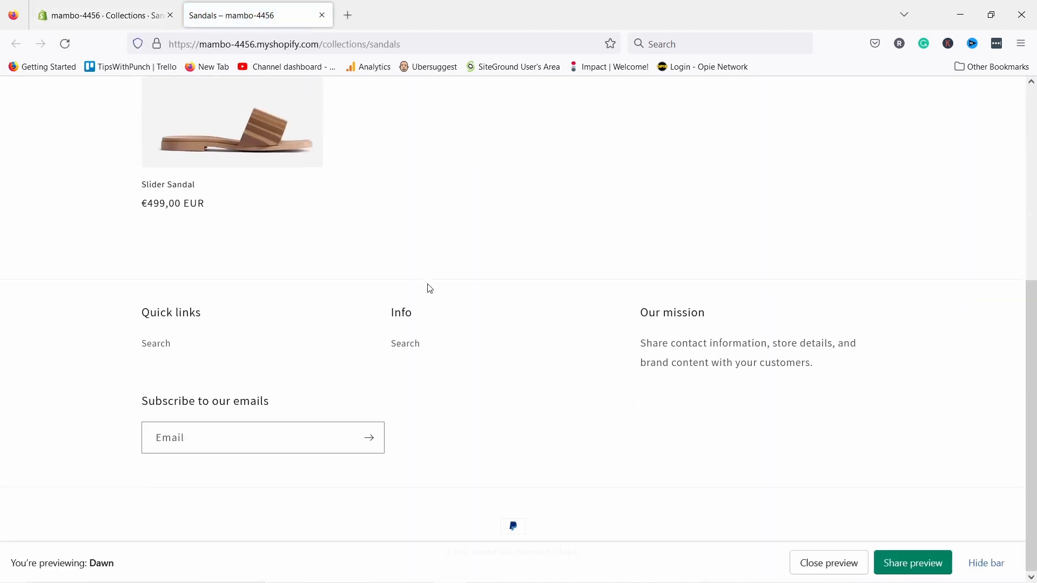
scroll("up", 3)
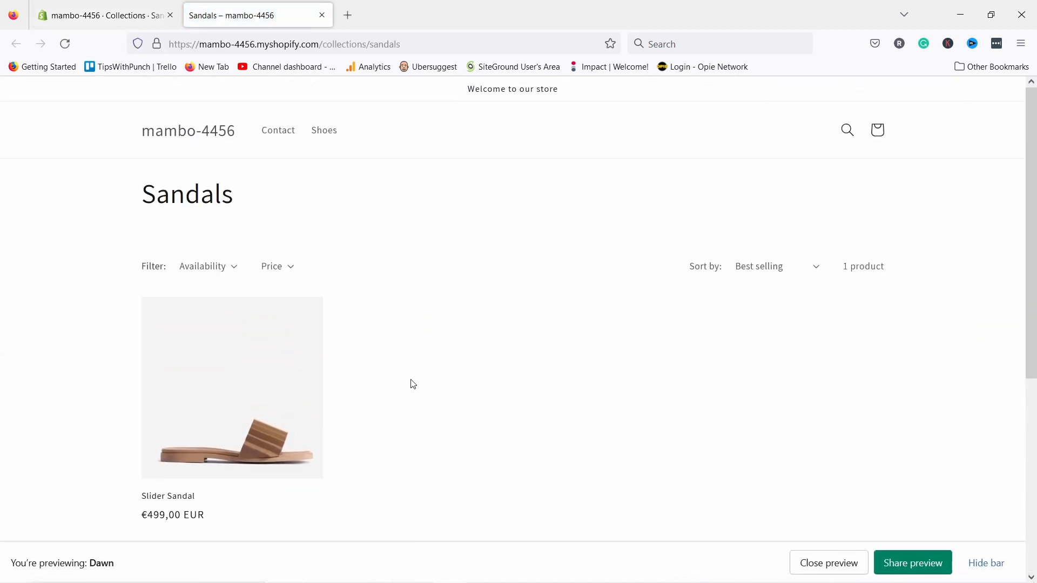
mouse_move(459, 308)
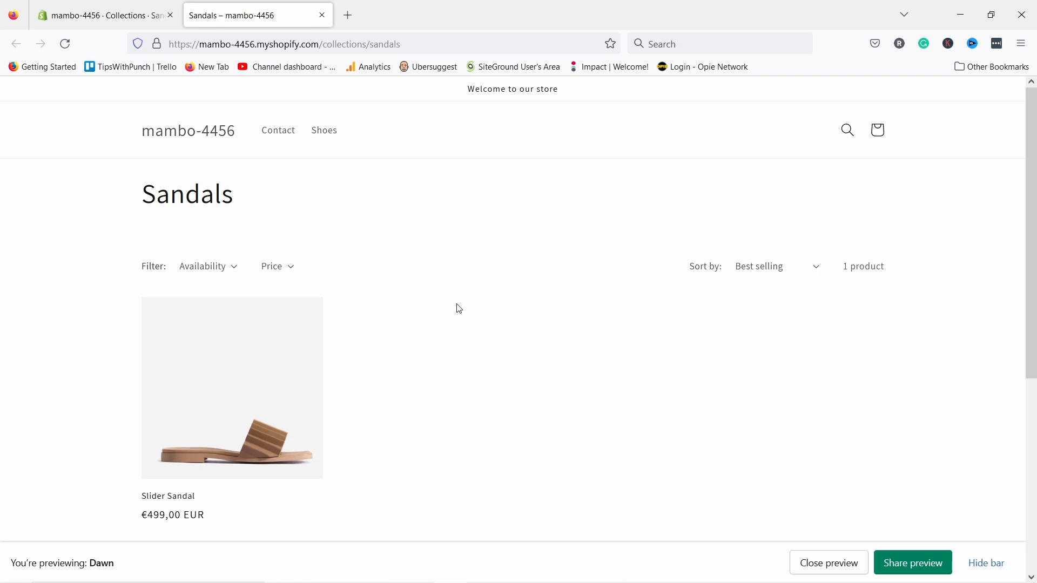
mouse_move(322, 15)
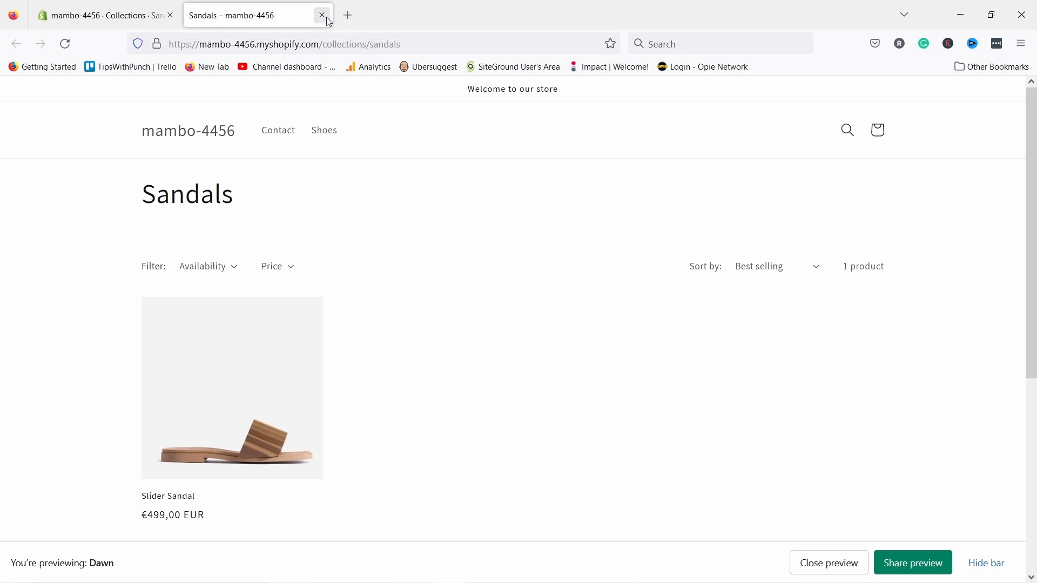
Step: Close the storefront tab to get back to the Sandals collection admin page
left_click(322, 14)
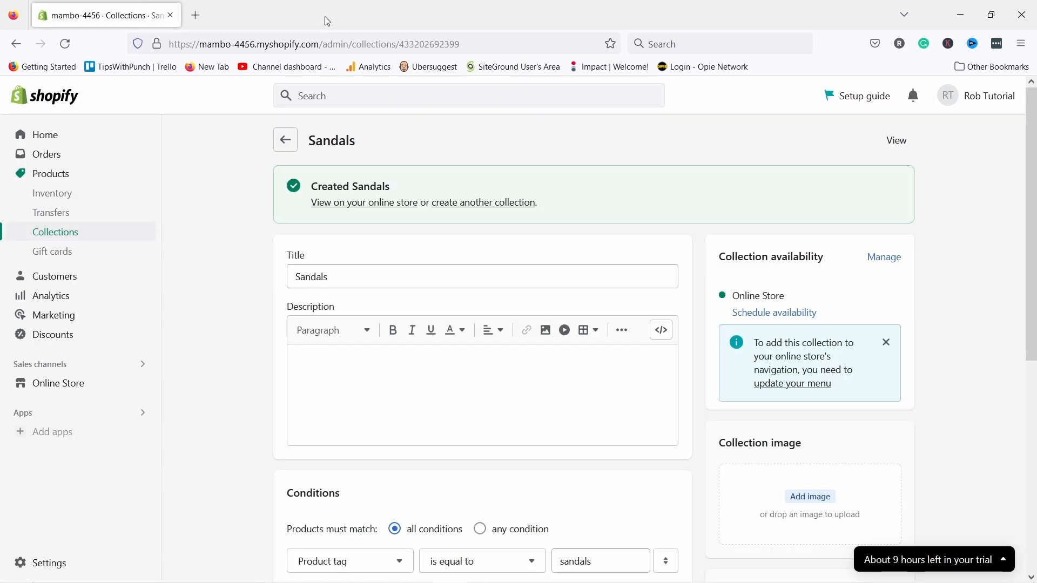
mouse_move(219, 164)
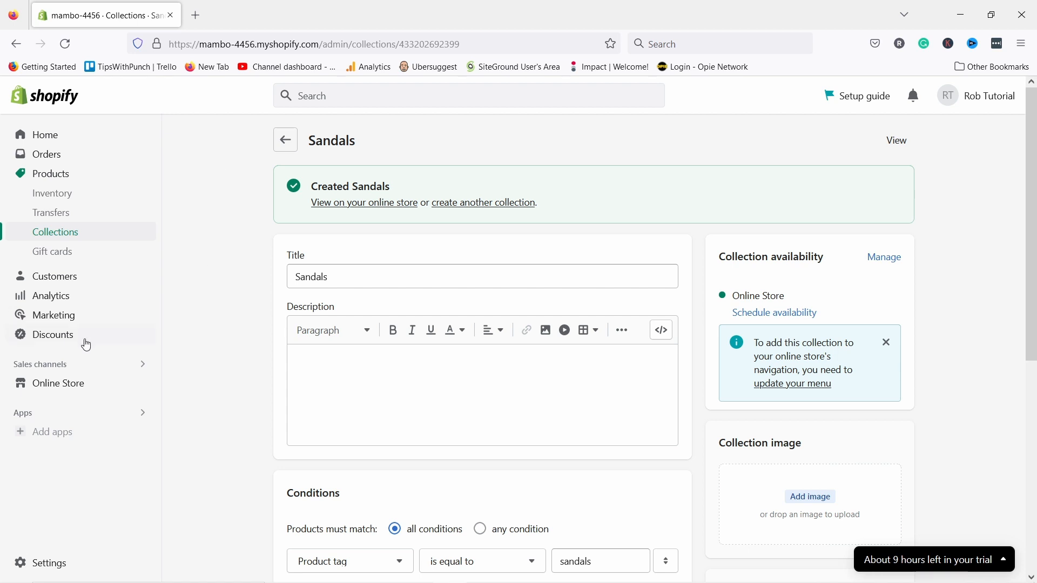
left_click(59, 382)
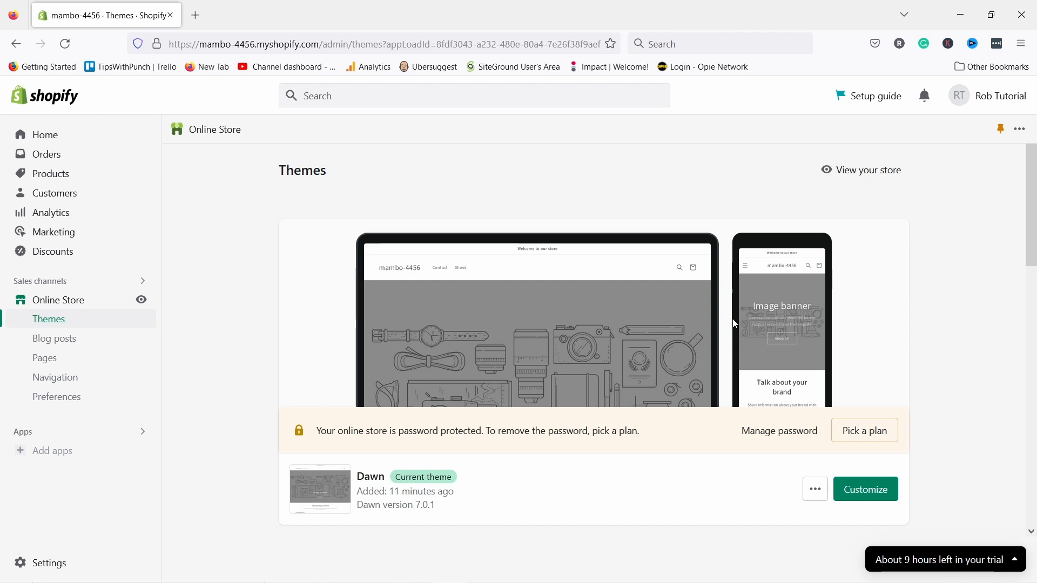
scroll("down", 3)
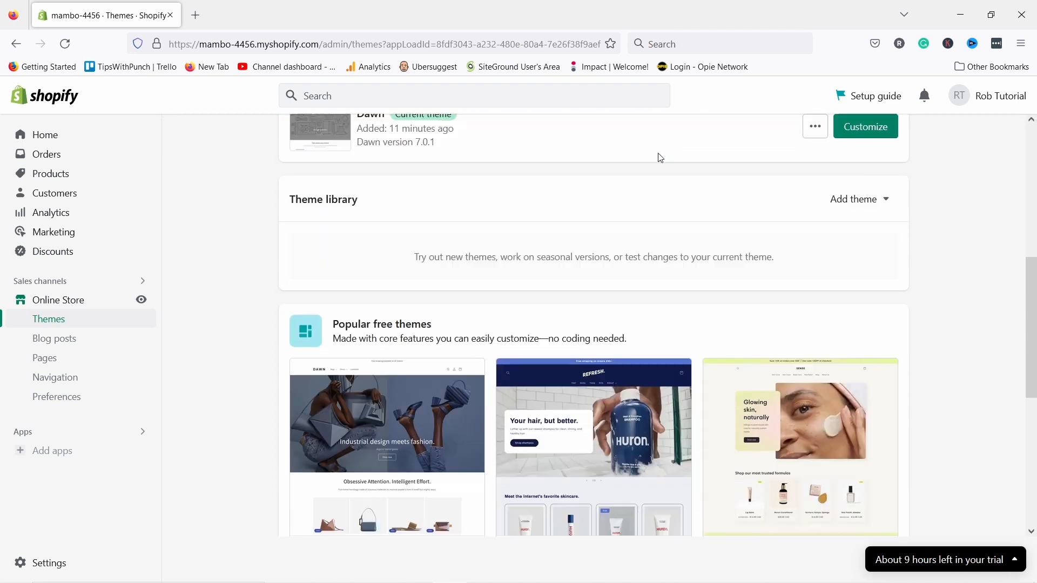
scroll("down", 3)
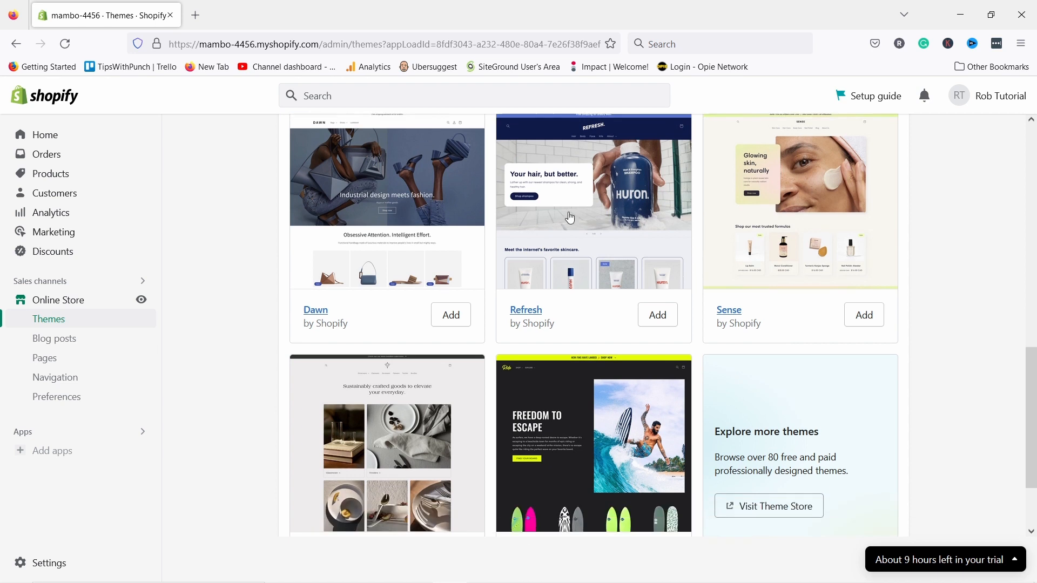
scroll("down", 3)
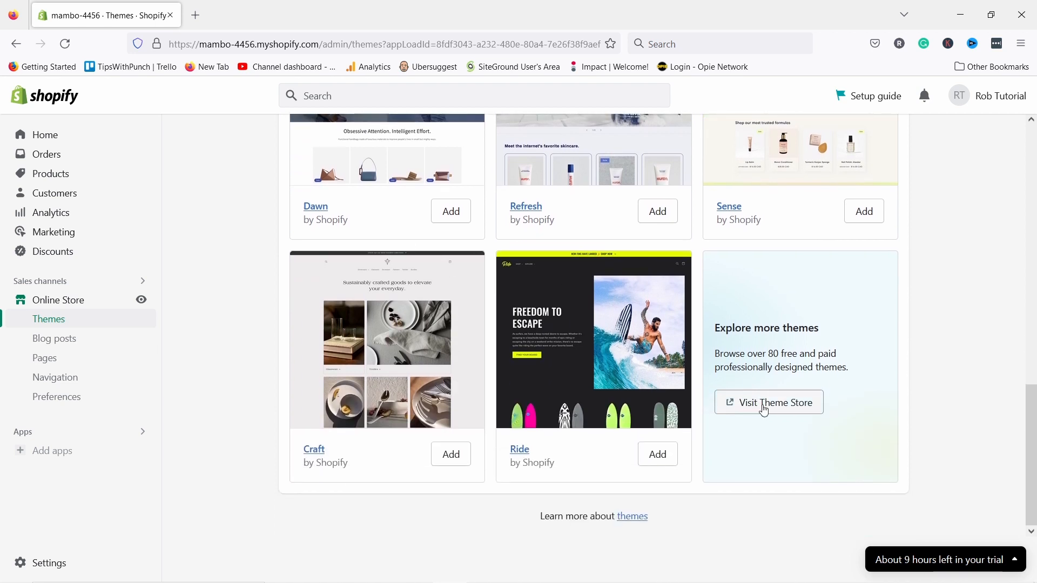
mouse_move(786, 417)
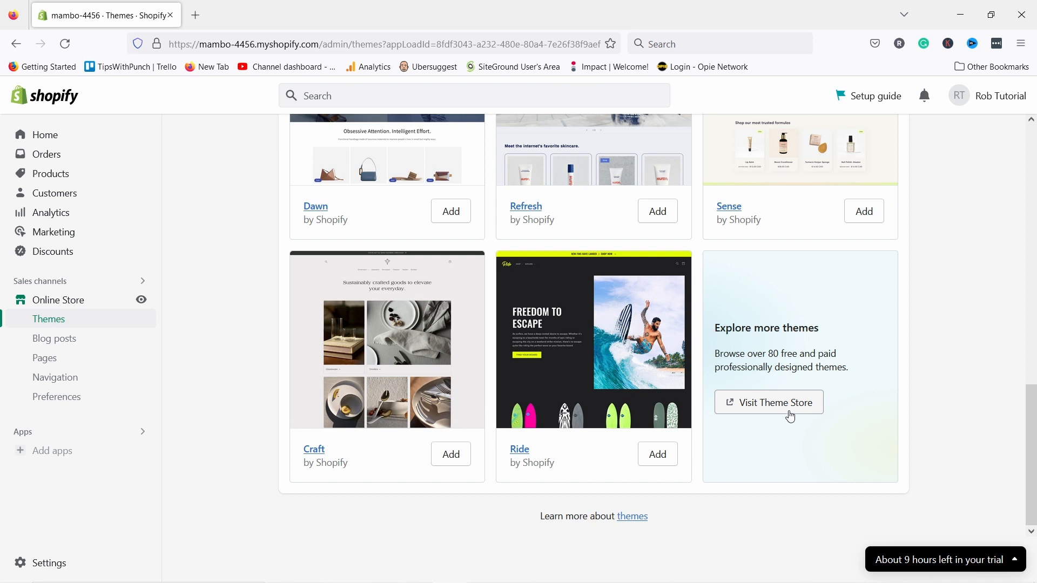
mouse_move(903, 286)
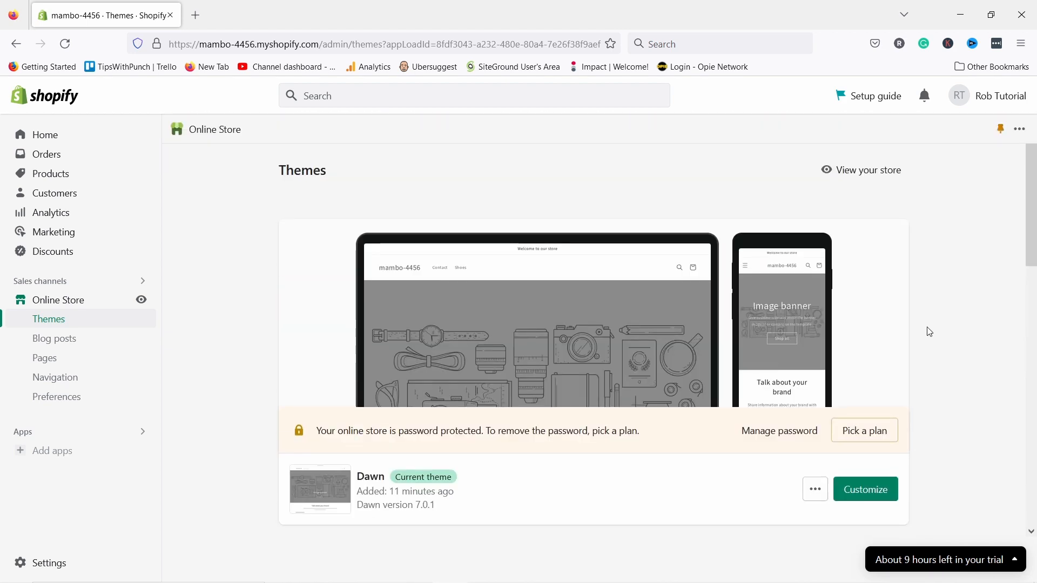
mouse_move(369, 312)
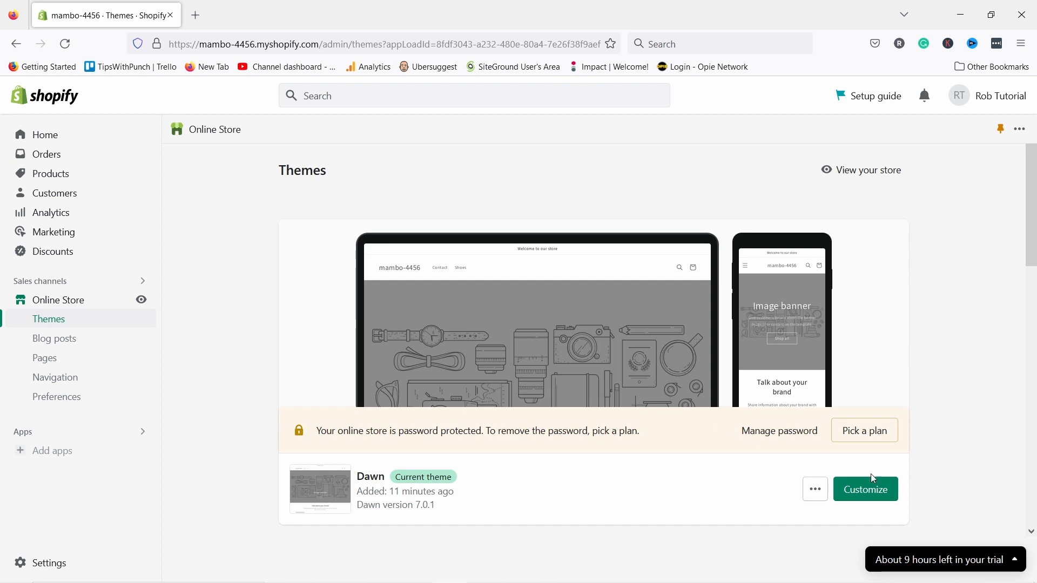
Step: Open the Dawn theme editor, keeping the Home page template selected
left_click(864, 489)
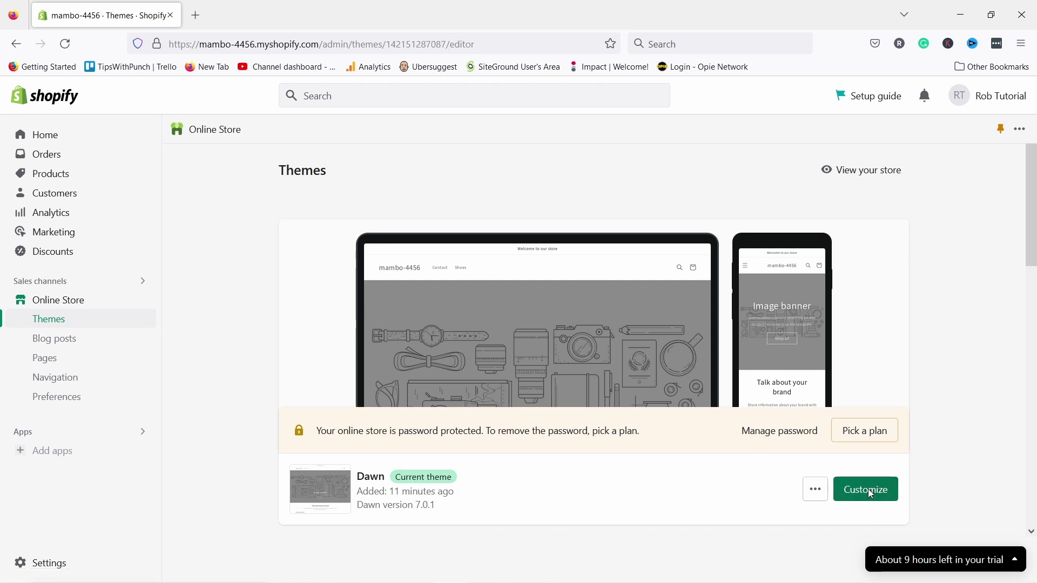
left_click(864, 489)
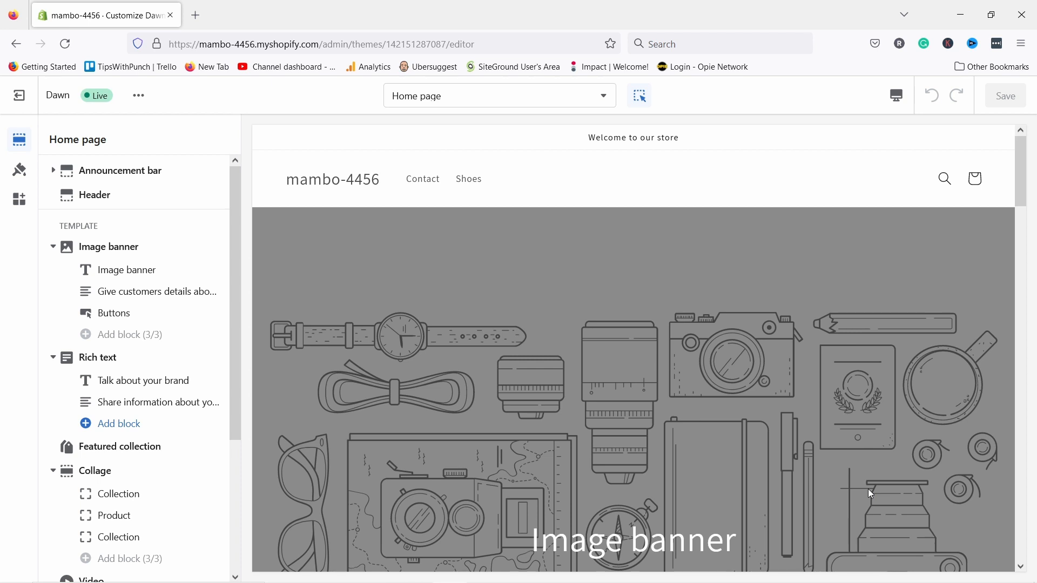
mouse_move(446, 106)
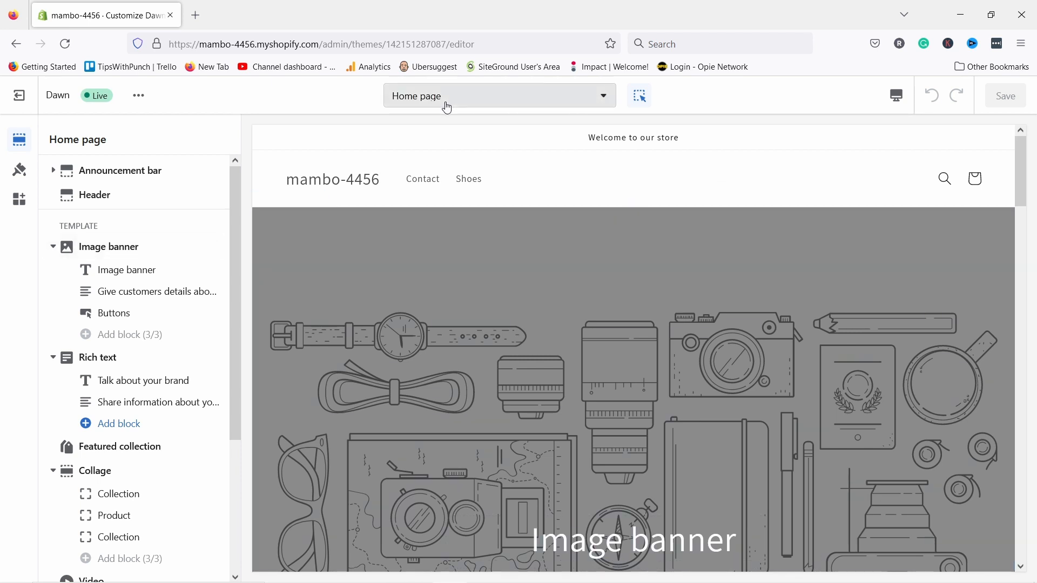
left_click(496, 96)
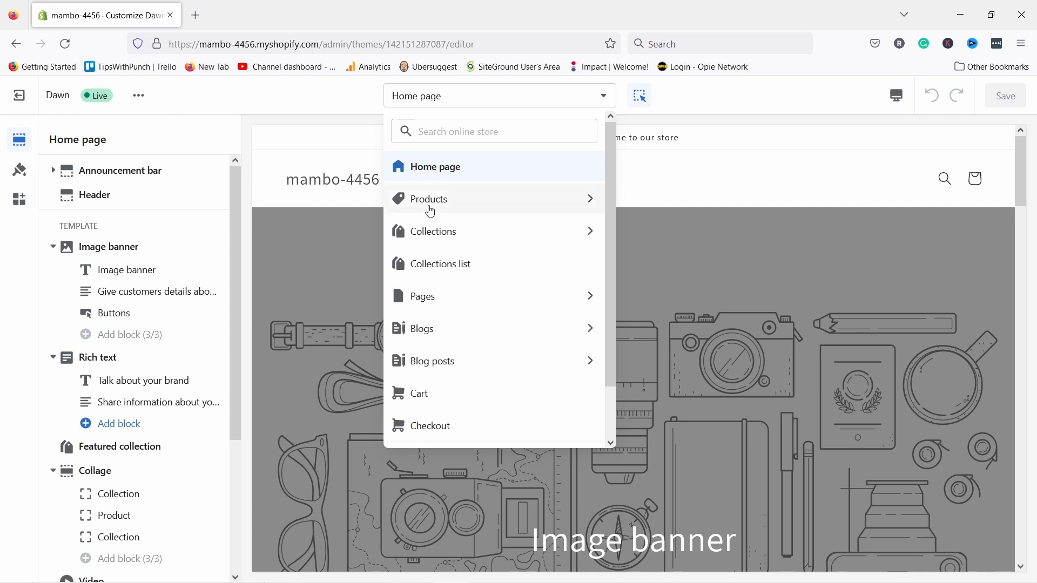
mouse_move(442, 238)
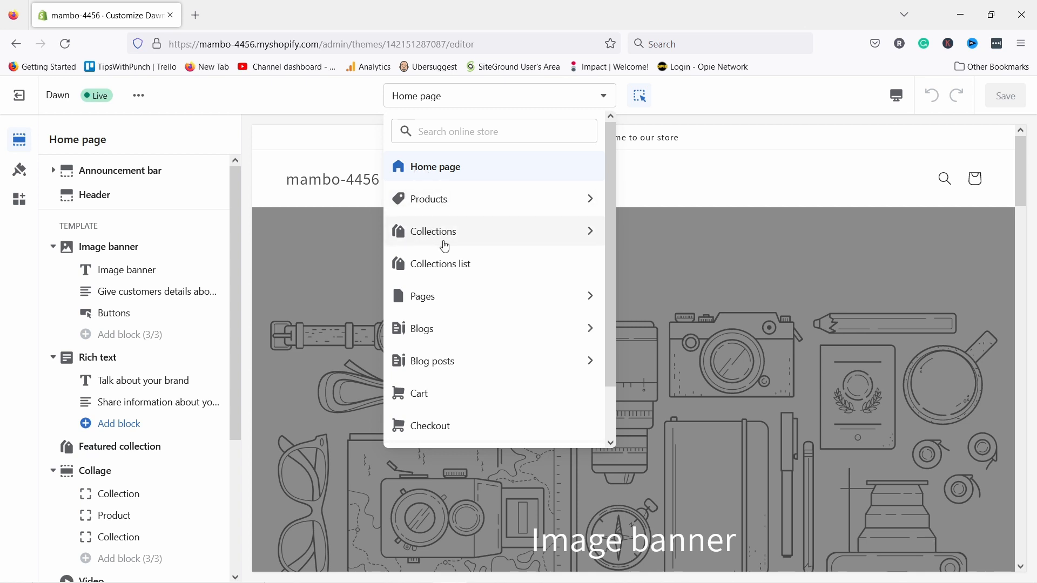
mouse_move(432, 108)
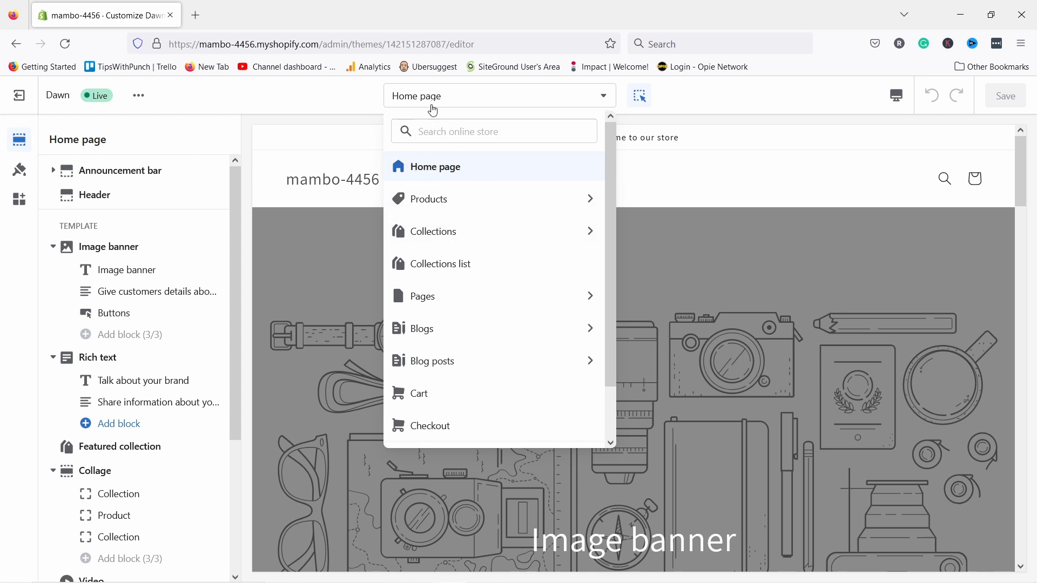
left_click(433, 167)
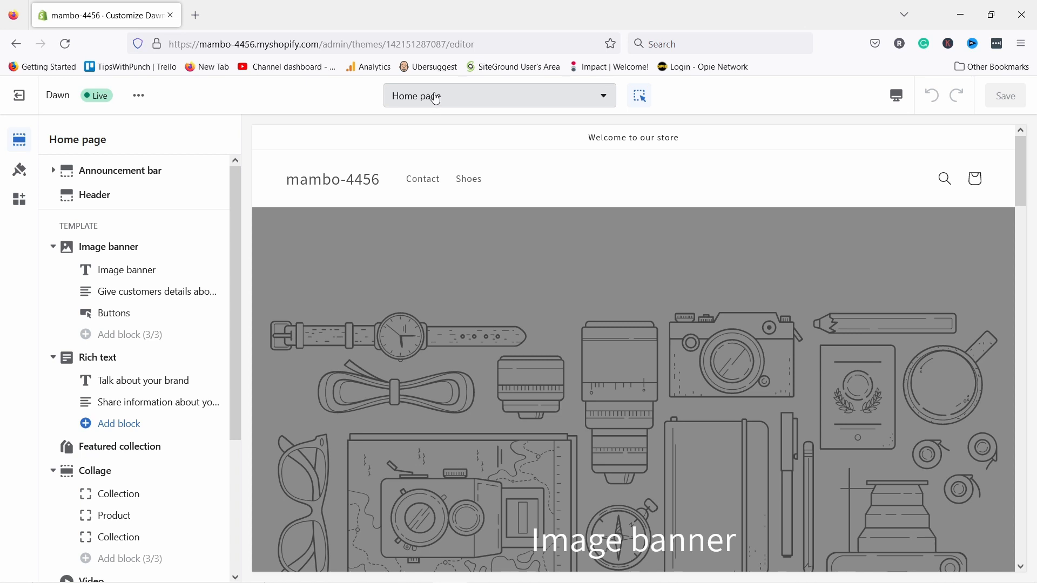
mouse_move(447, 110)
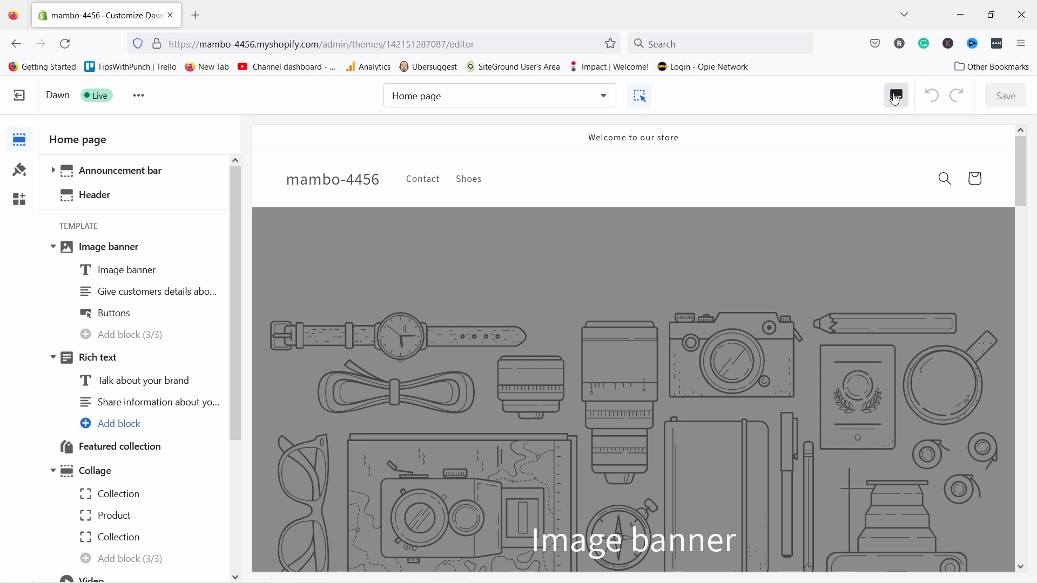
left_click(895, 95)
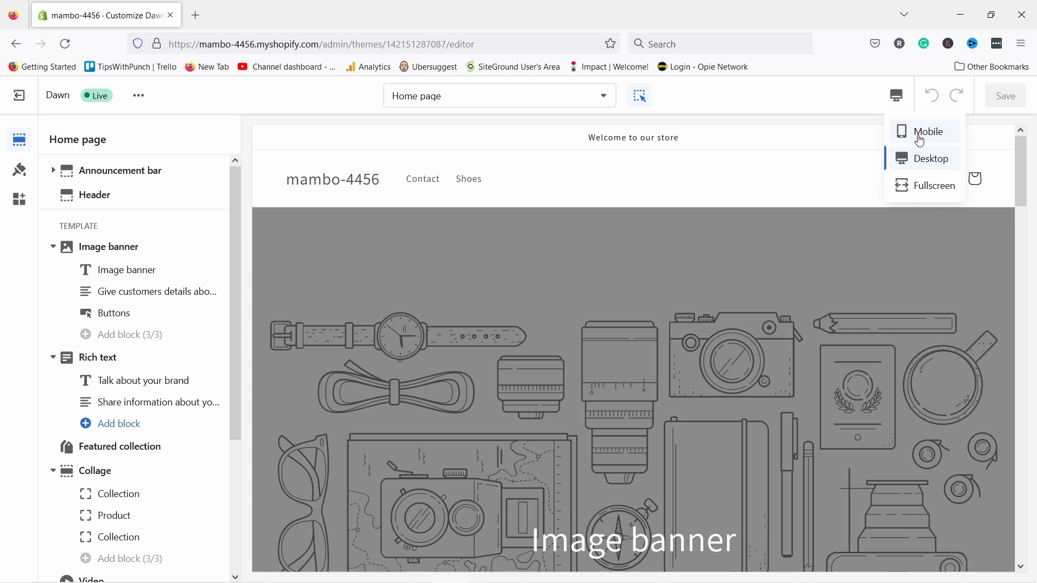
left_click(928, 130)
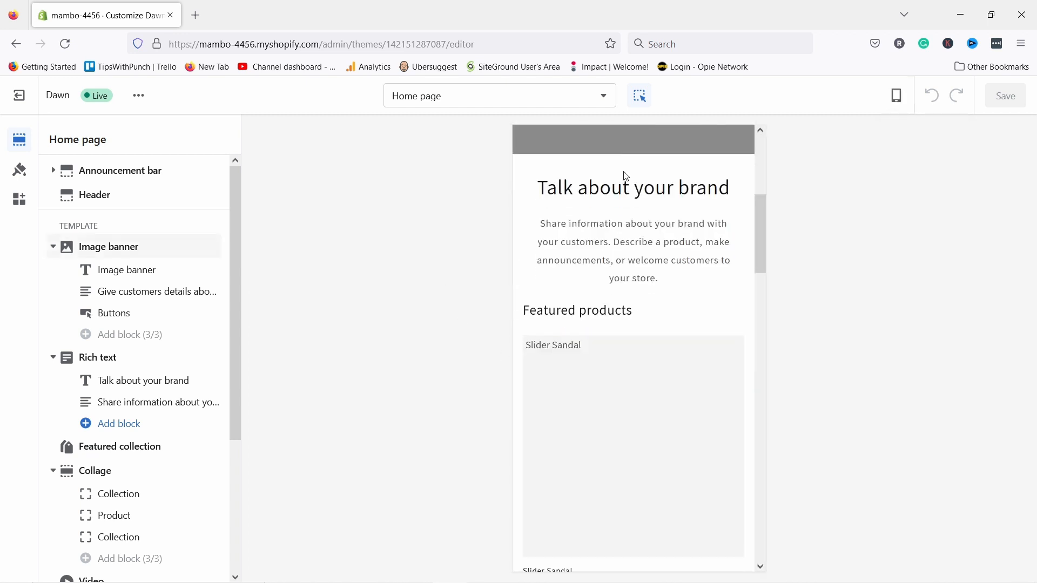
scroll("up", 3)
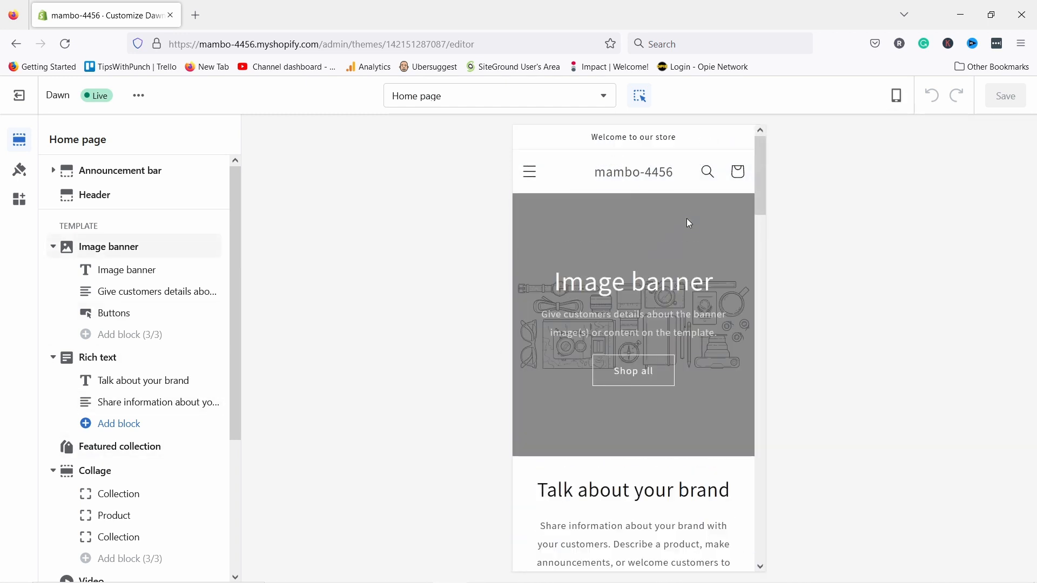
left_click(896, 95)
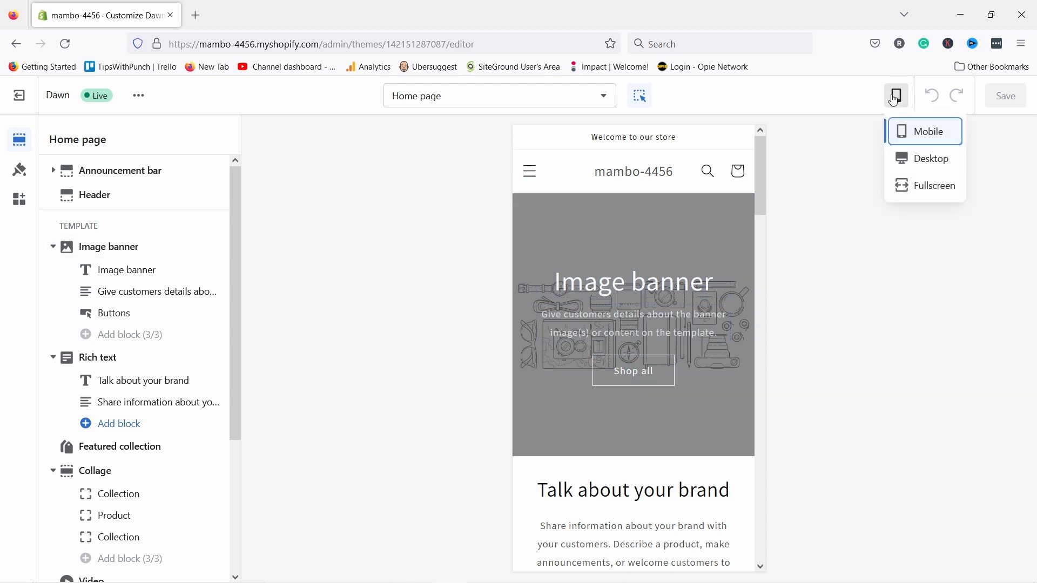
left_click(930, 159)
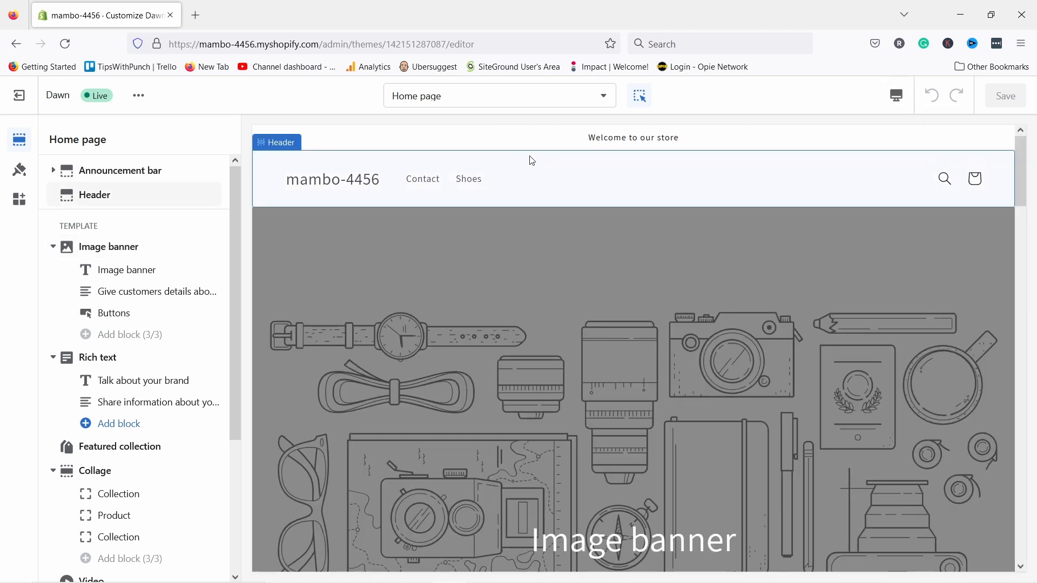
left_click(120, 171)
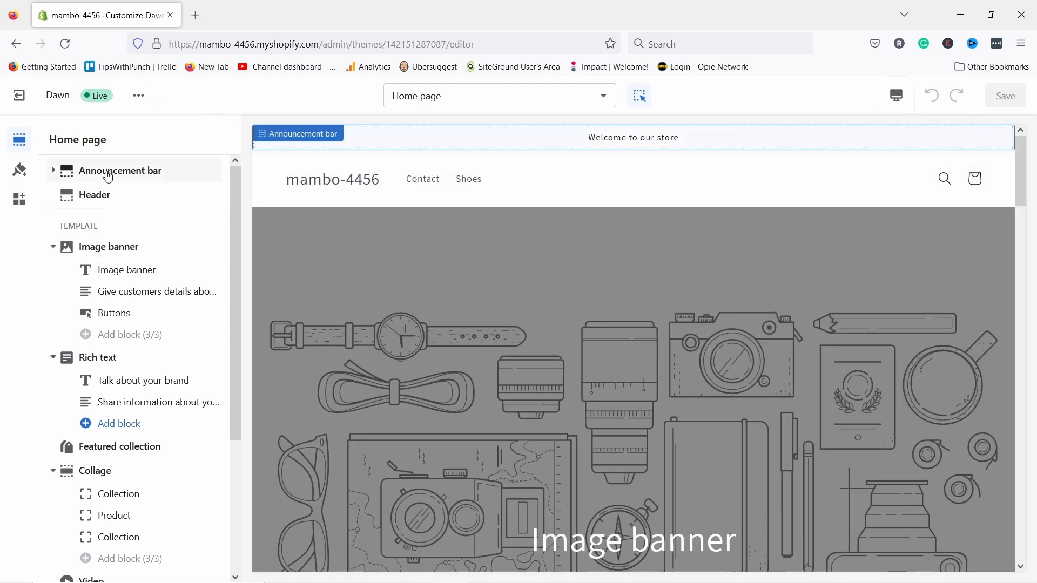
left_click(94, 194)
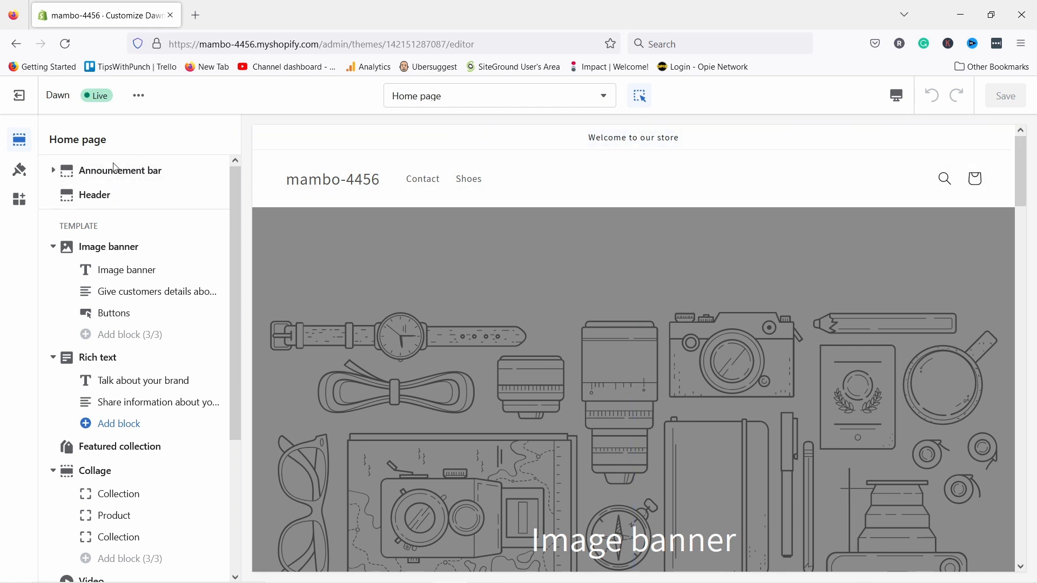
left_click(95, 195)
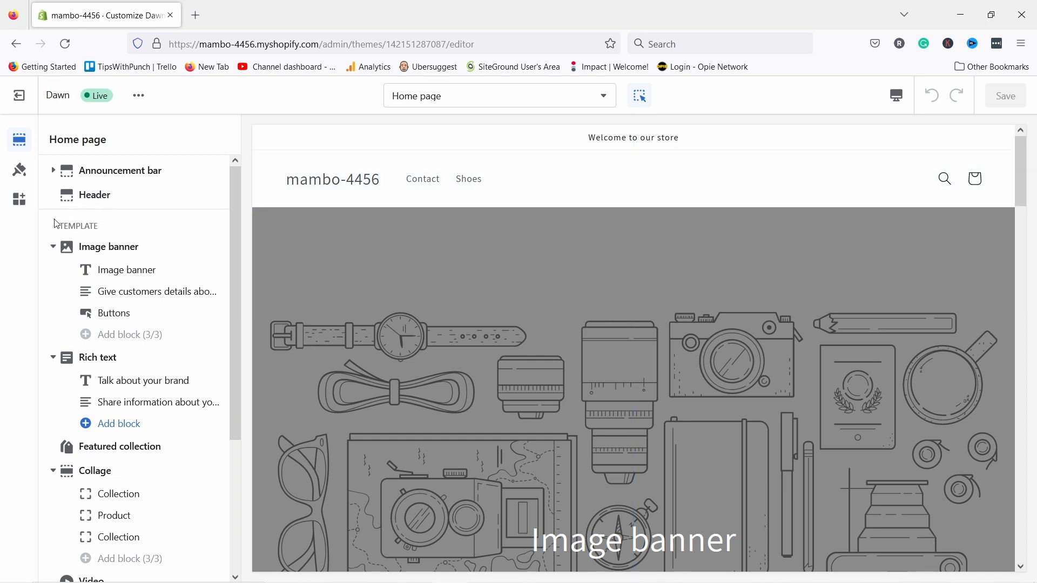
mouse_move(88, 228)
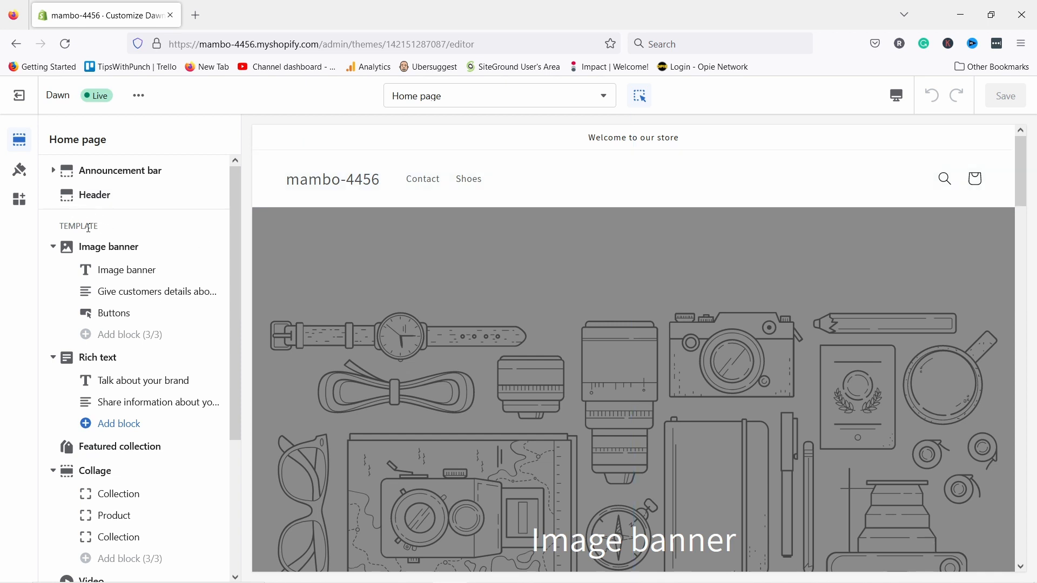
mouse_move(92, 238)
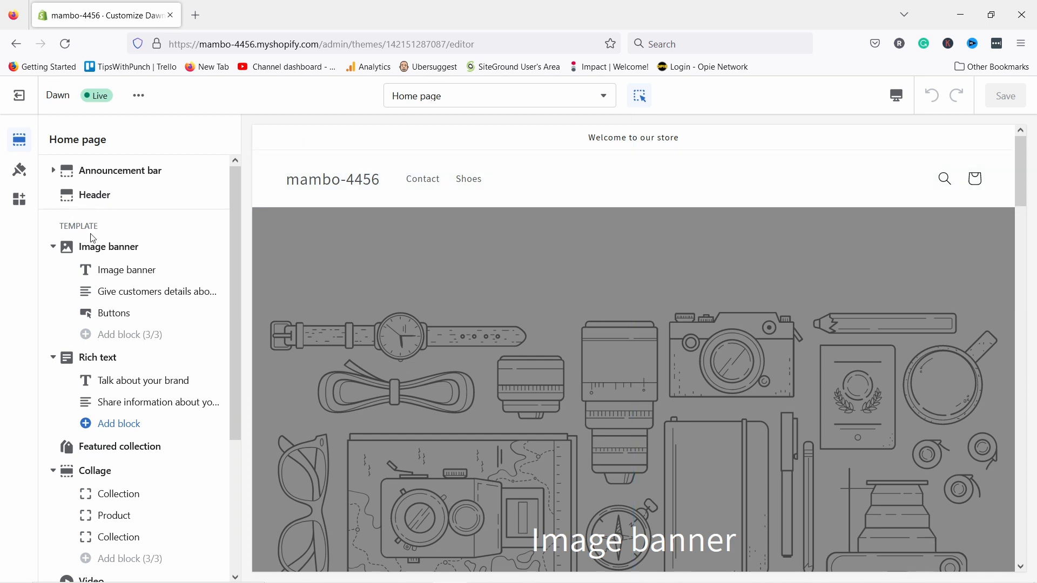
mouse_move(126, 269)
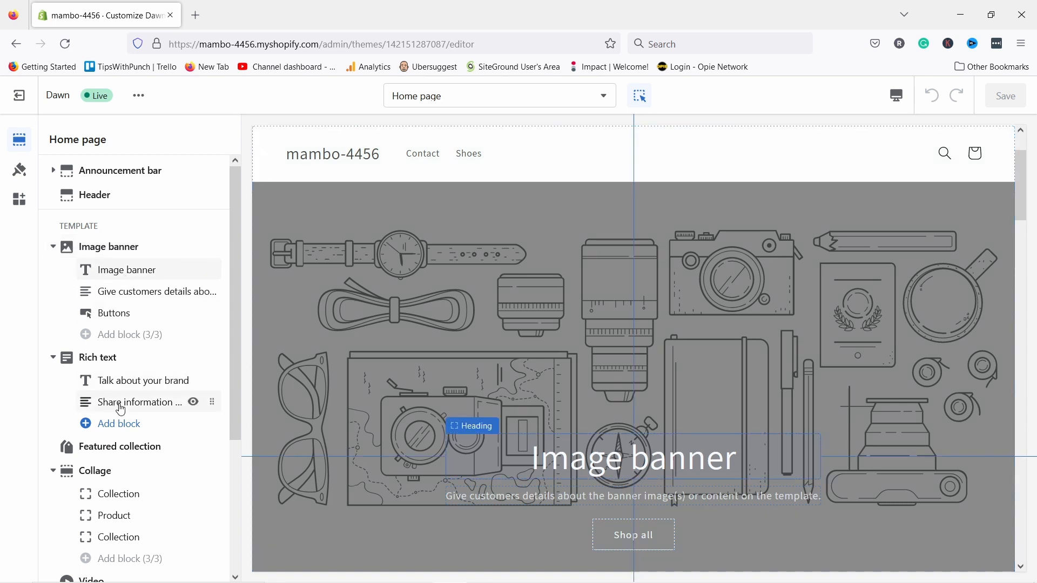
Step: Add an Email signup section to the bottom of the home page
scroll("down", 3)
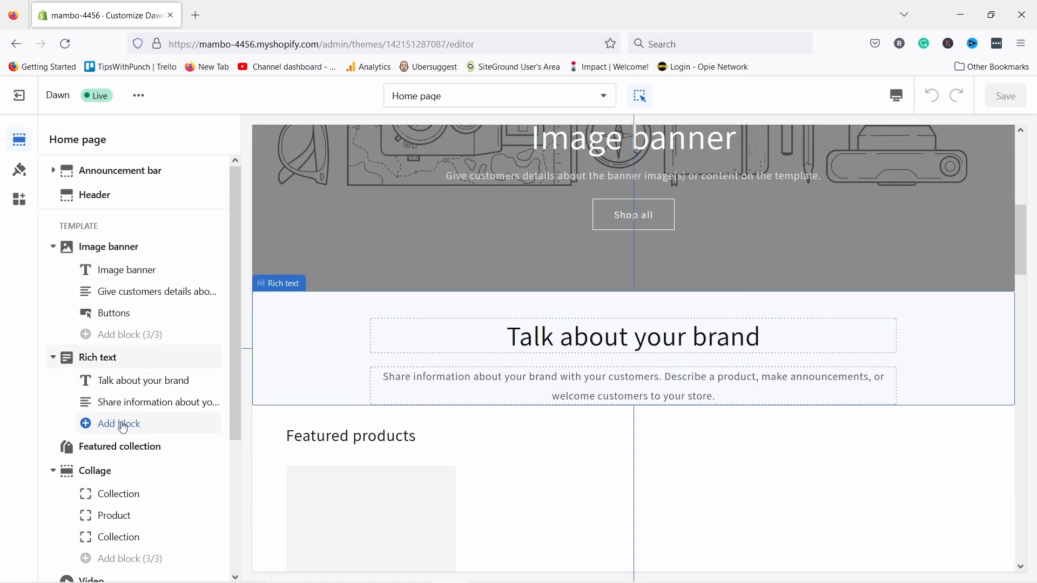
scroll("down", 3)
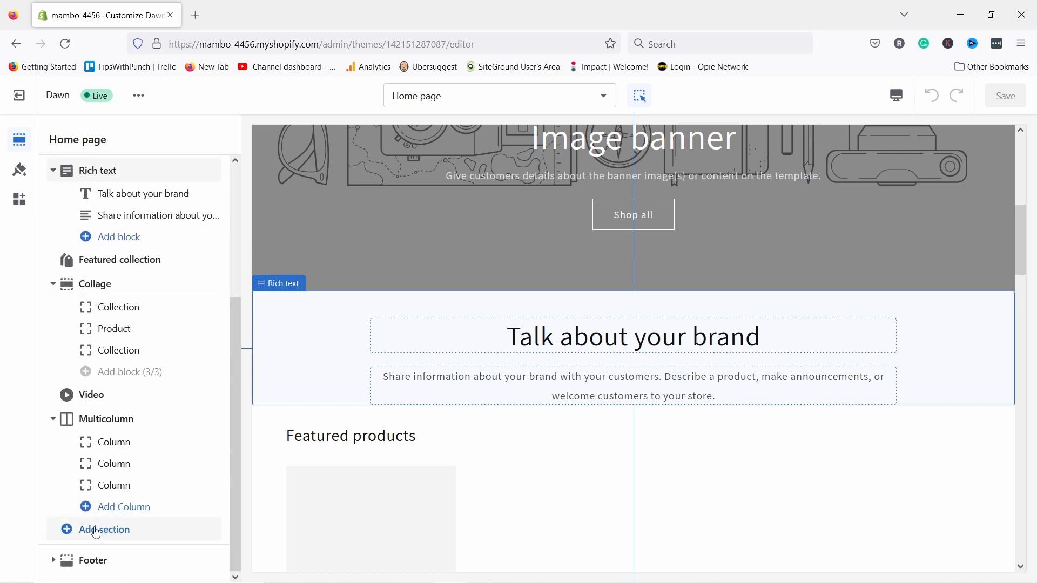
left_click(104, 529)
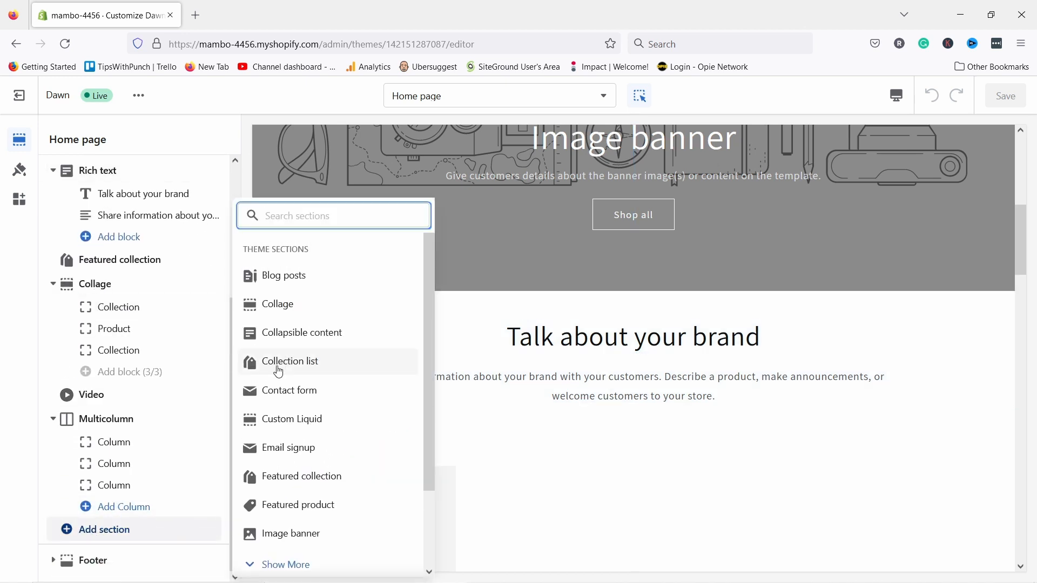
left_click(288, 448)
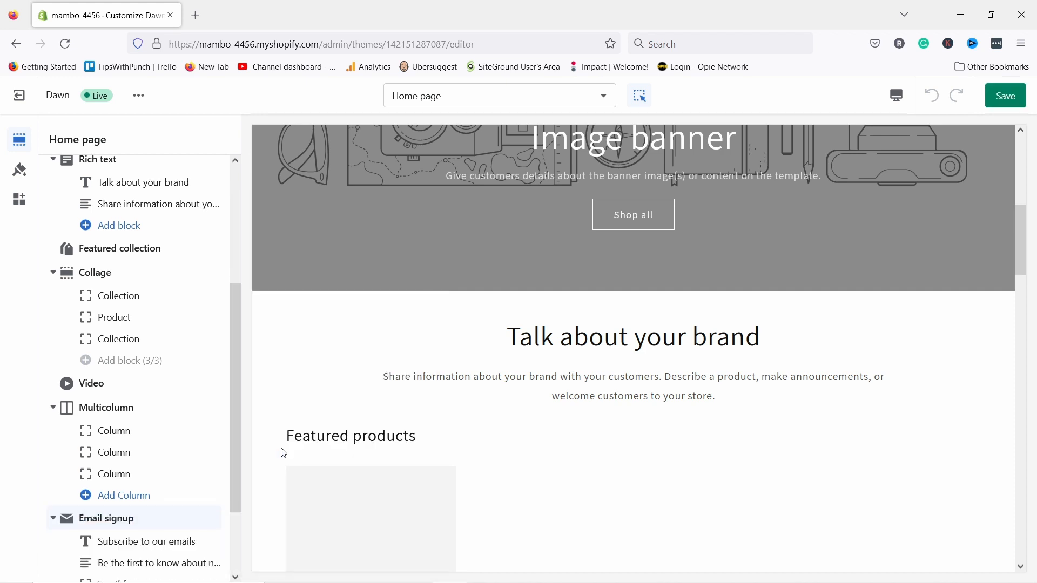
Step: Remove the 'Subscribe to our emails' signup section from the page
scroll("down", 3)
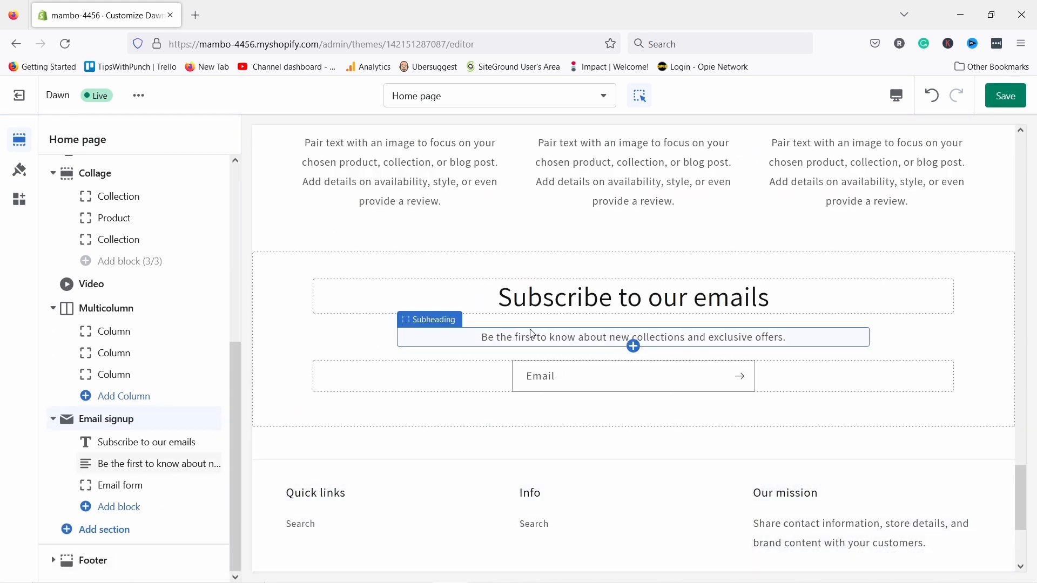
left_click(631, 296)
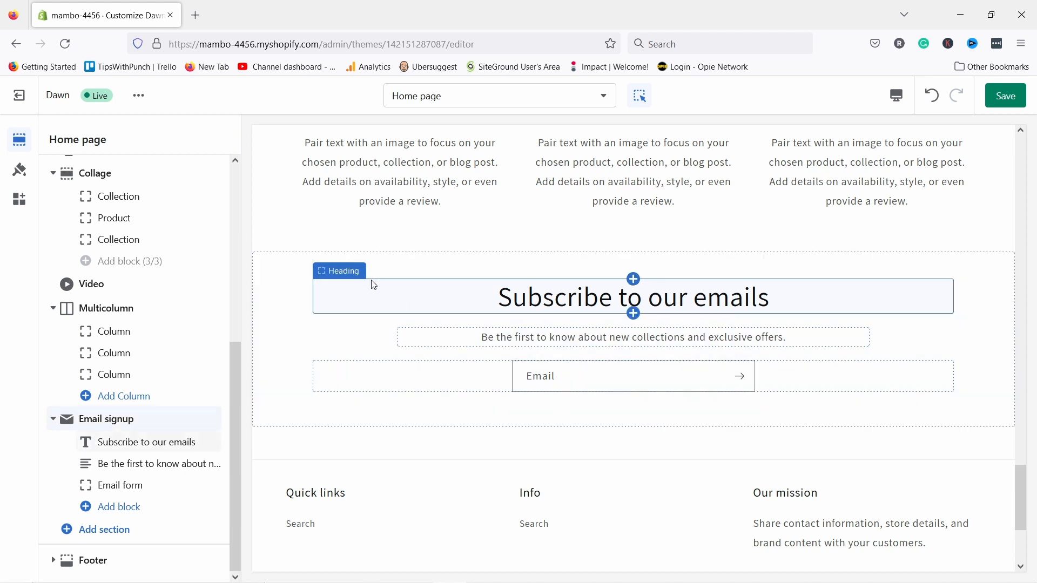
mouse_move(325, 295)
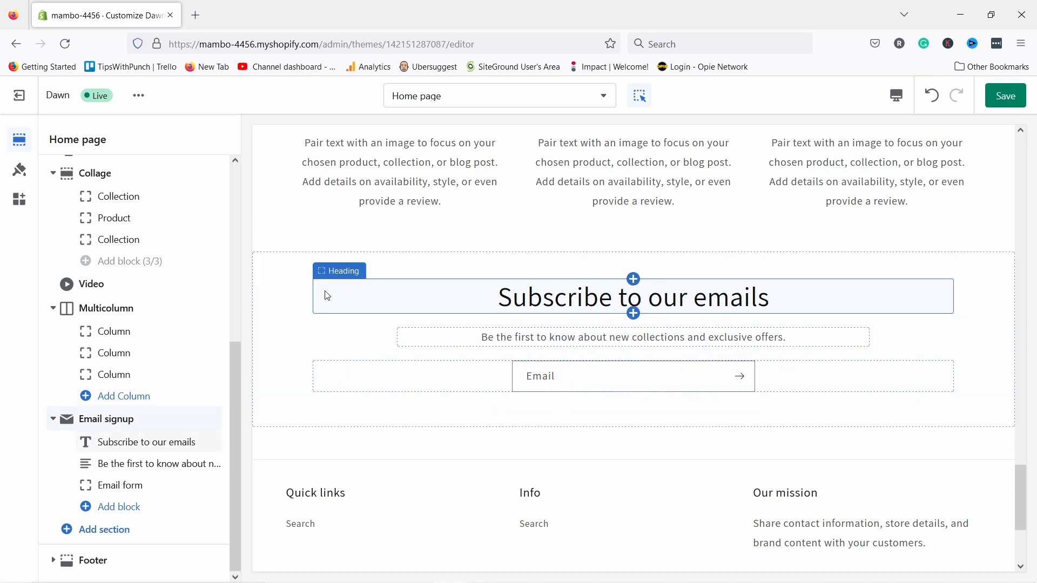
left_click(106, 418)
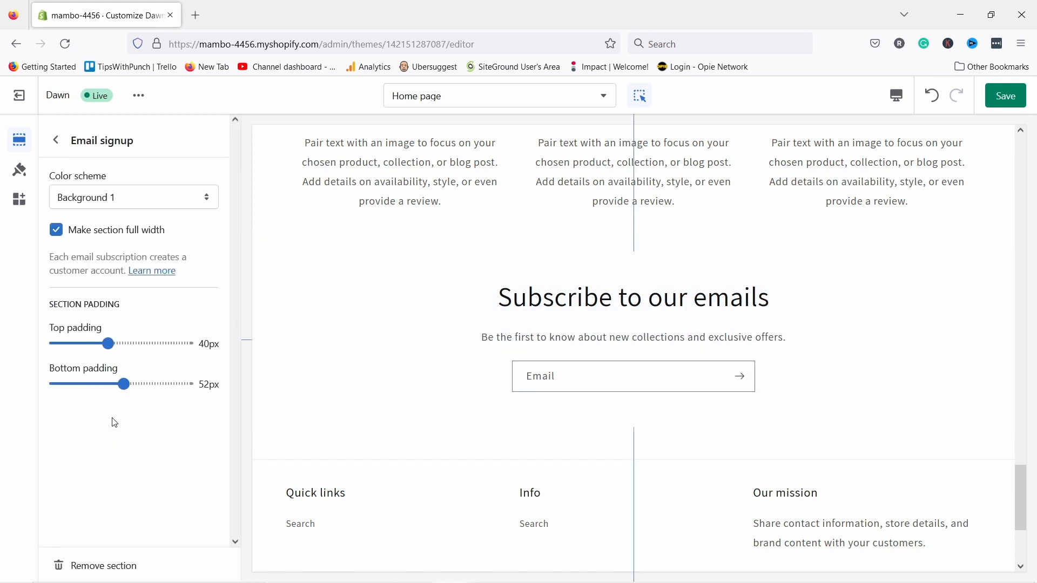
left_click(632, 339)
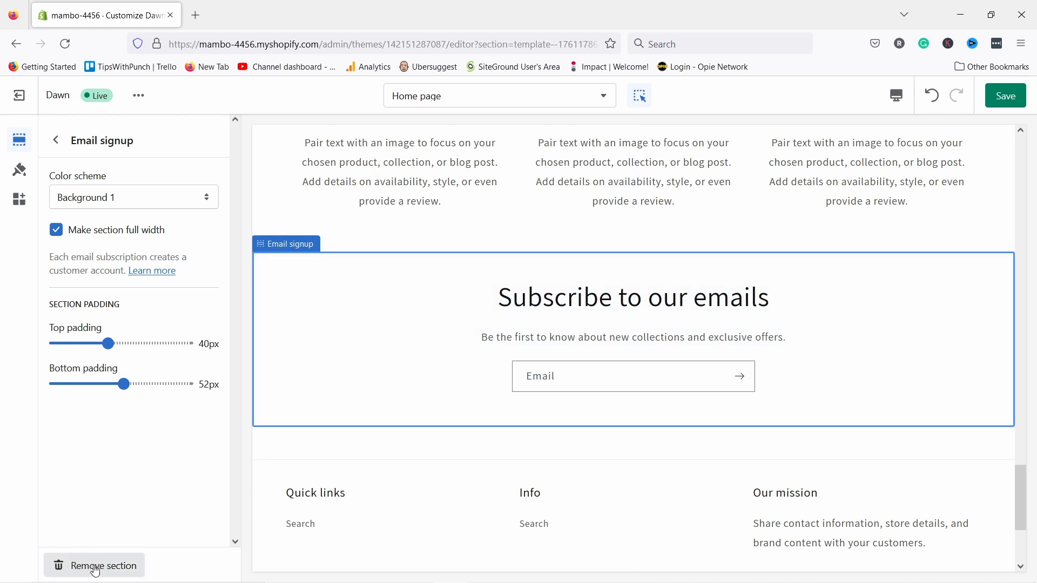
left_click(94, 565)
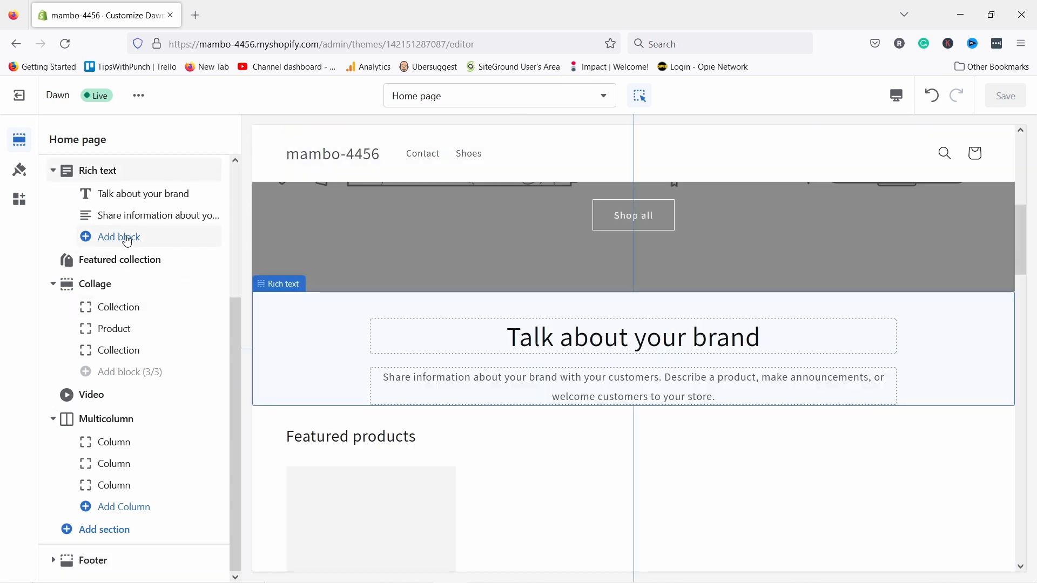
Step: Add a Buttons block below the brand text in the Rich text section
left_click(119, 237)
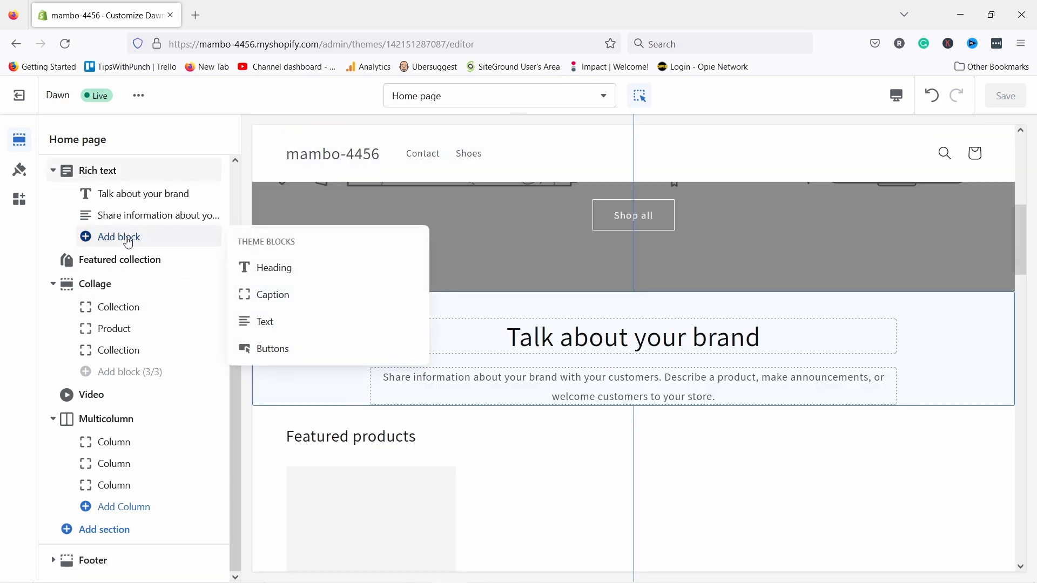
mouse_move(227, 252)
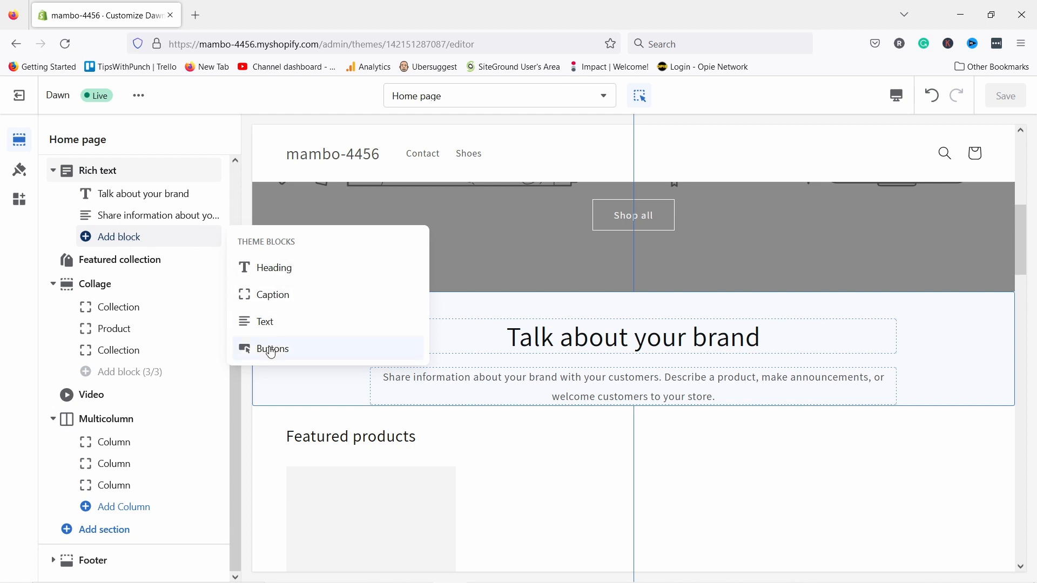
left_click(272, 348)
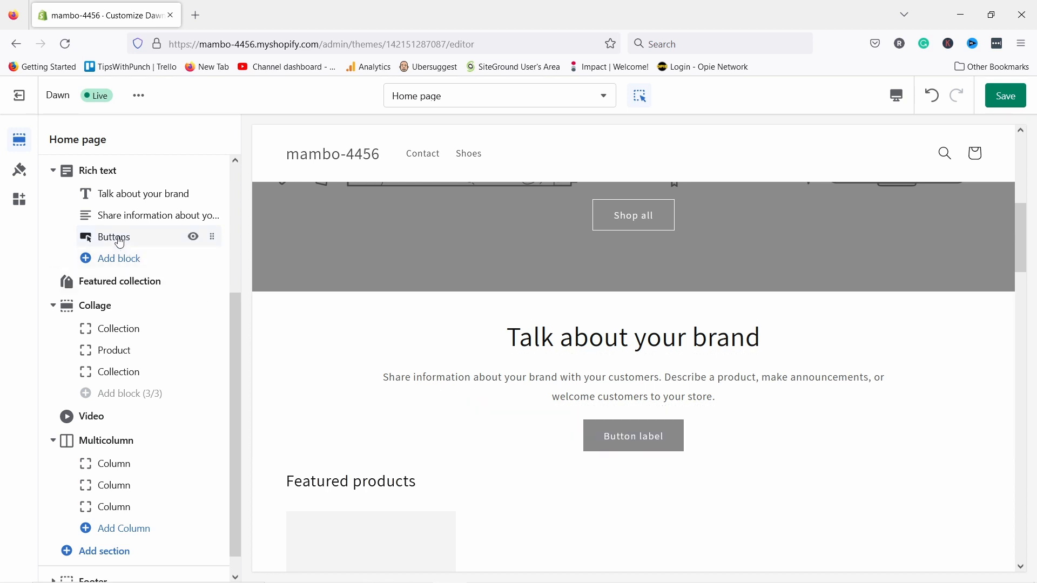
left_click(113, 237)
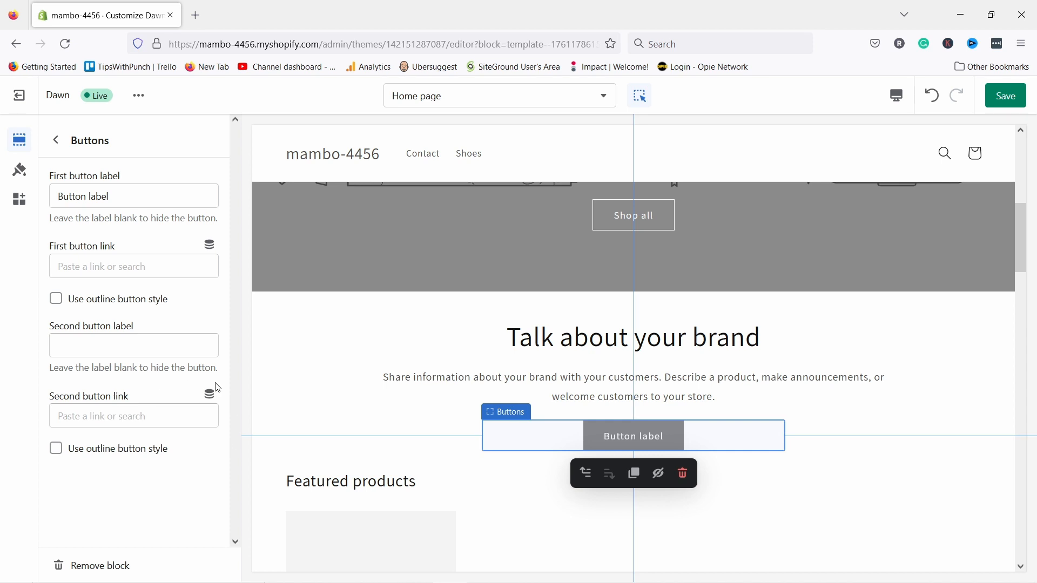
left_click(57, 139)
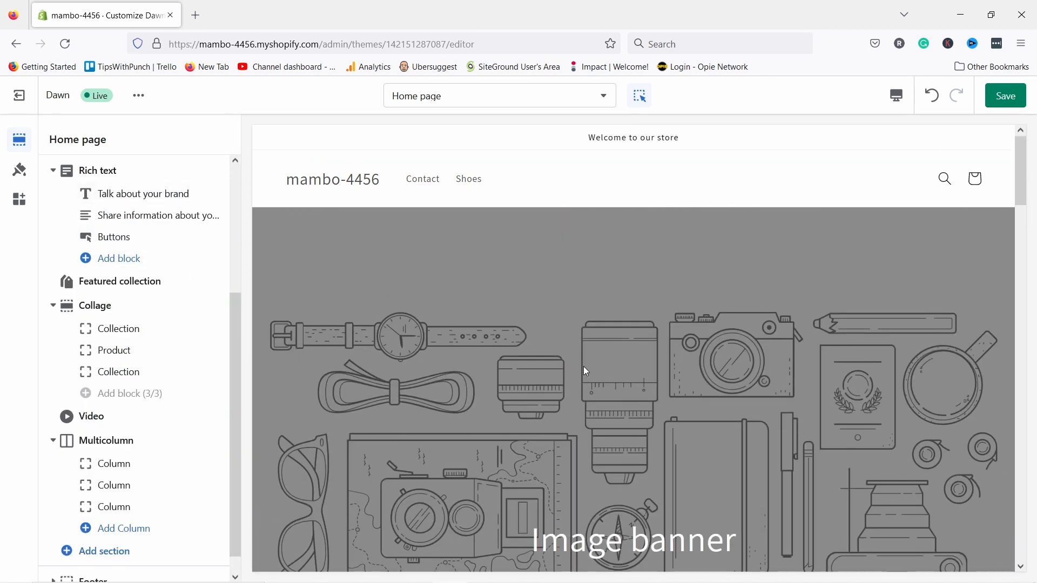
Step: Open the 'Welcome to our store' announcement block in the Announcement bar
left_click(423, 264)
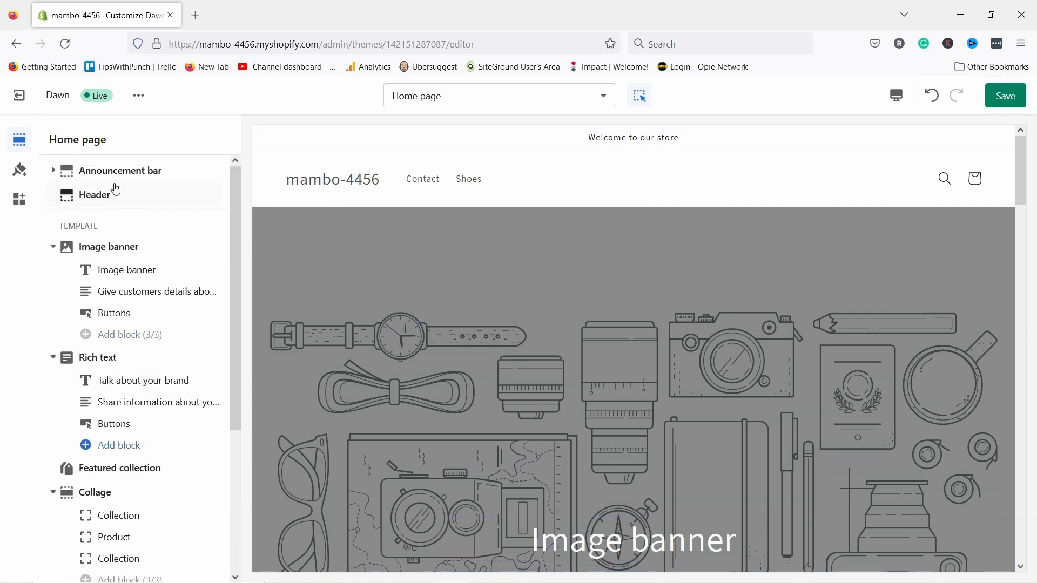
left_click(121, 170)
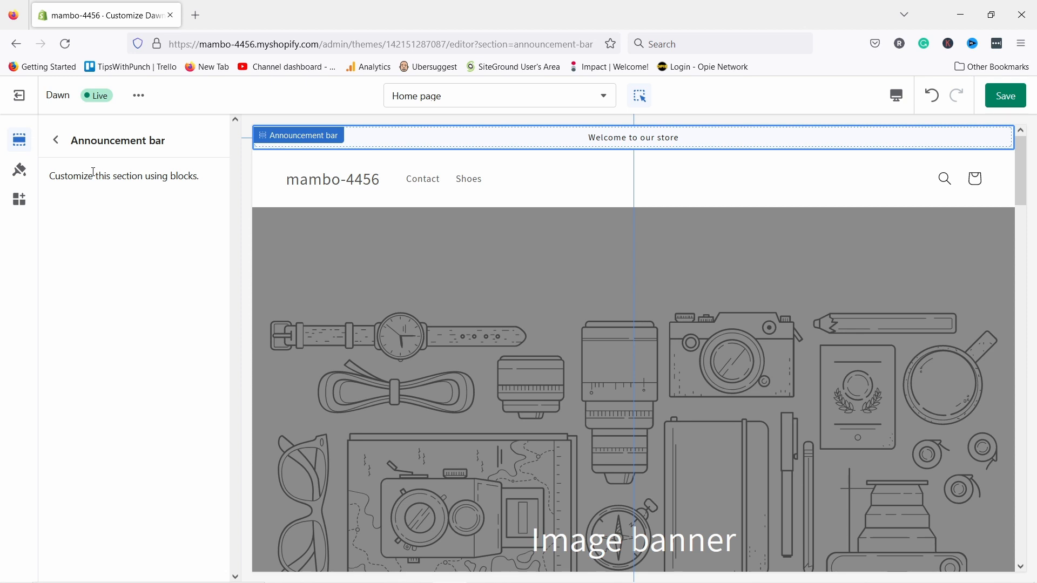
left_click(56, 139)
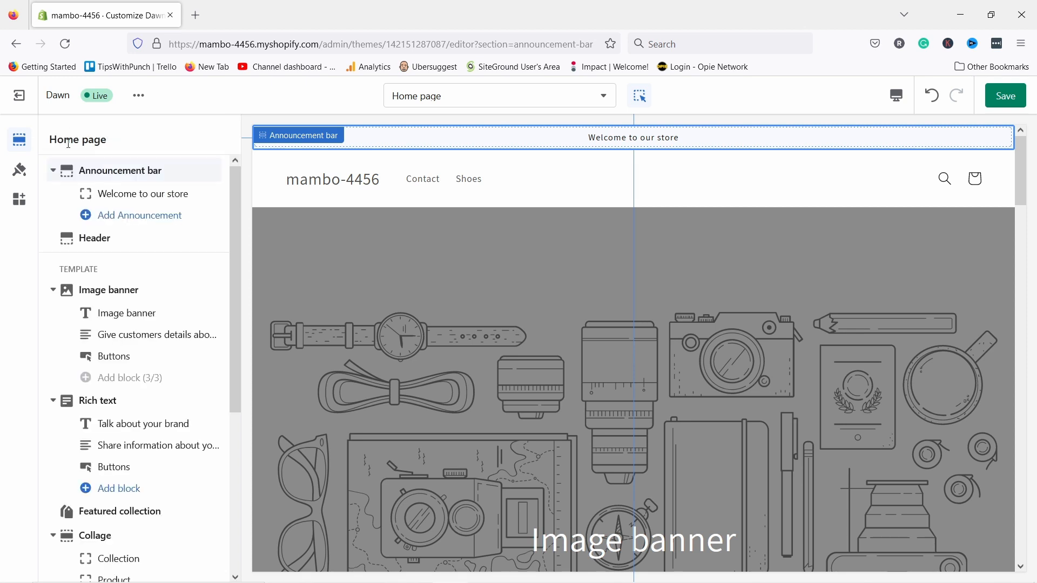
mouse_move(126, 193)
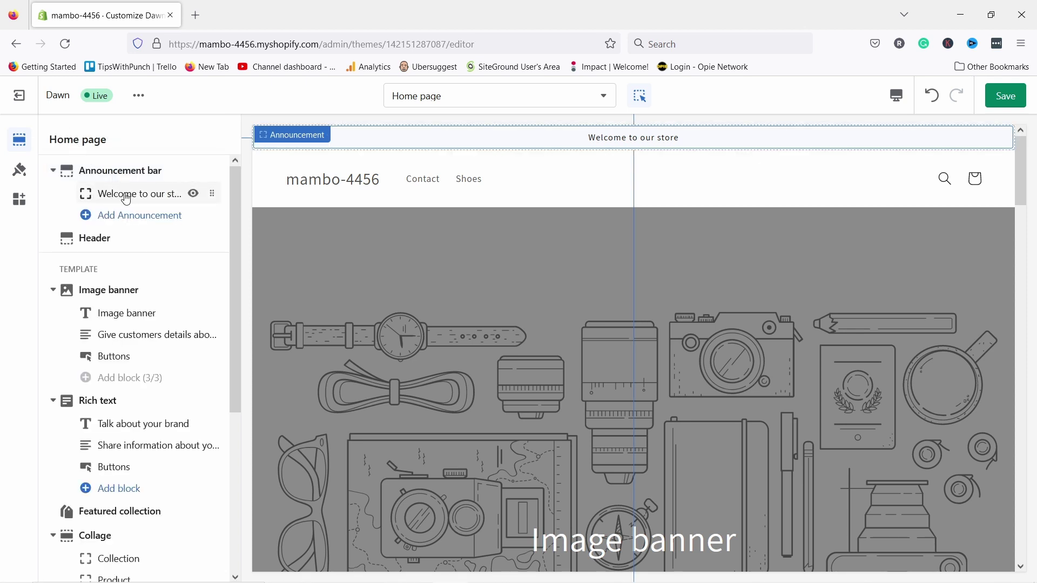
mouse_move(132, 189)
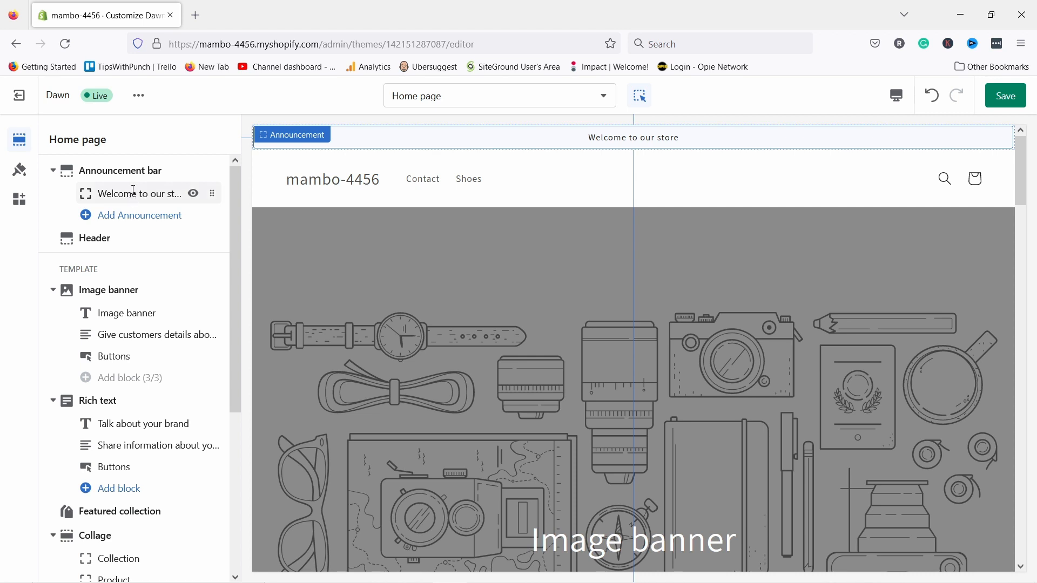
left_click(137, 193)
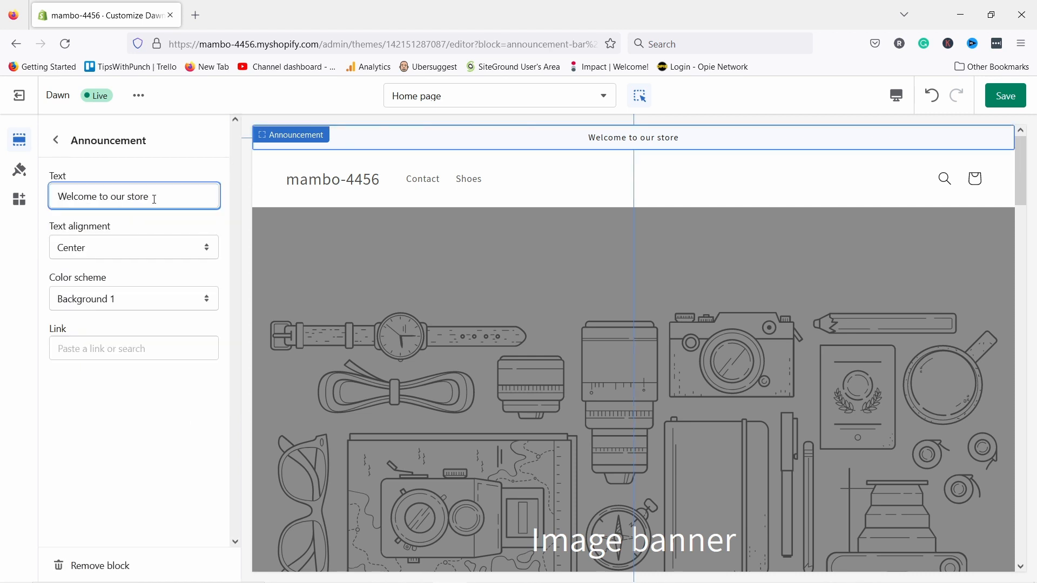
mouse_move(113, 304)
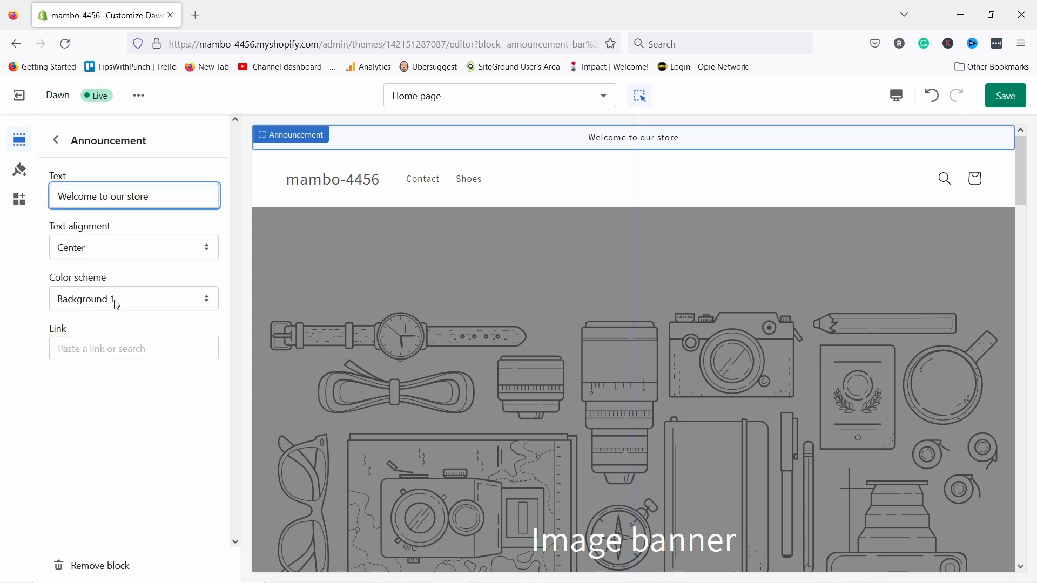
Step: Apply the Accent 1 colour scheme to the announcement and hide it
left_click(132, 298)
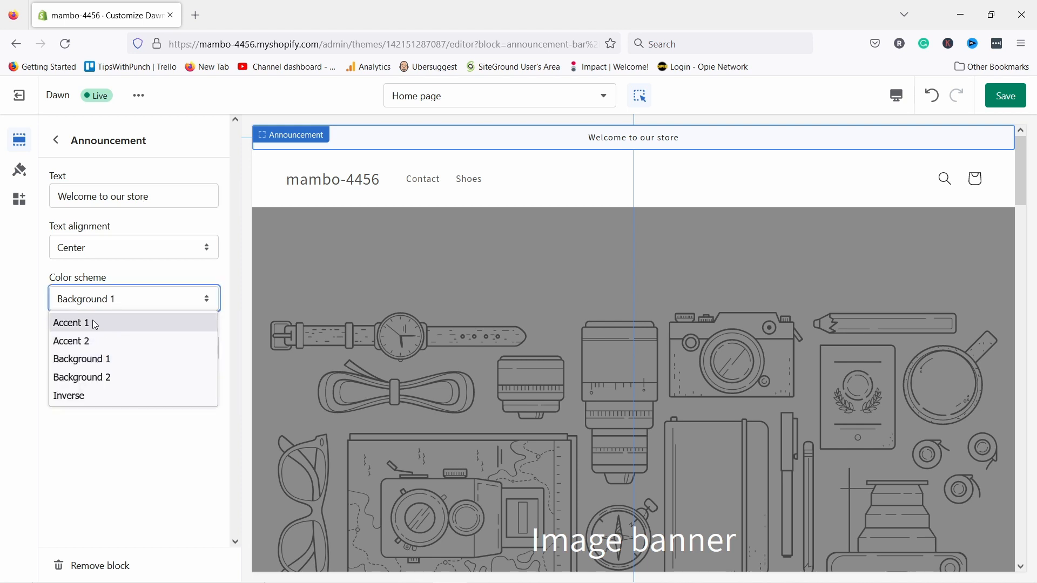
left_click(70, 323)
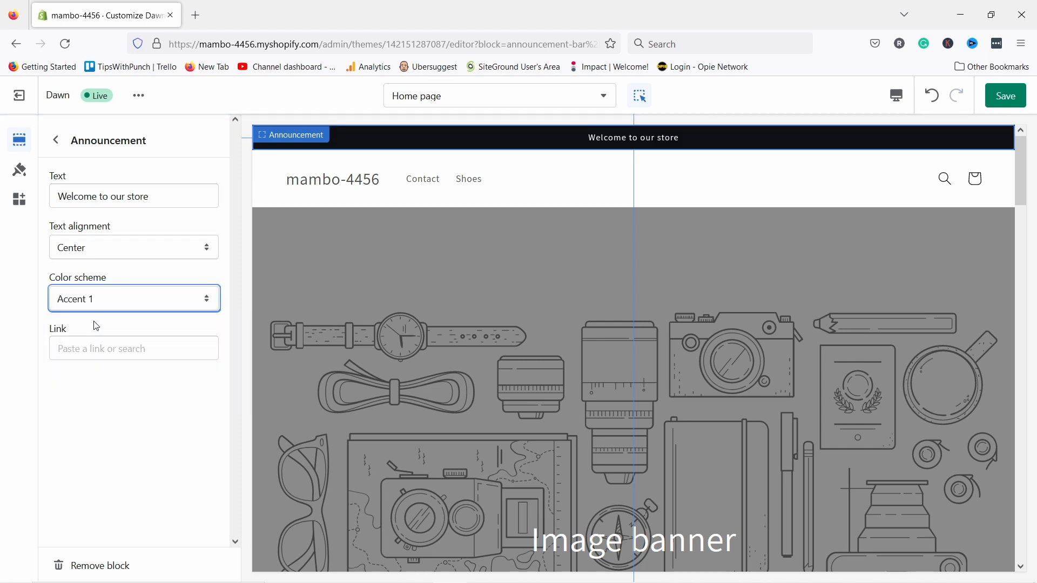
mouse_move(109, 309)
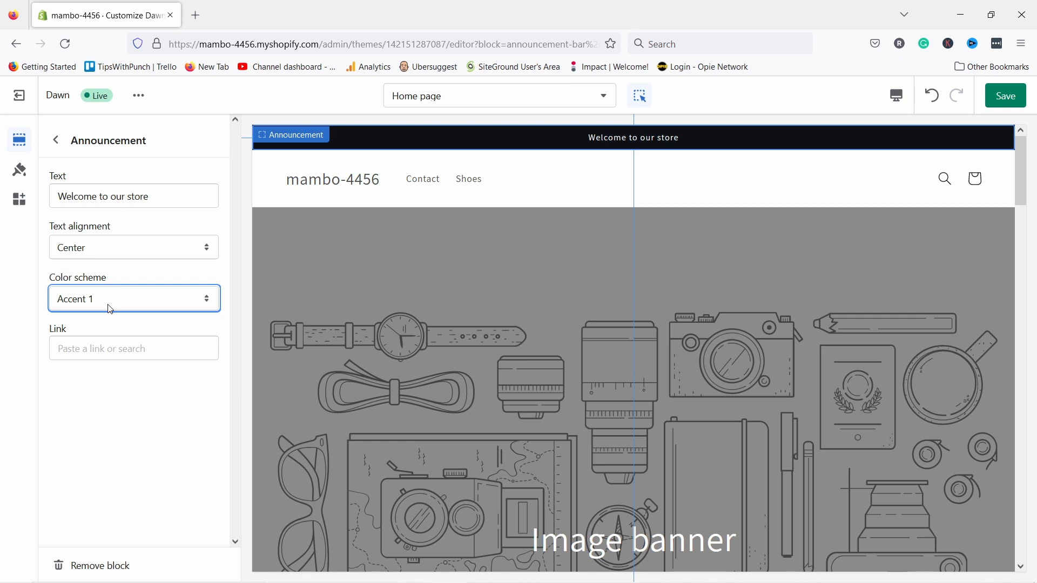
left_click(56, 140)
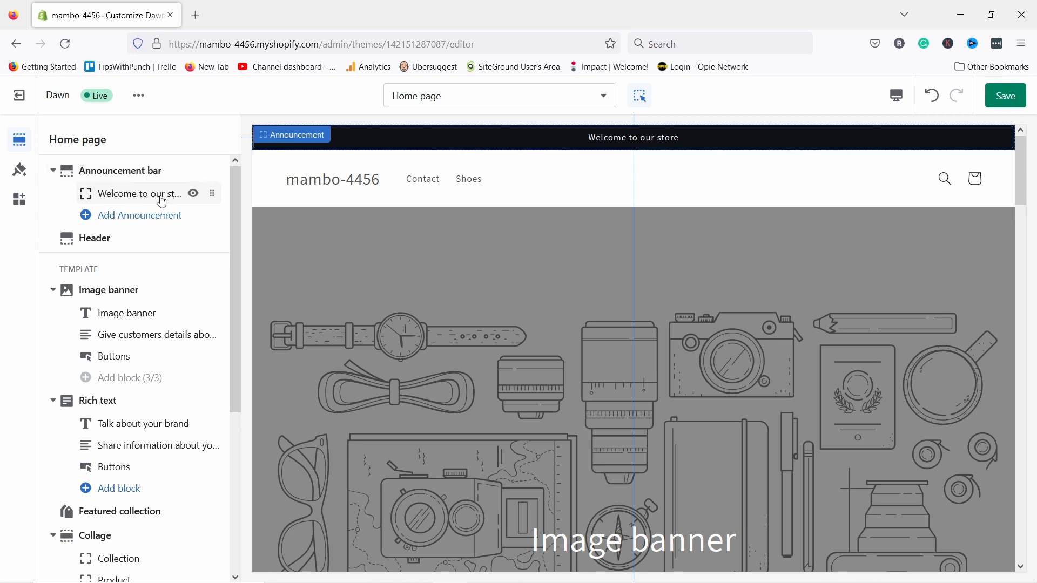
mouse_move(193, 194)
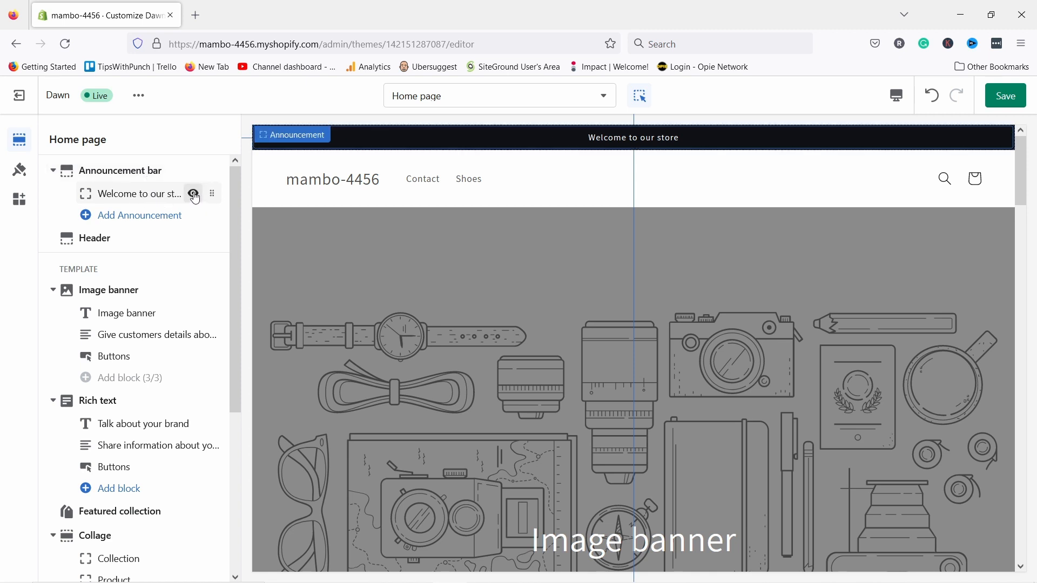
left_click(193, 193)
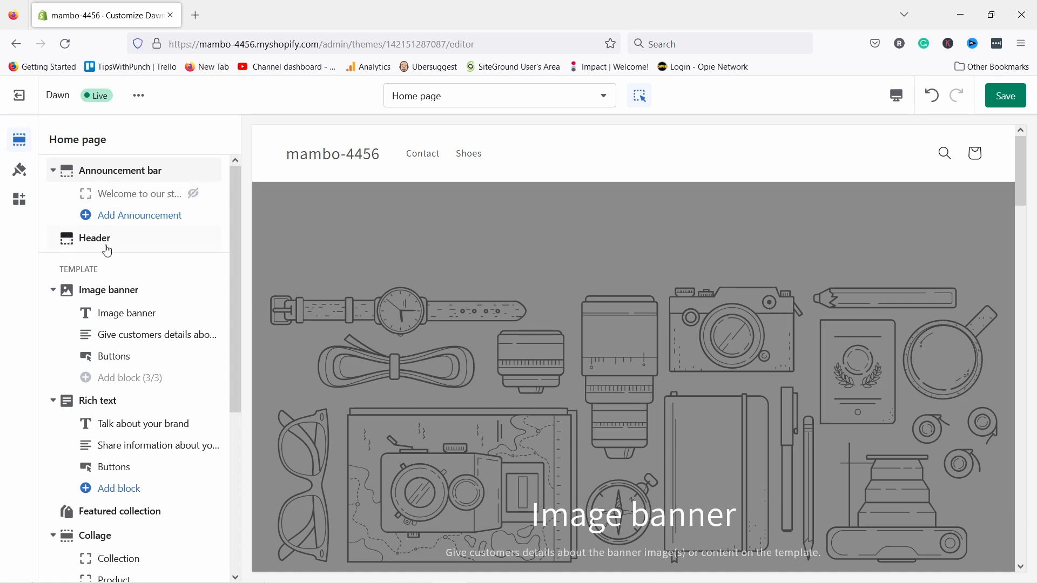
Step: Set the header's logo image to the mambo logo from the library
left_click(95, 238)
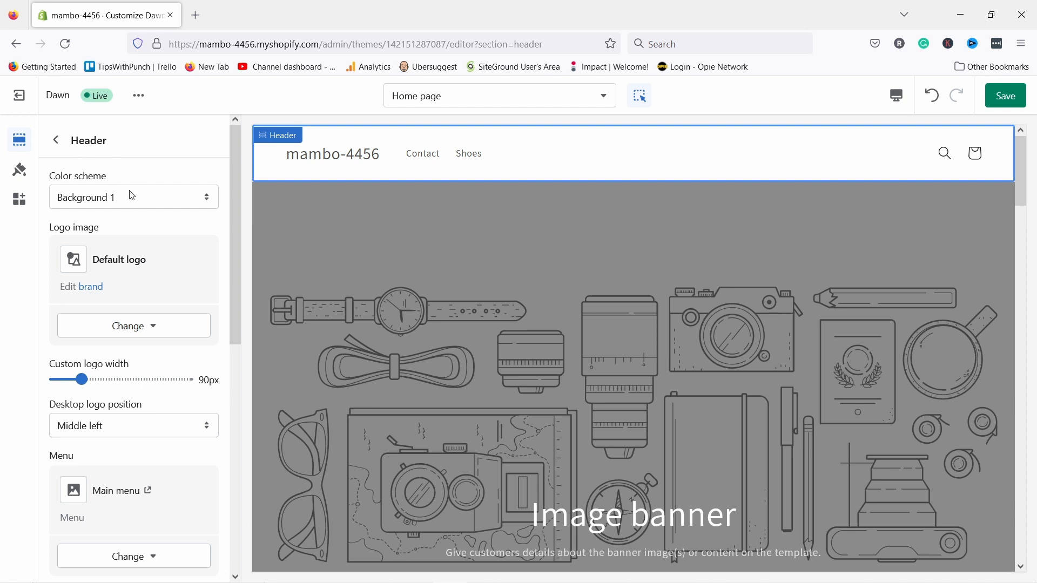
mouse_move(152, 324)
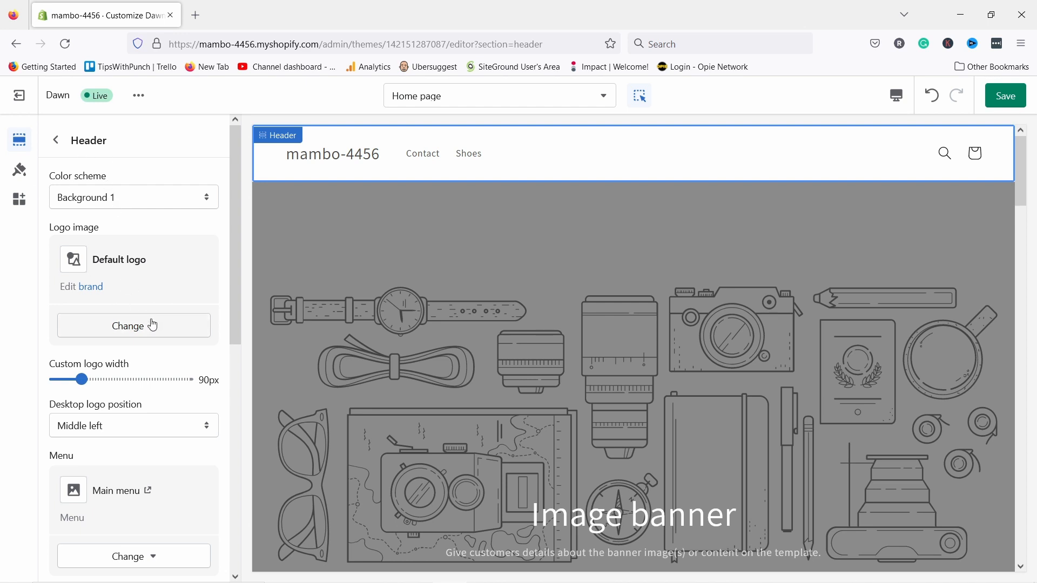
left_click(133, 325)
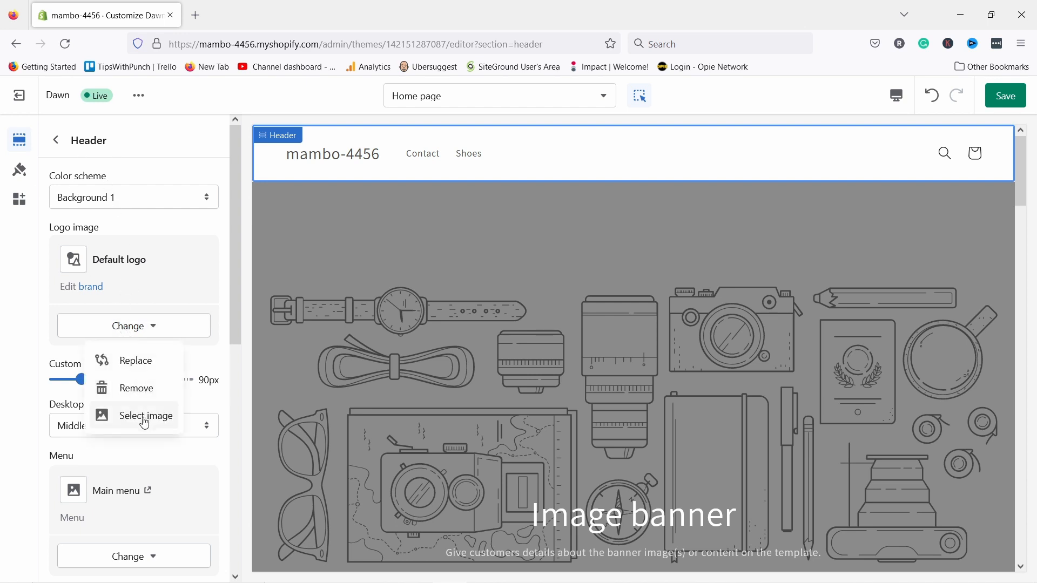
left_click(145, 416)
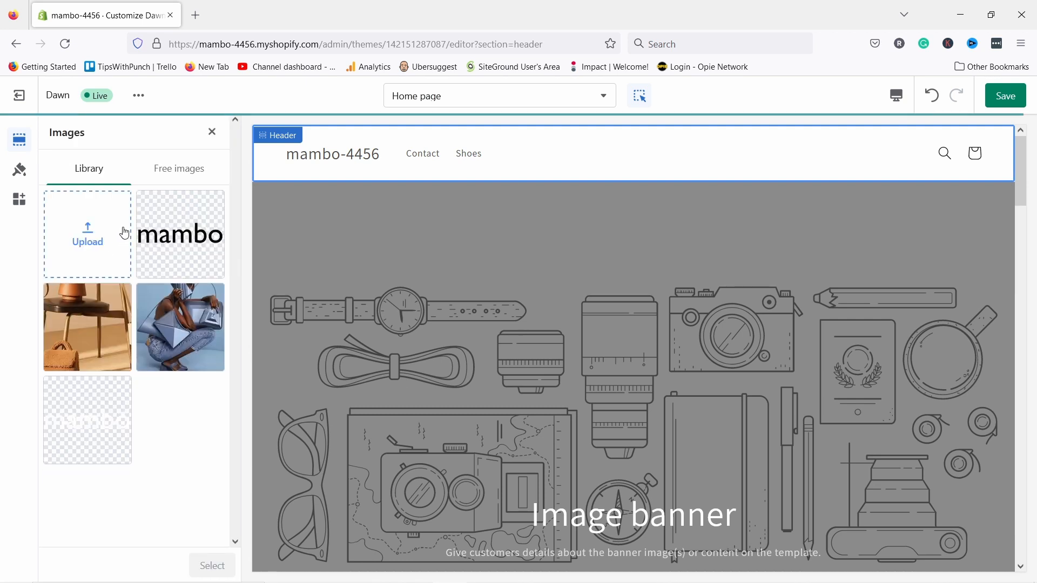
left_click(180, 233)
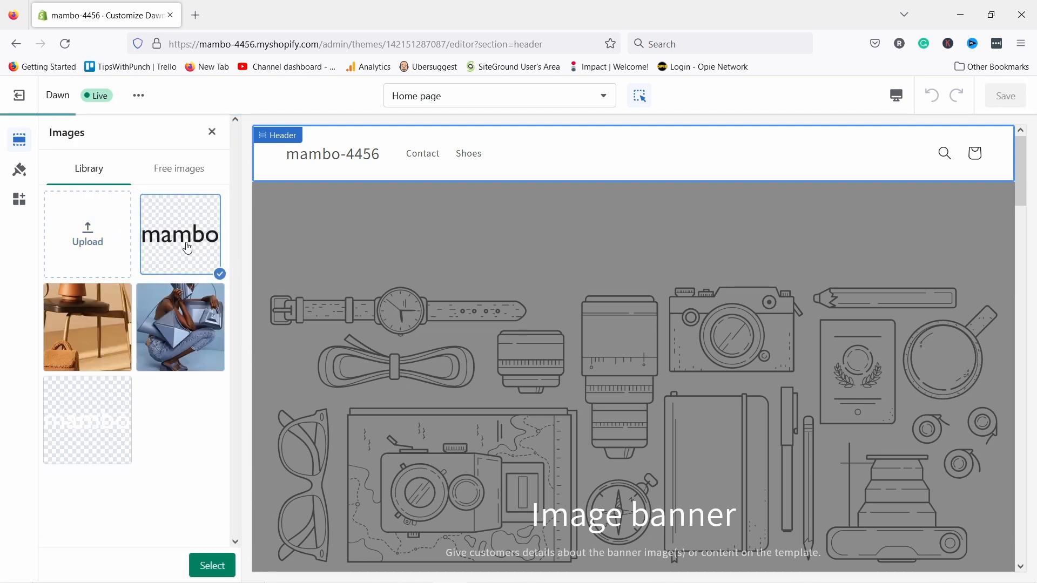
left_click(212, 566)
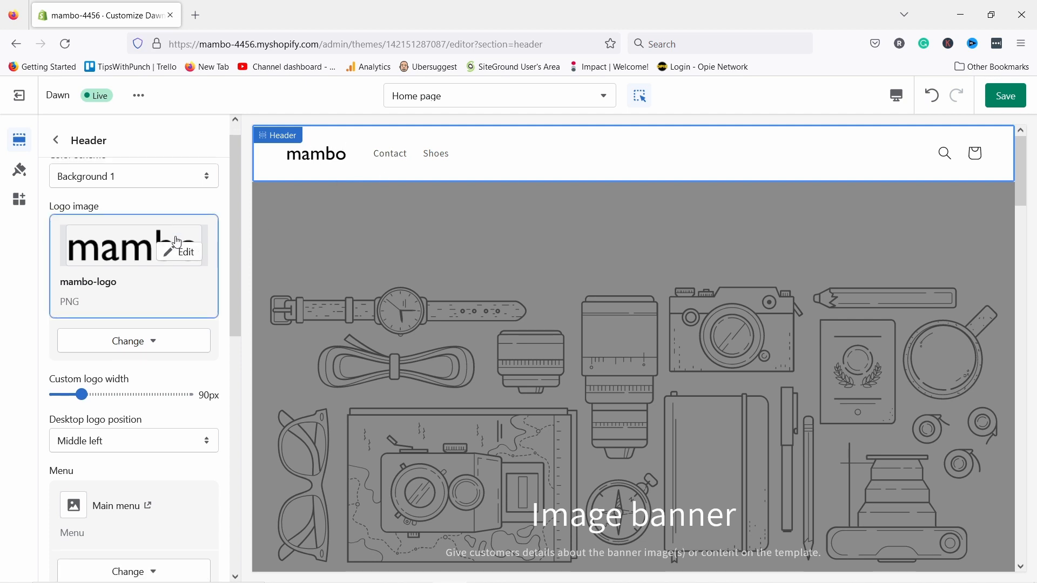
scroll("down", 3)
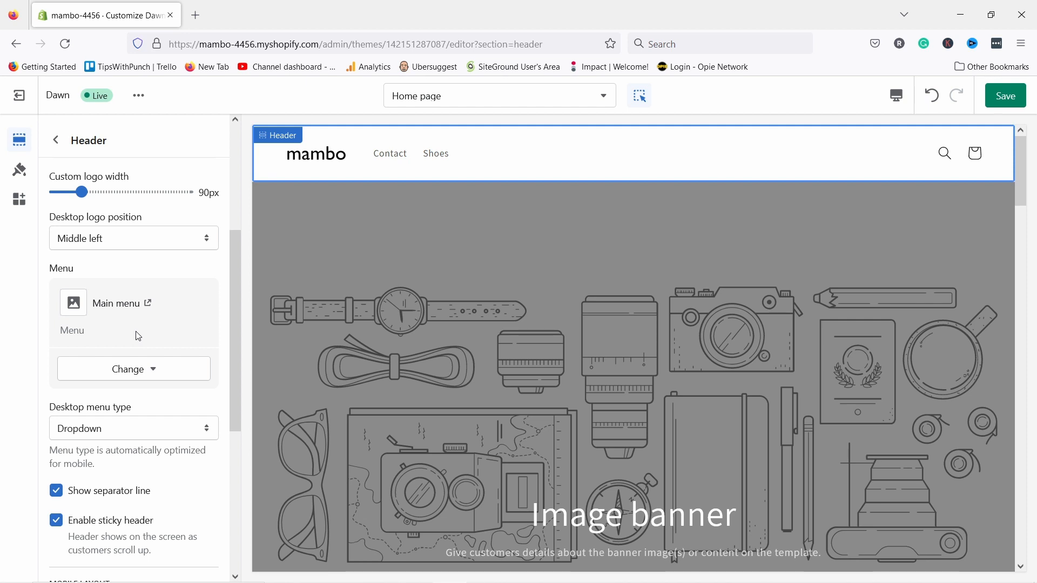
mouse_move(126, 479)
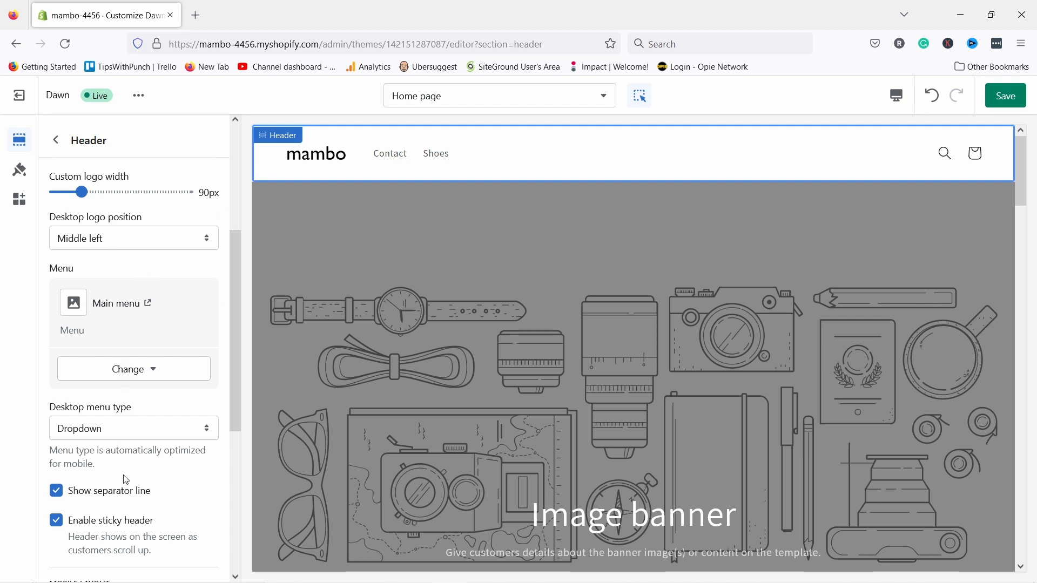
scroll("up", 3)
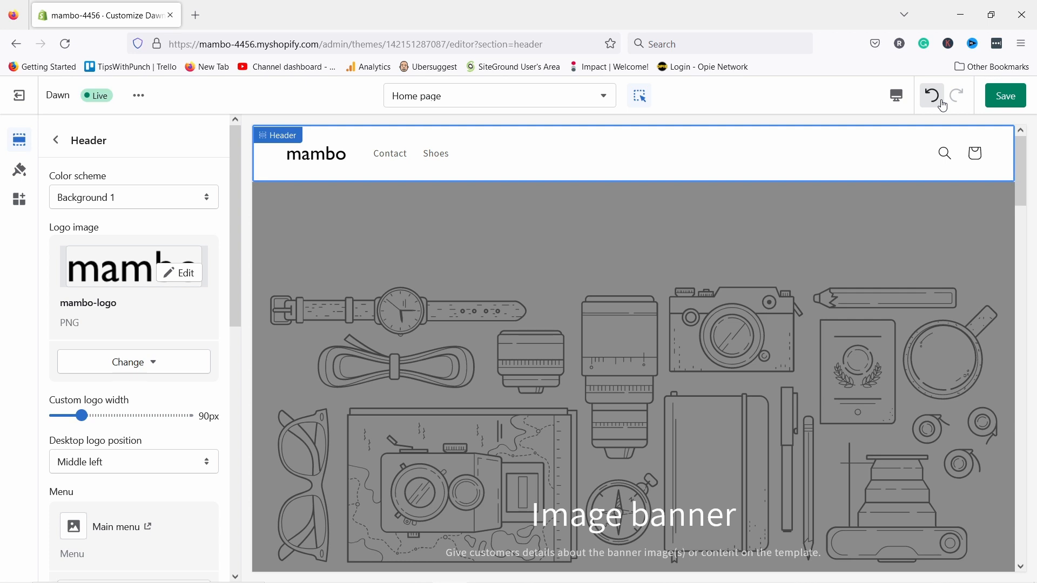
mouse_move(42, 153)
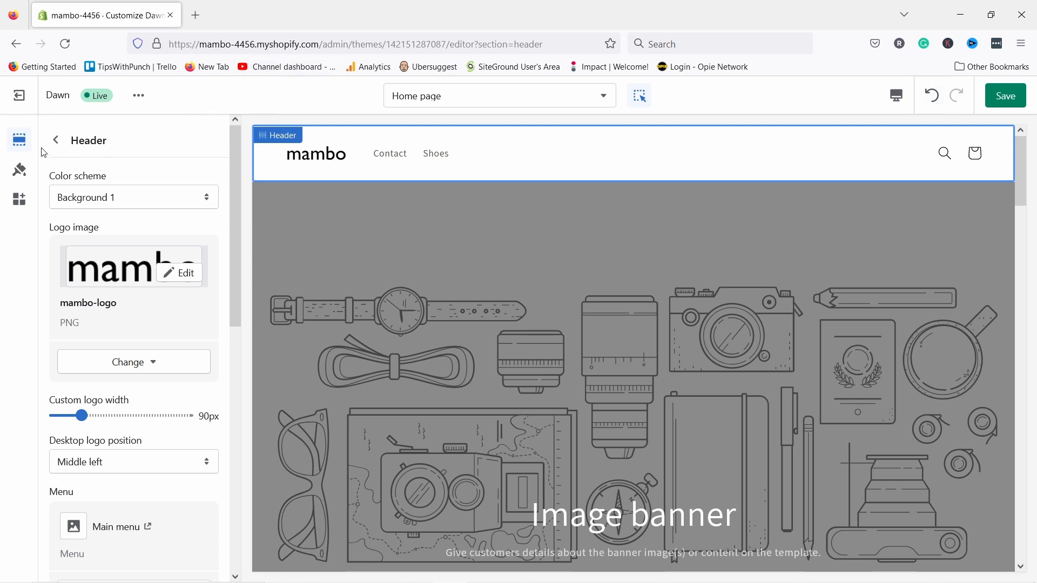
Step: Replace the image banner picture with hero-banner1, the woman with blue handbags
left_click(56, 139)
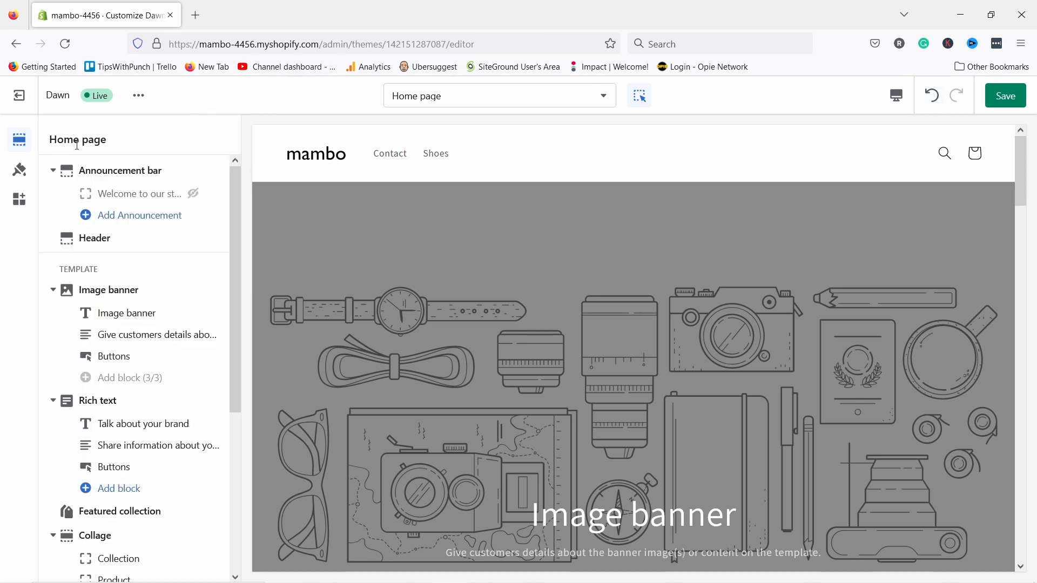
left_click(108, 215)
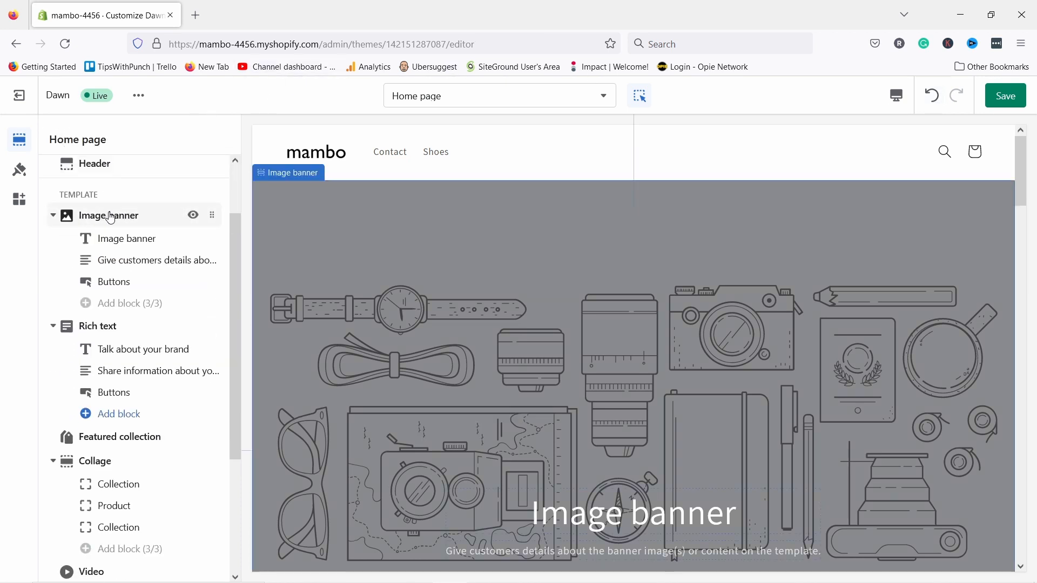
left_click(109, 215)
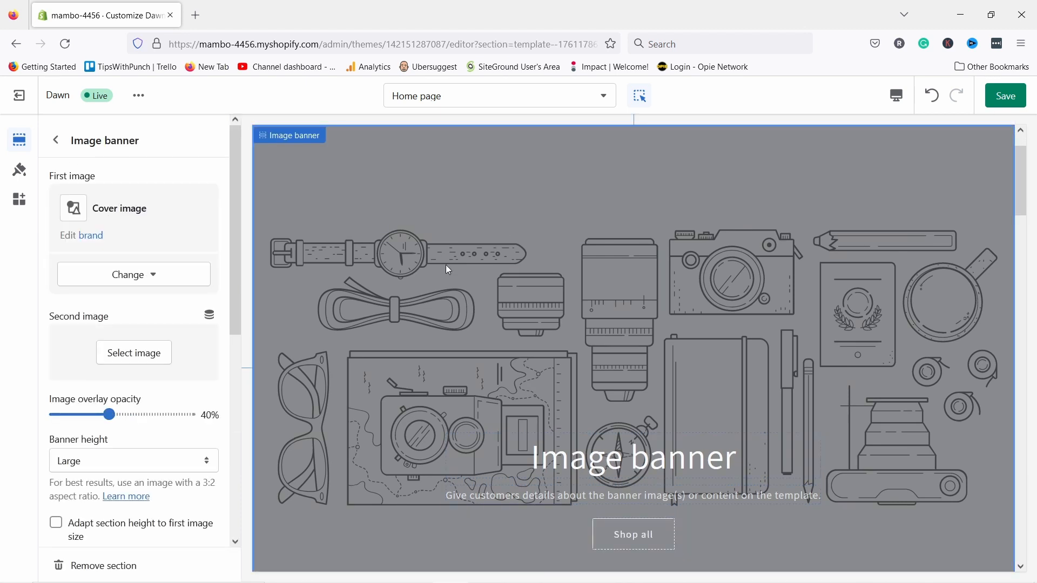
left_click(133, 274)
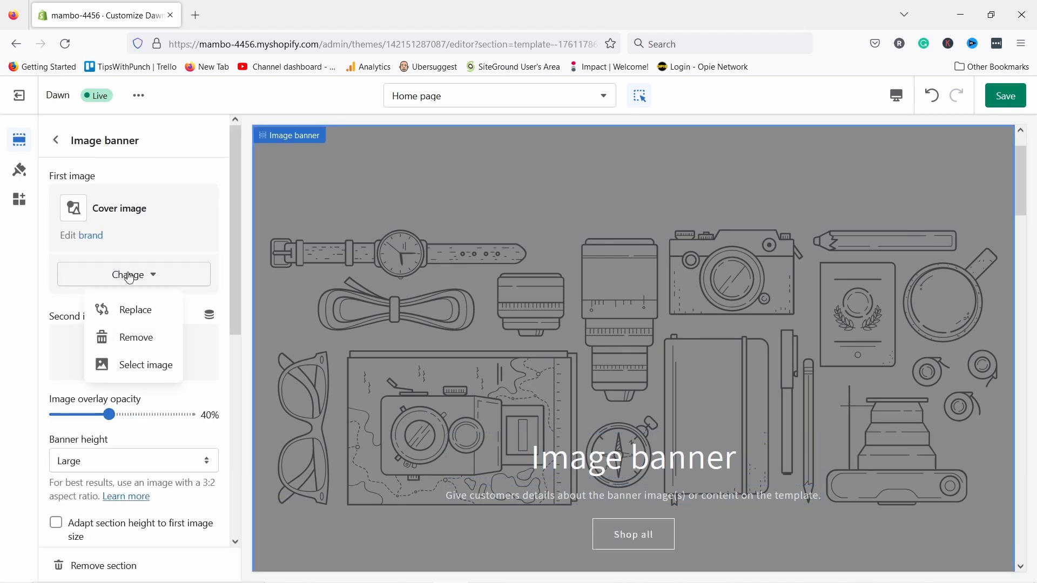
left_click(147, 365)
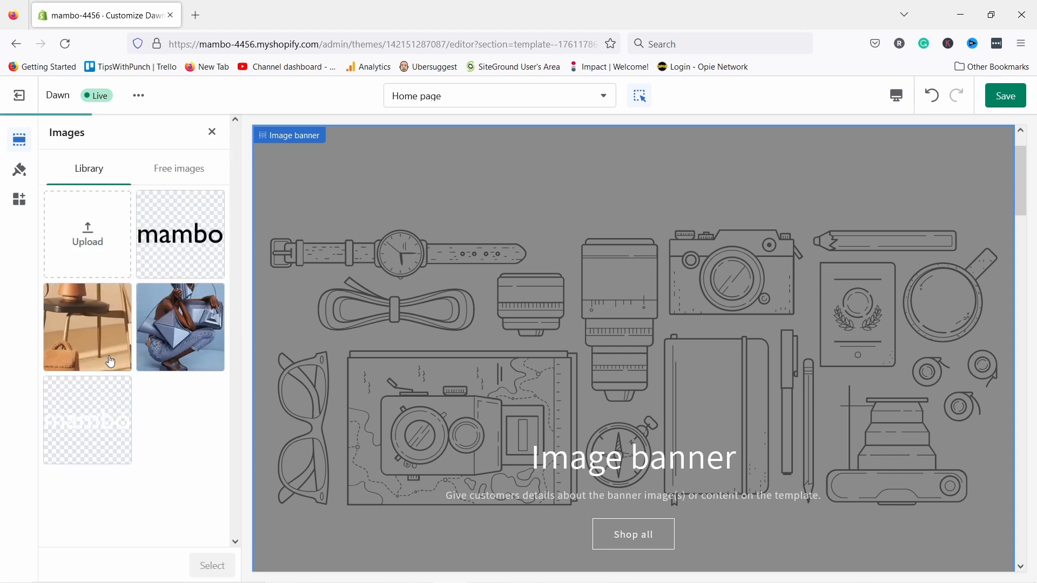
left_click(179, 326)
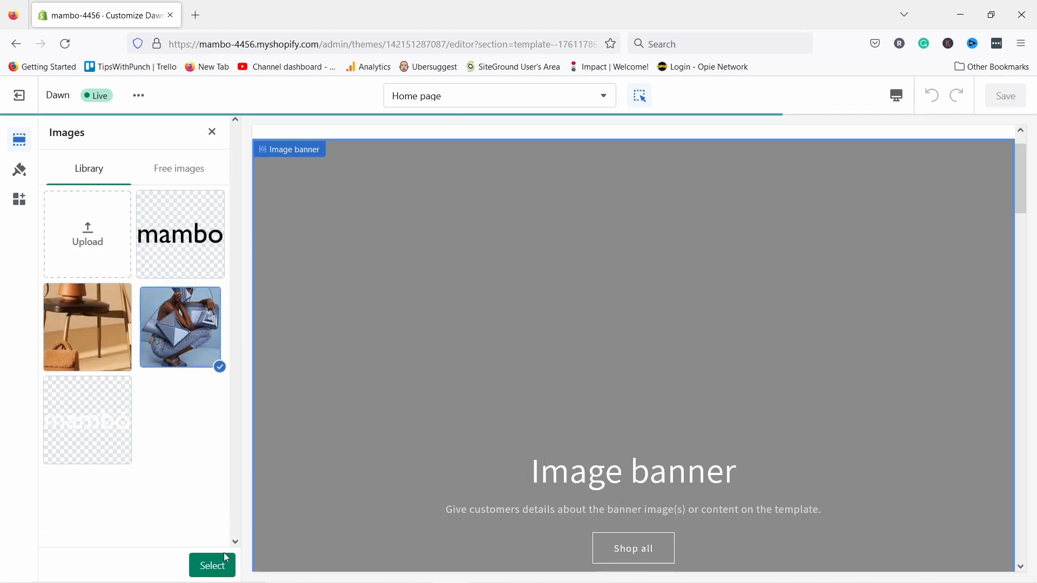
left_click(212, 565)
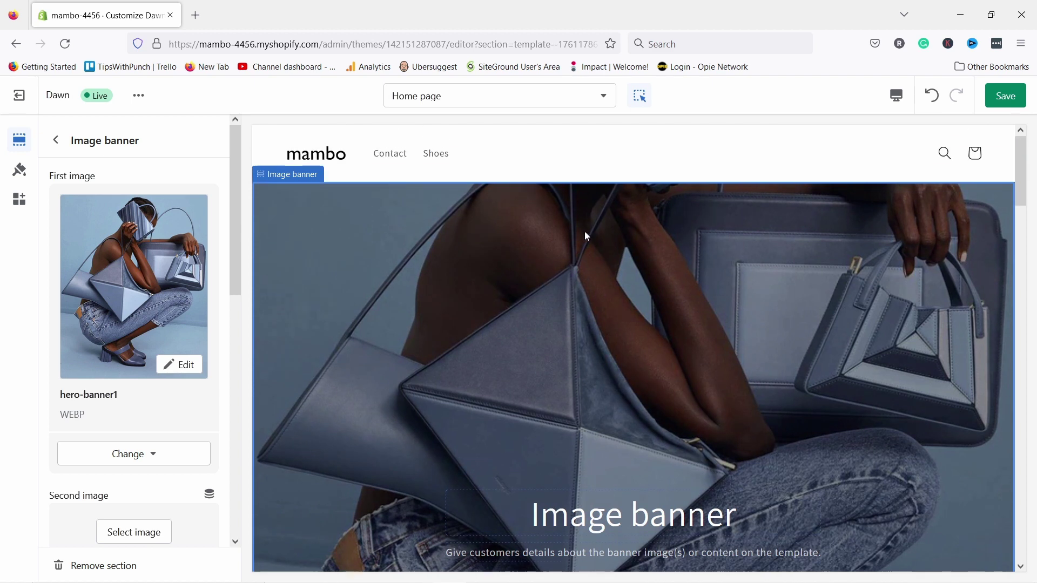
Step: Set the image banner height to Medium
scroll("down", 3)
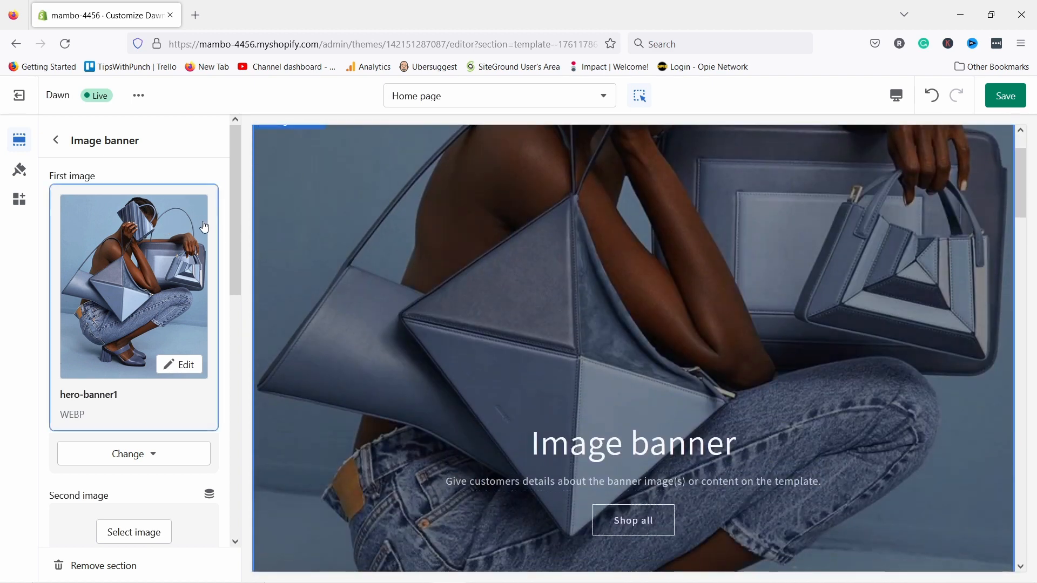
scroll("down", 3)
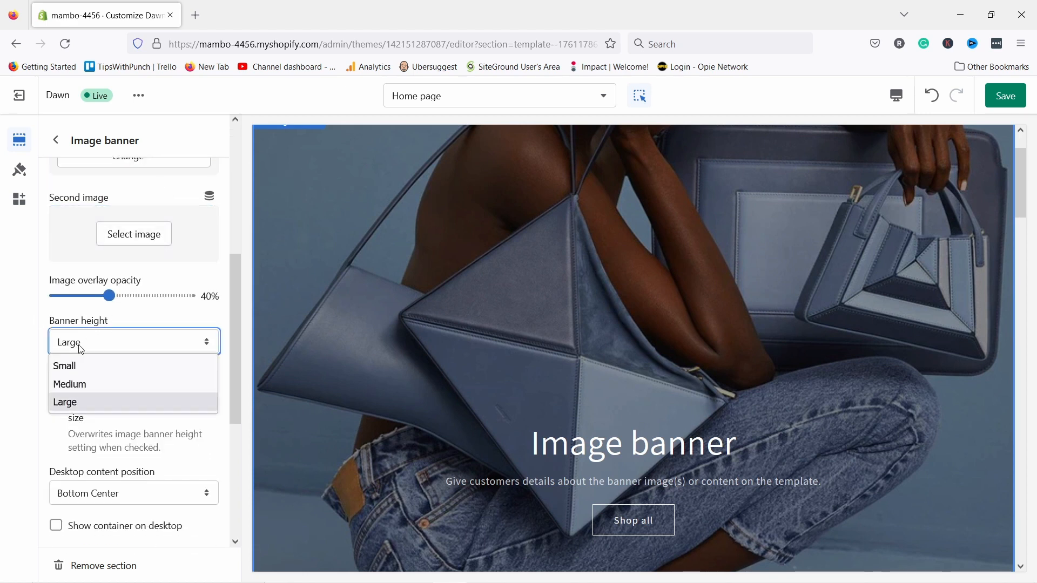
left_click(69, 383)
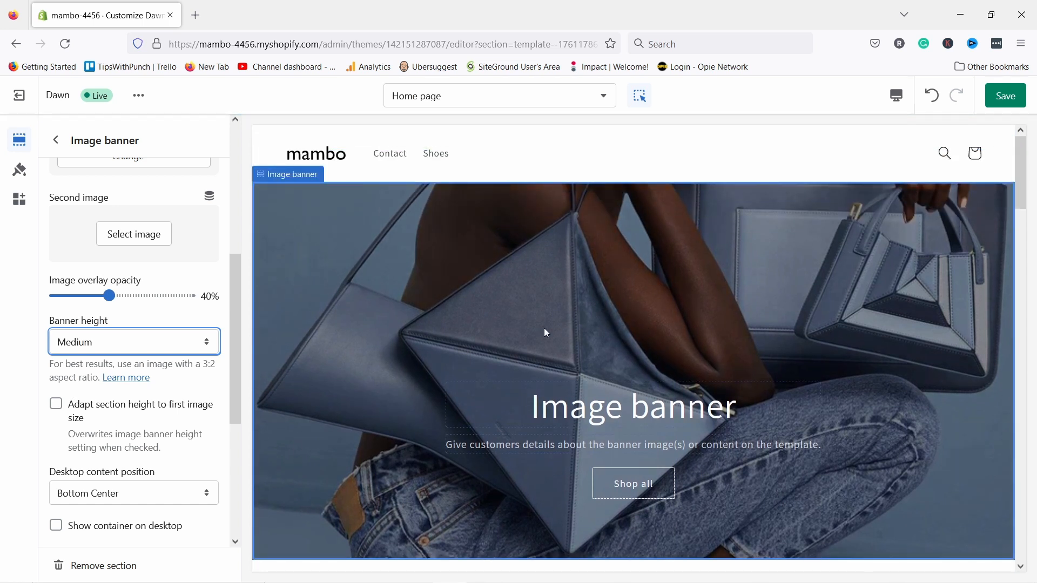
scroll("down", 3)
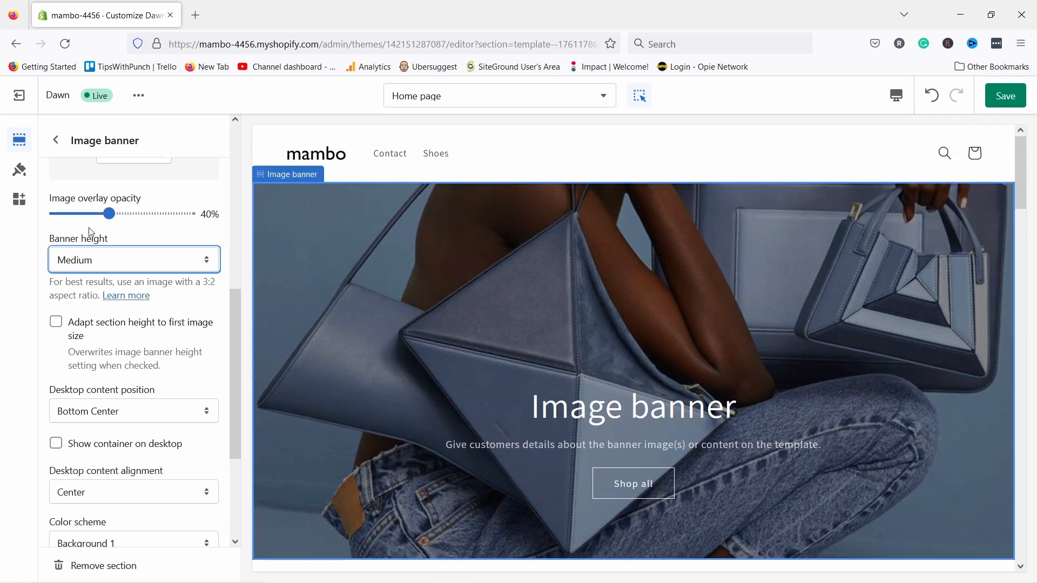
scroll("down", 3)
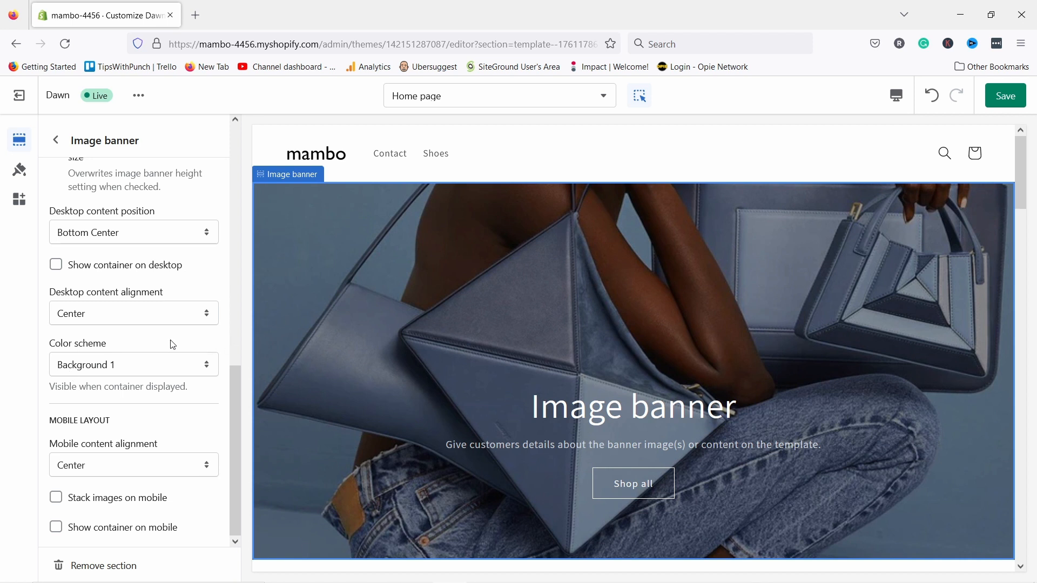
mouse_move(72, 407)
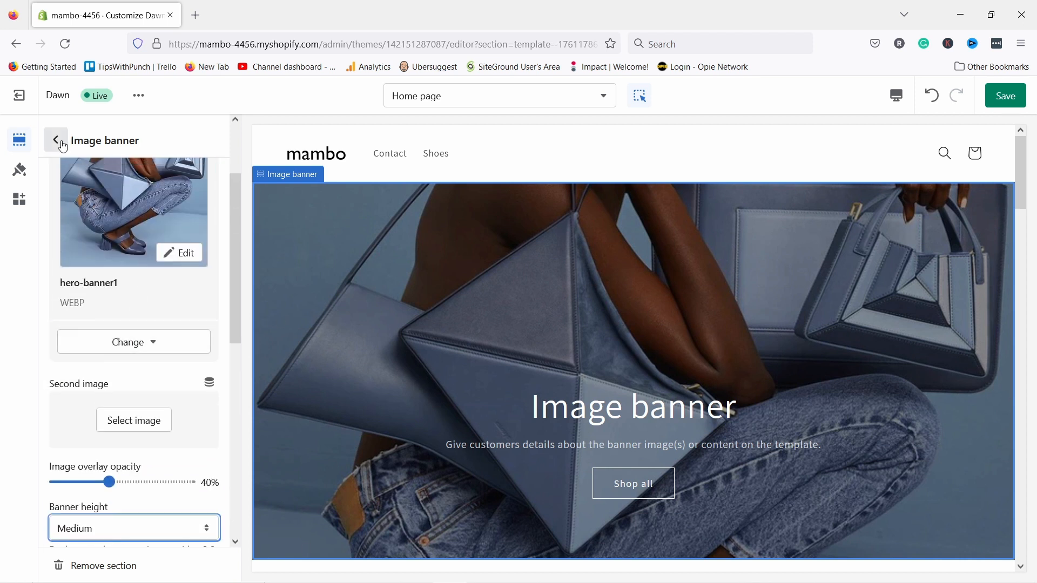
Step: Retitle the image banner heading from 'Image banner' to 'High Fashion'
left_click(56, 140)
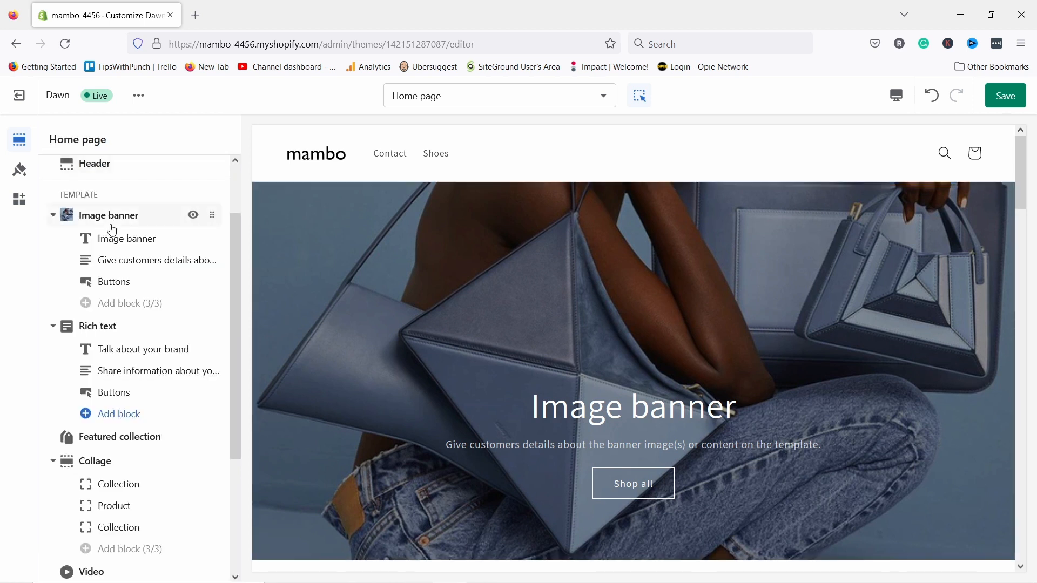
left_click(126, 239)
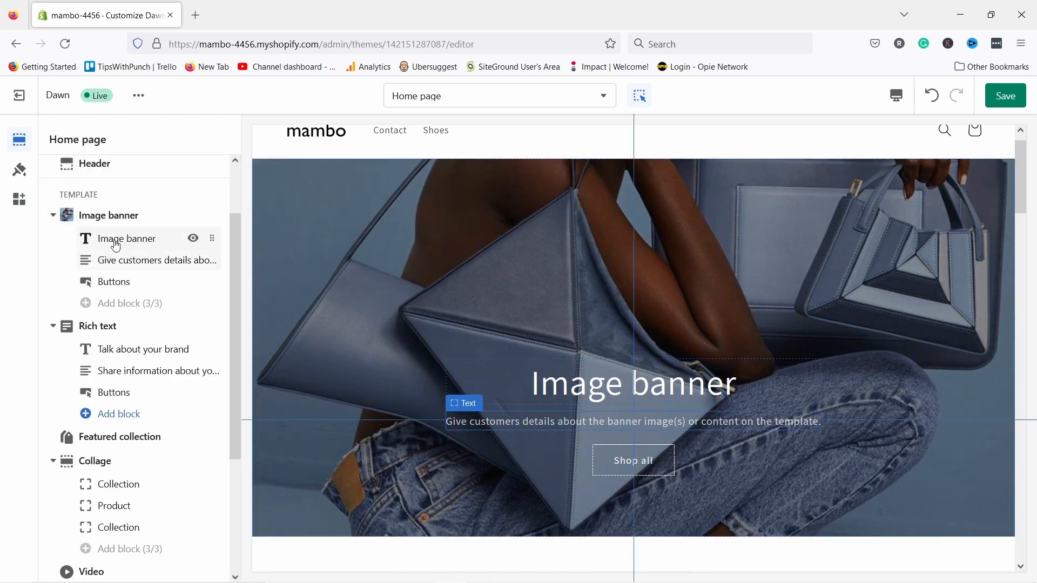
left_click(126, 239)
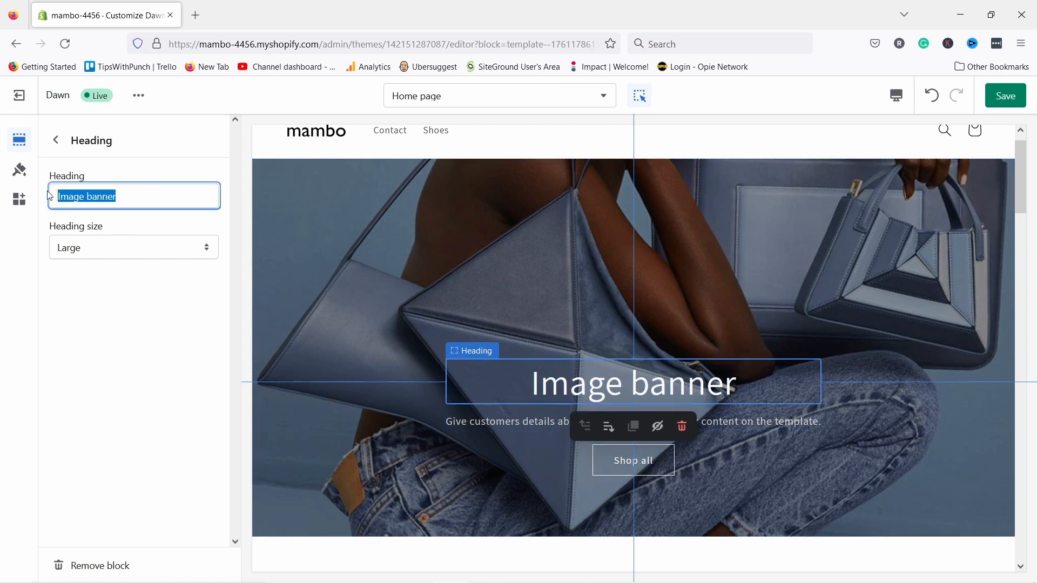
type("High Fs")
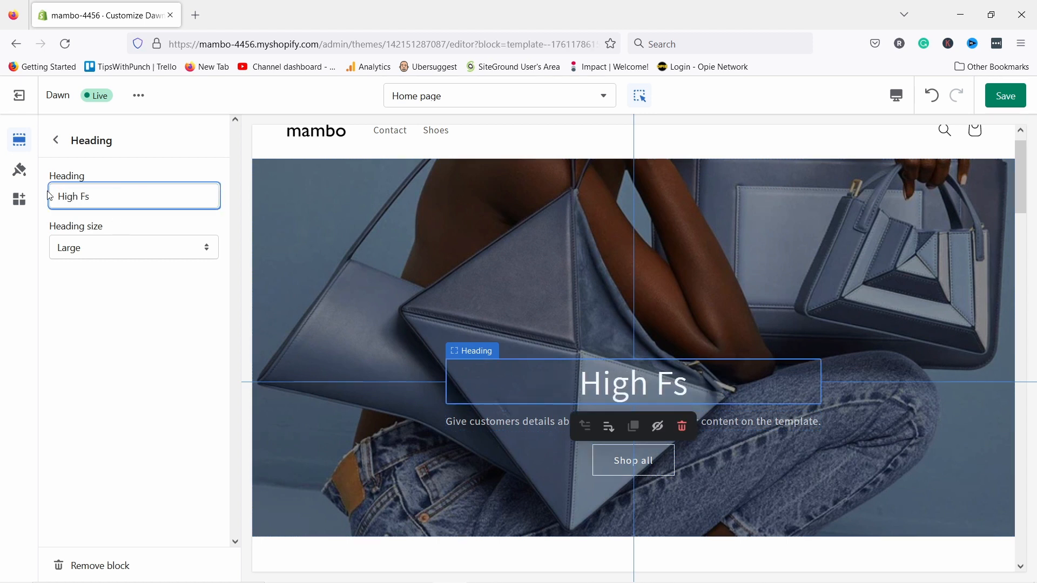
type("ashion")
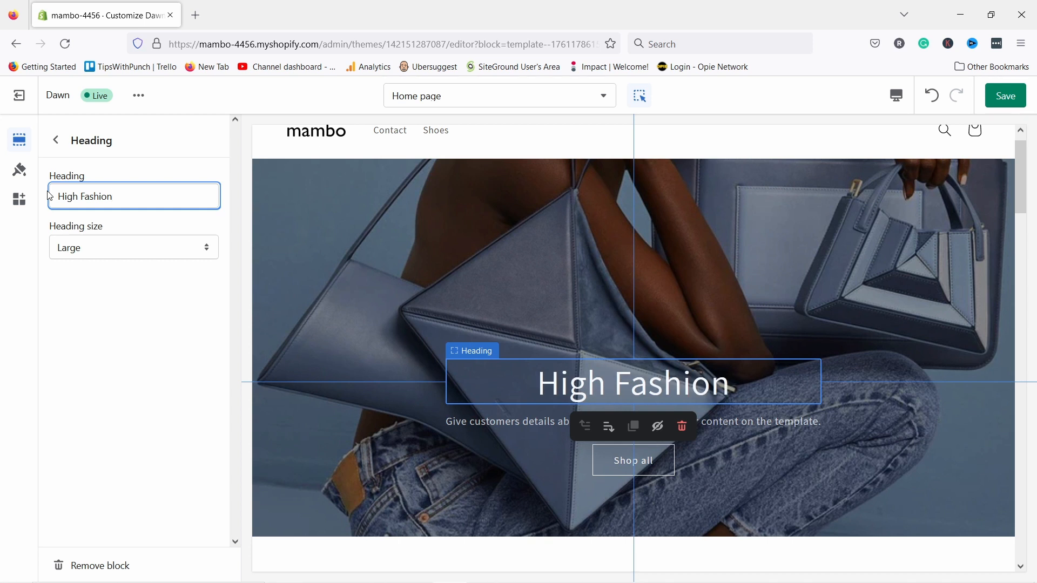
mouse_move(56, 141)
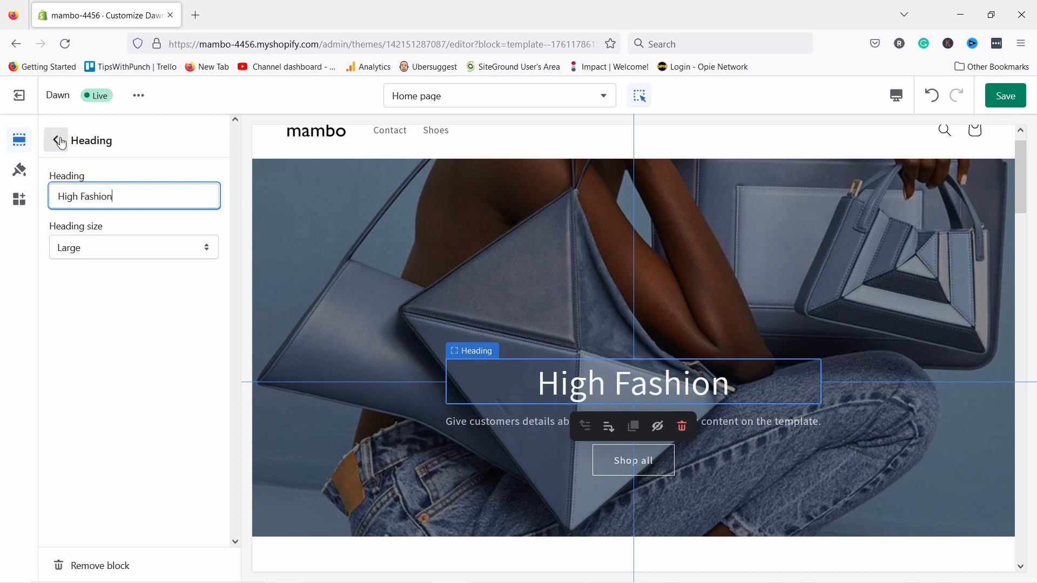
left_click(56, 141)
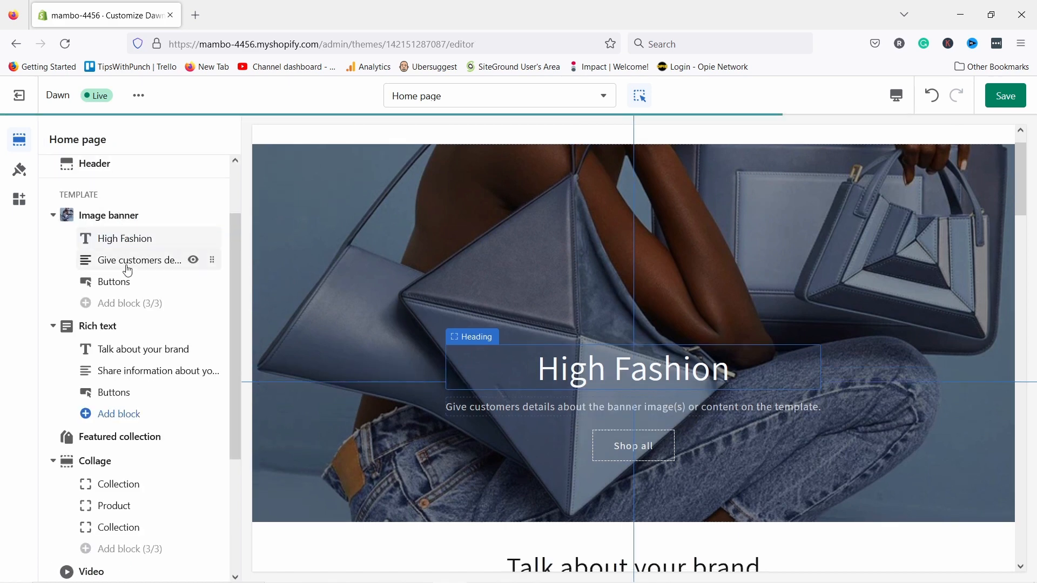
Step: Label the banner button 'Shop Sandals' and link it to Collections > Sandals
left_click(139, 260)
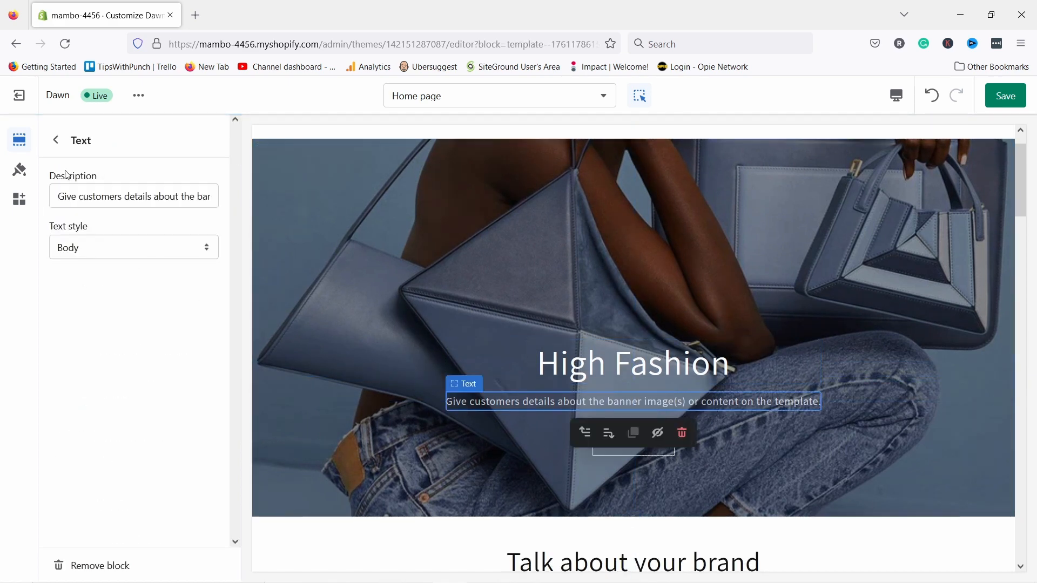
left_click(56, 140)
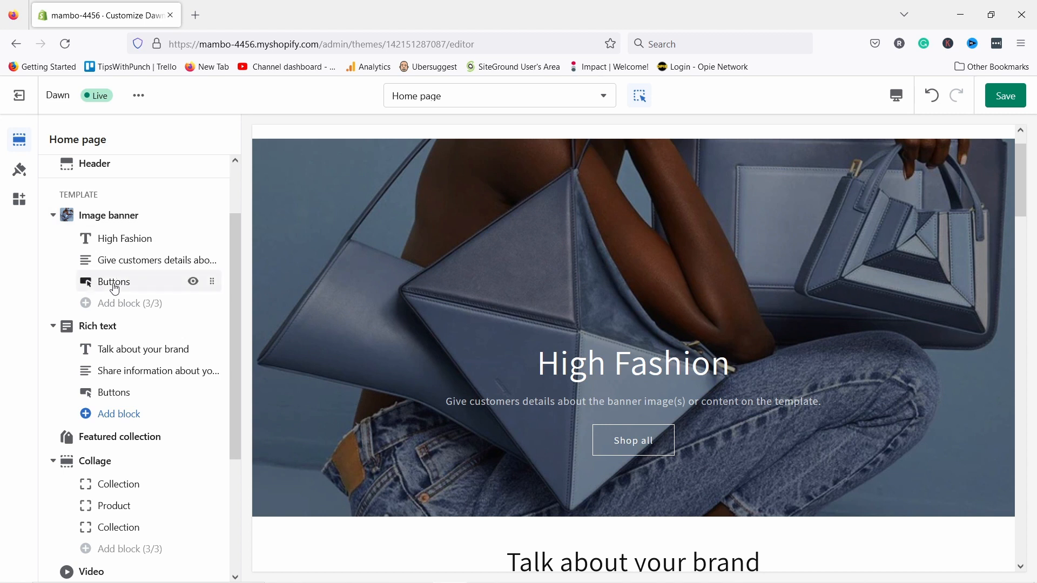
left_click(113, 282)
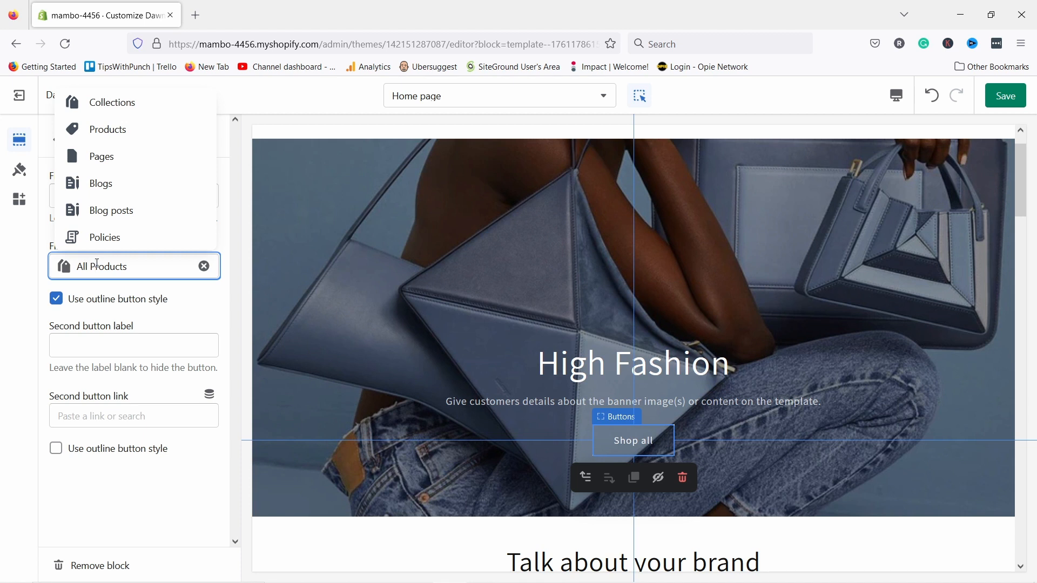
mouse_move(96, 107)
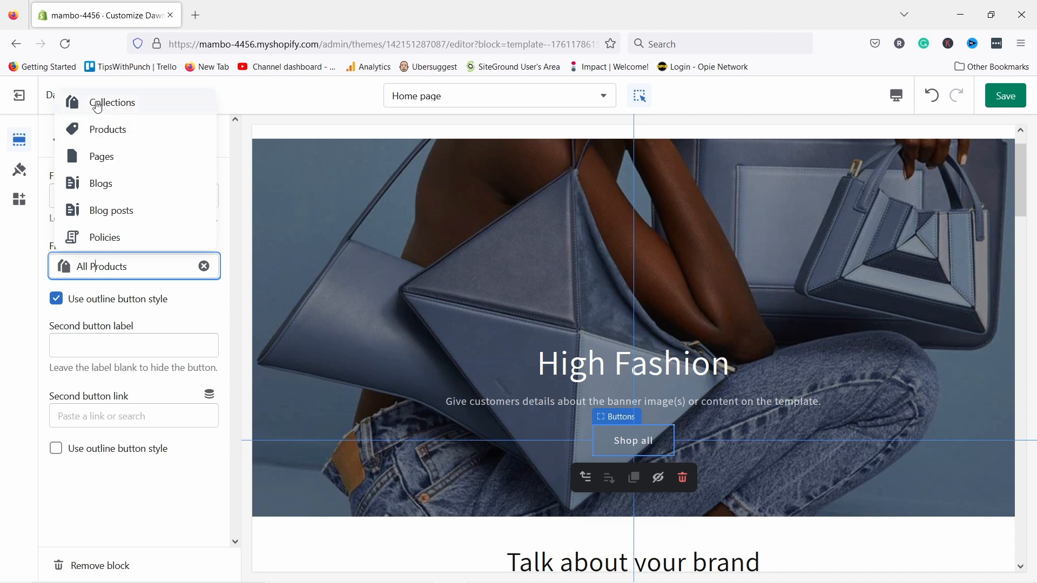
left_click(112, 102)
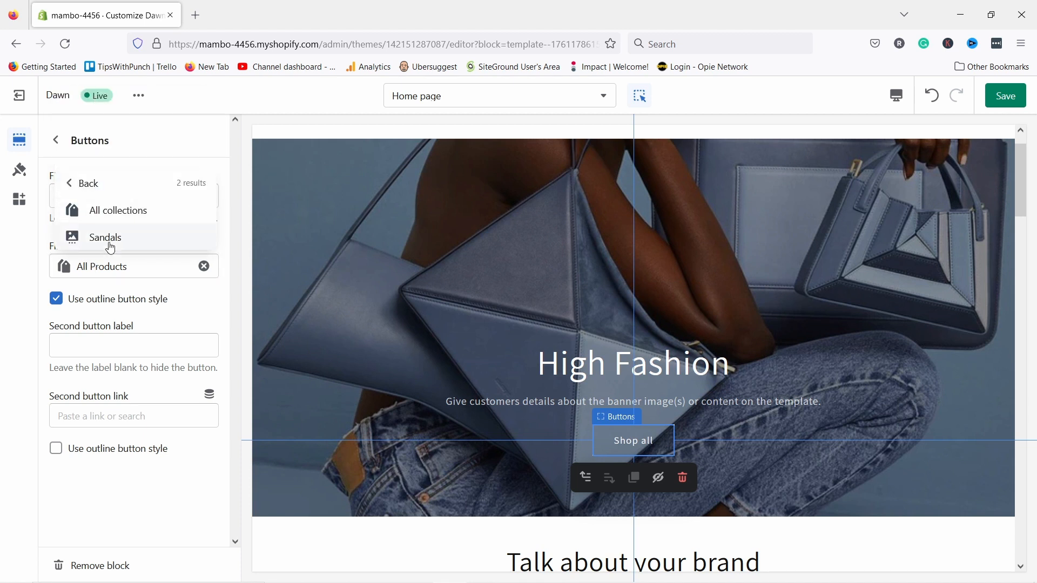
left_click(105, 238)
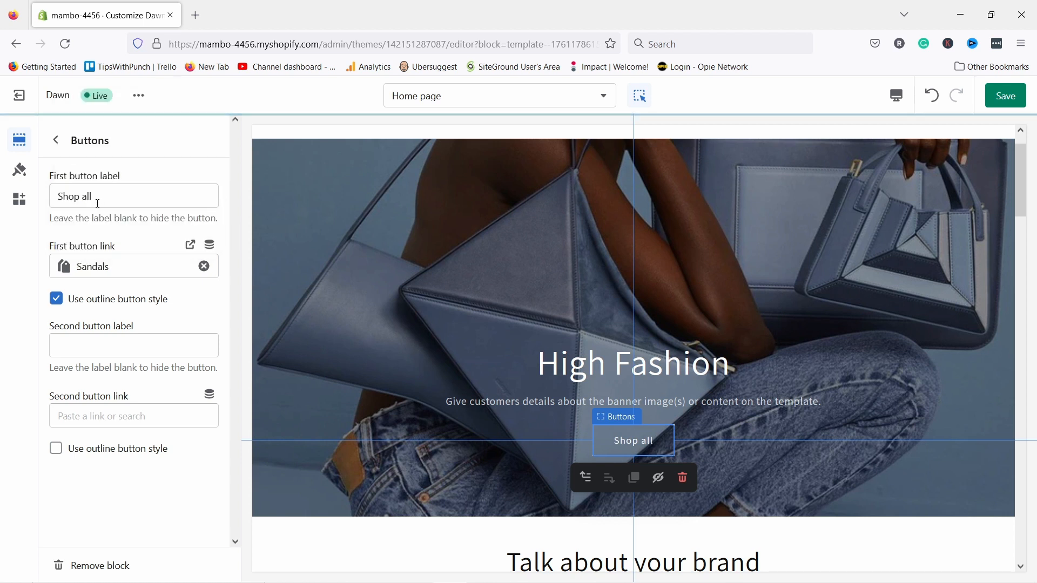
type("Shop Sand")
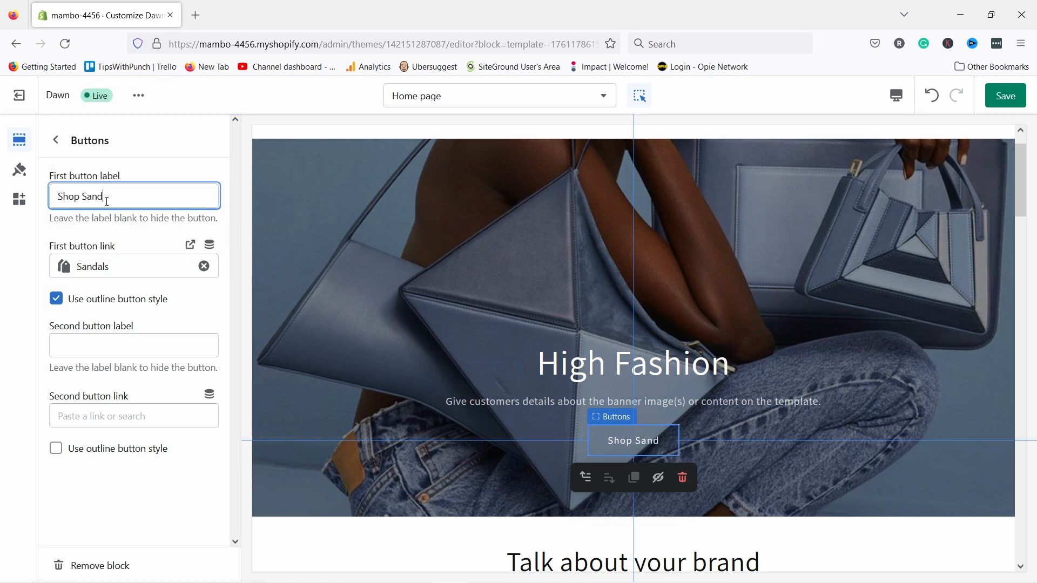
type("als")
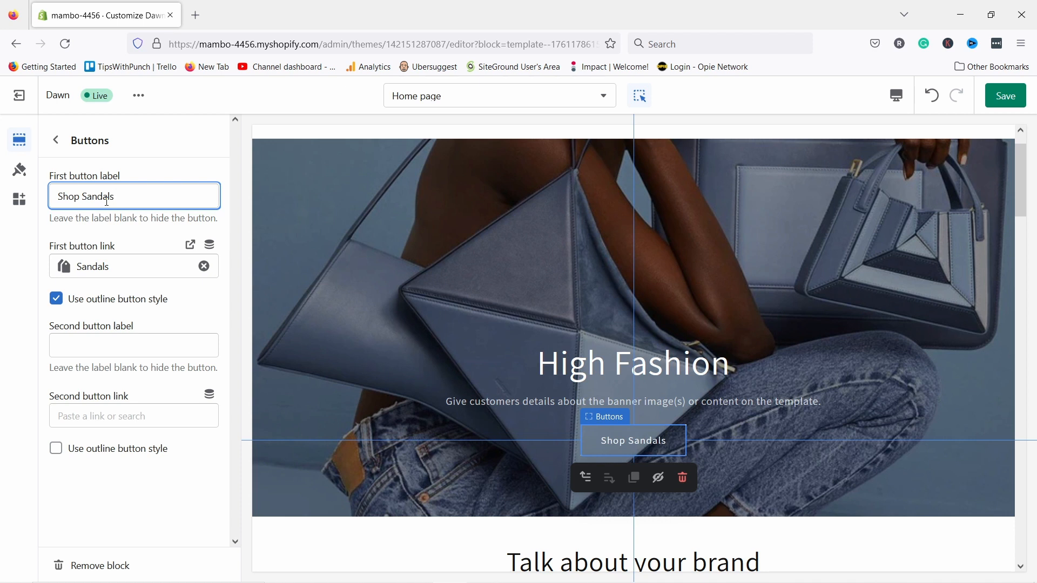
left_click(55, 140)
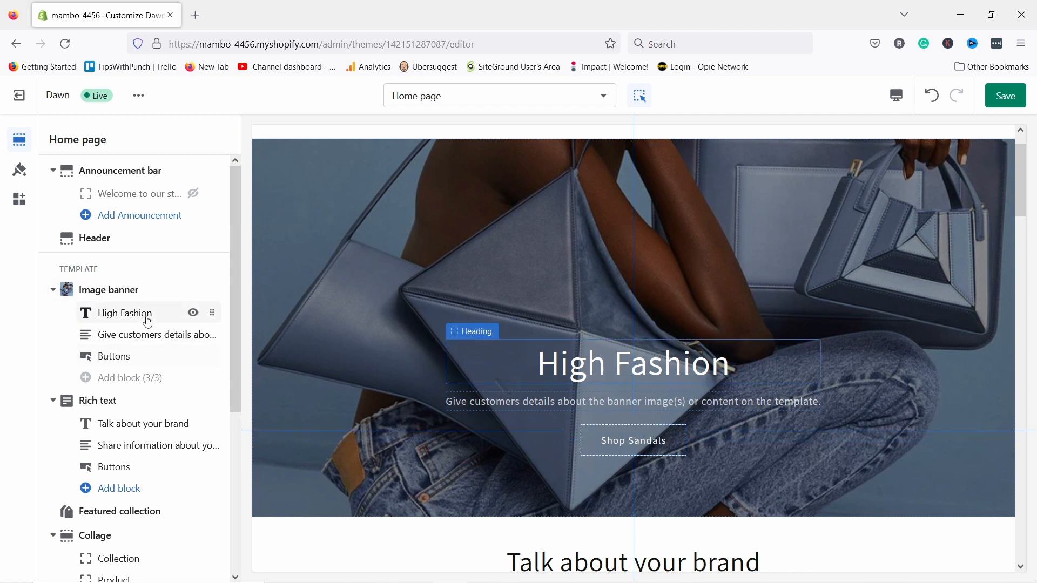
Step: View the Image banner settings, then go back to the home page sections list
left_click(108, 289)
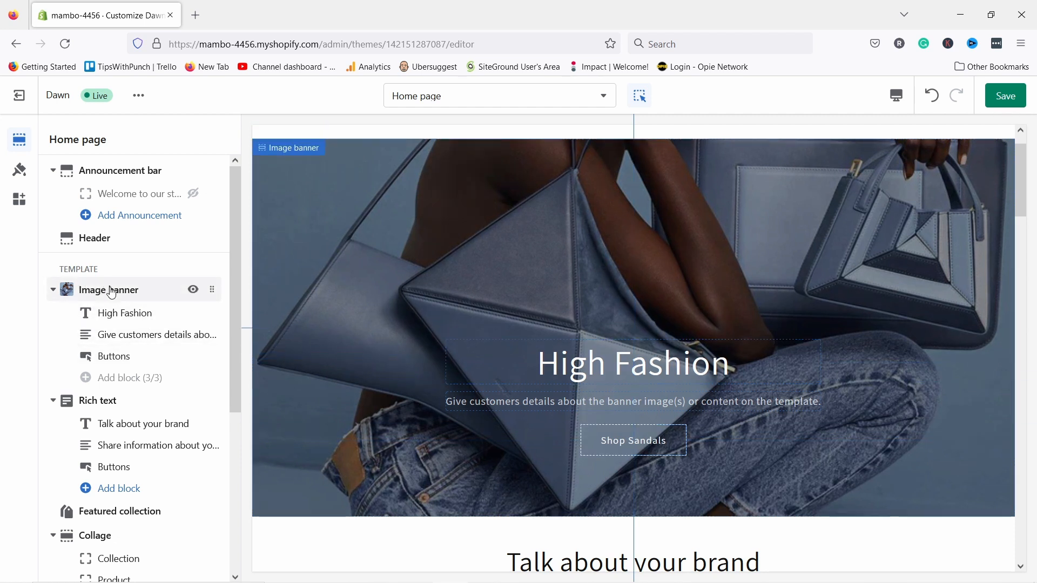
left_click(108, 289)
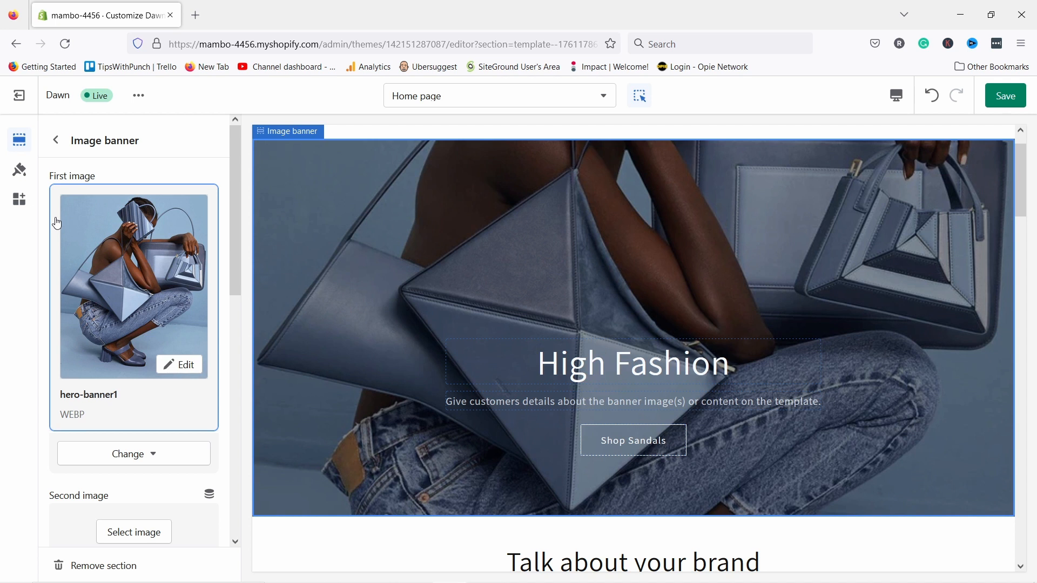
mouse_move(109, 124)
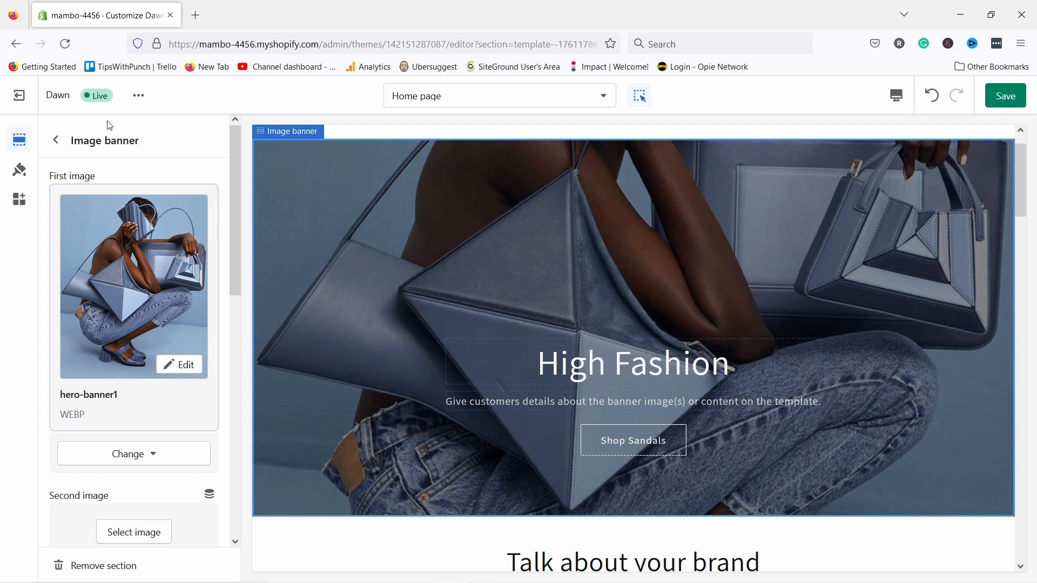
left_click(55, 139)
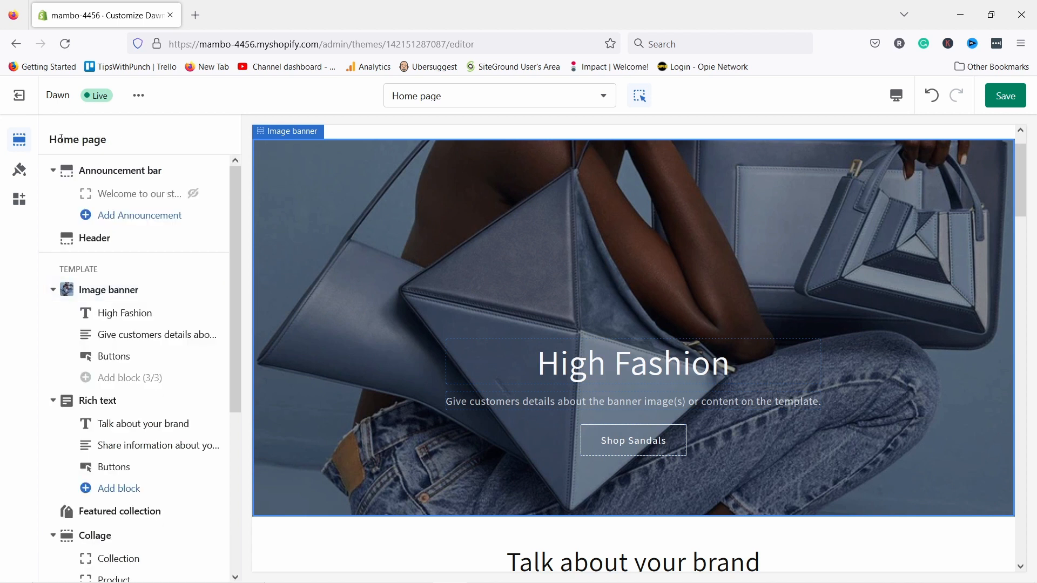
mouse_move(20, 170)
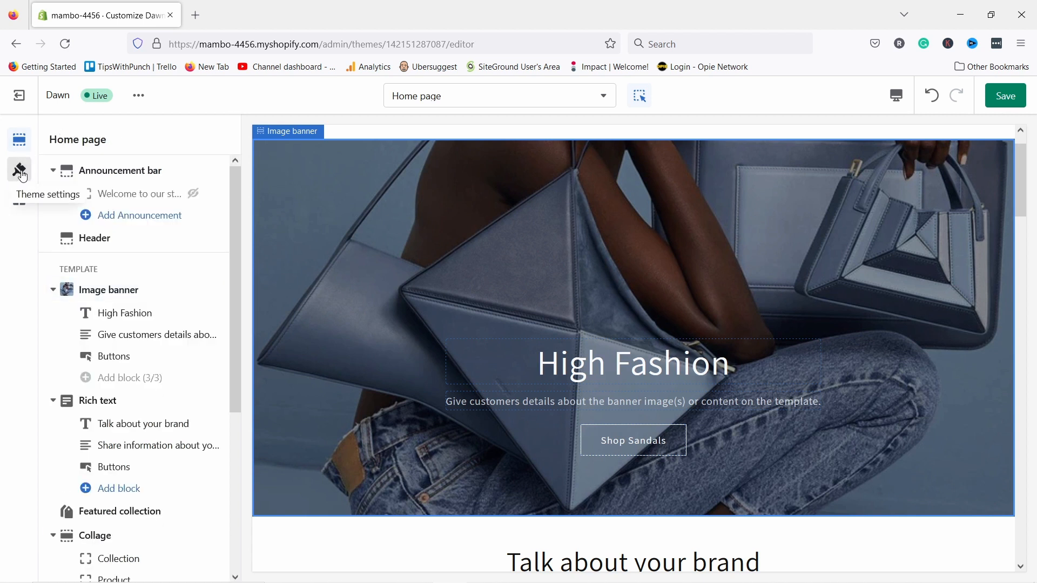
left_click(20, 170)
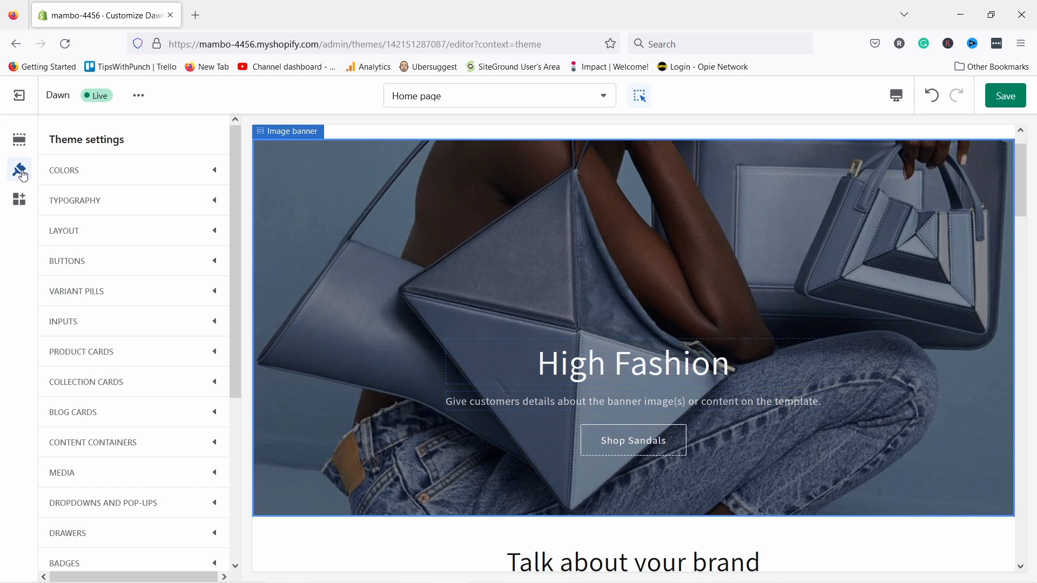
mouse_move(75, 203)
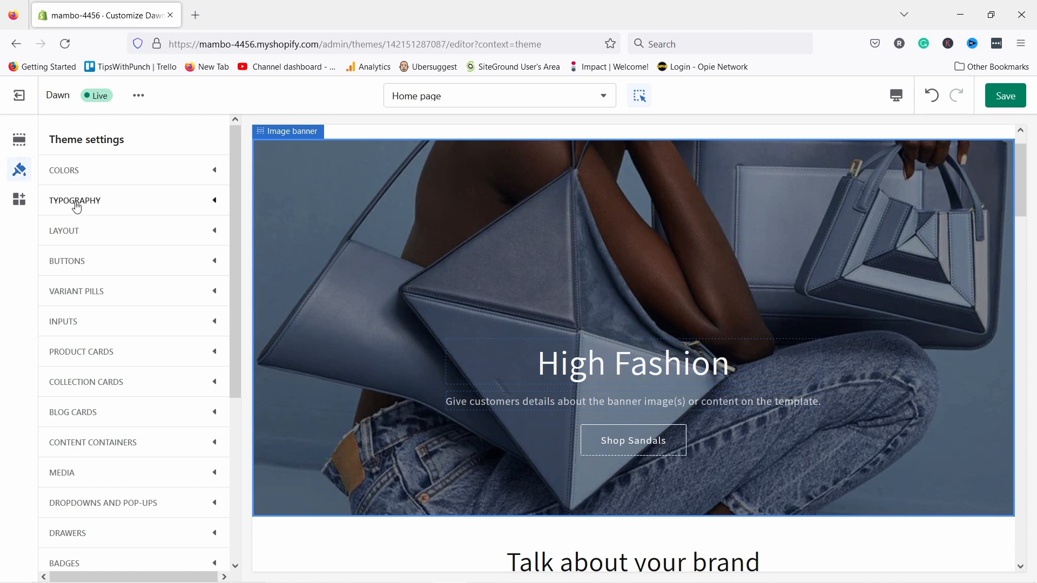
scroll("down", 3)
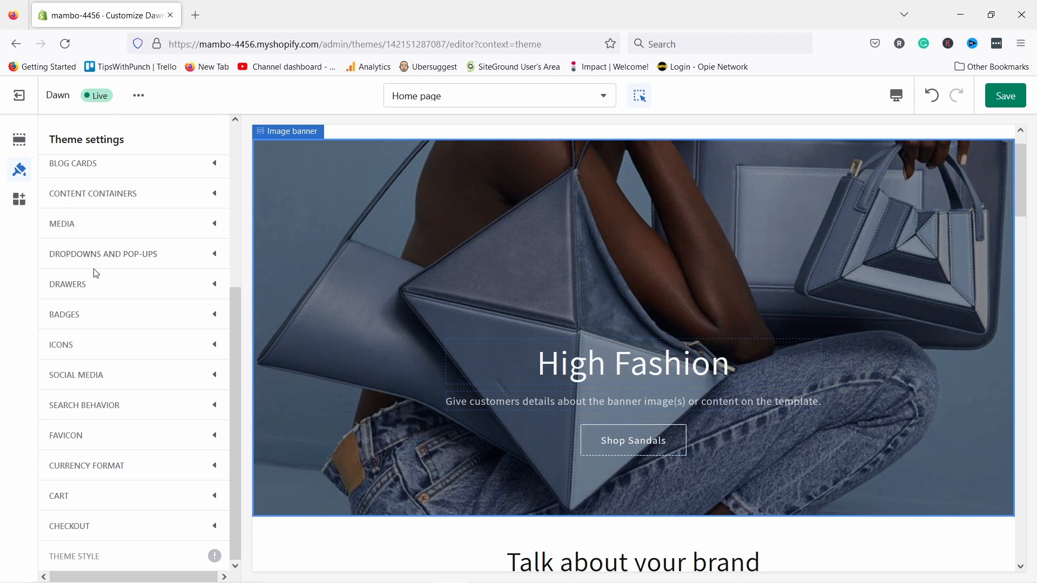
mouse_move(96, 394)
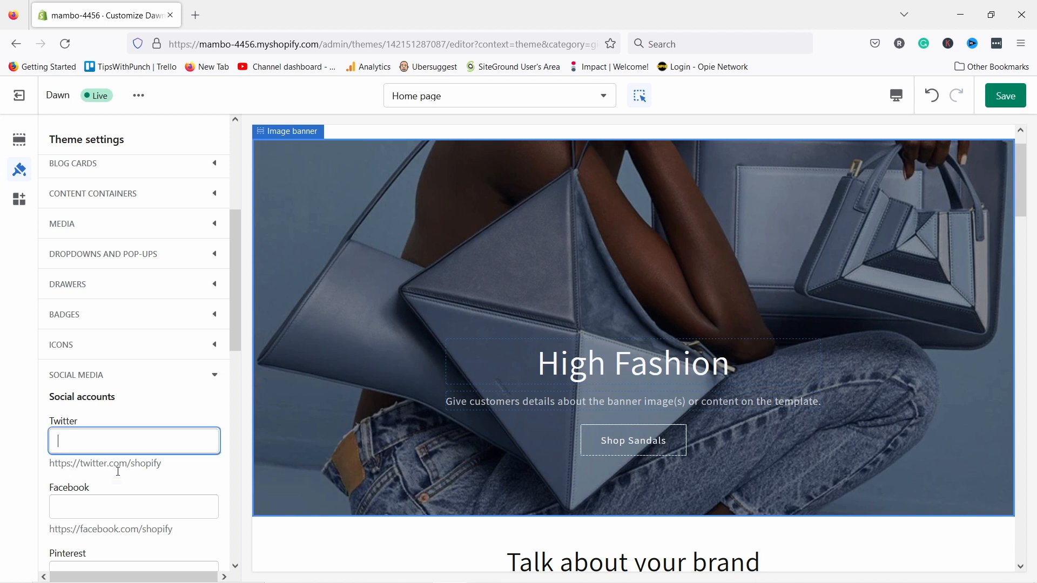
type("https://twitter.com/shopify")
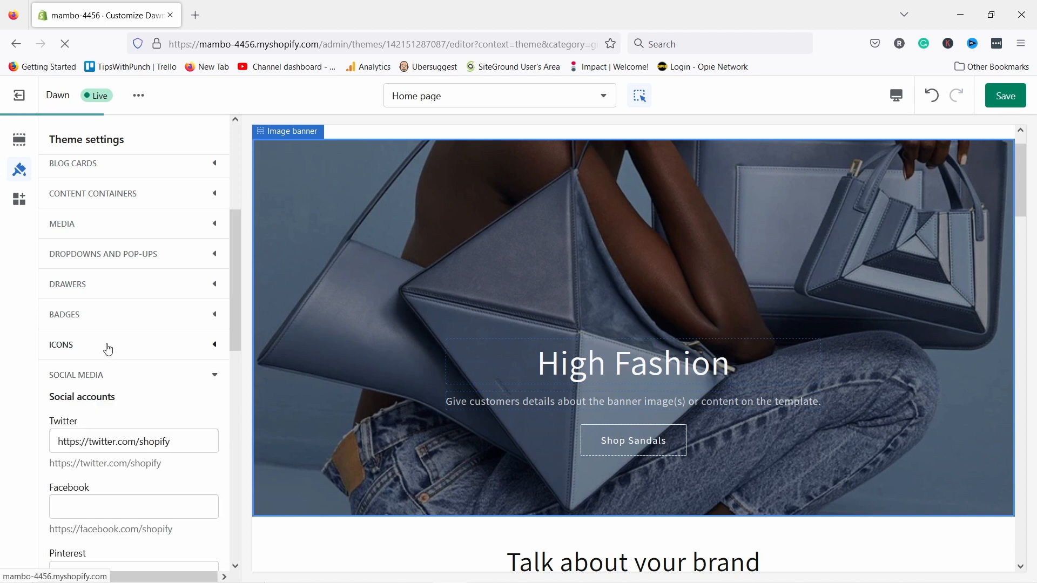
Step: Expand the icon colour settings and check the footer in the preview
left_click(132, 344)
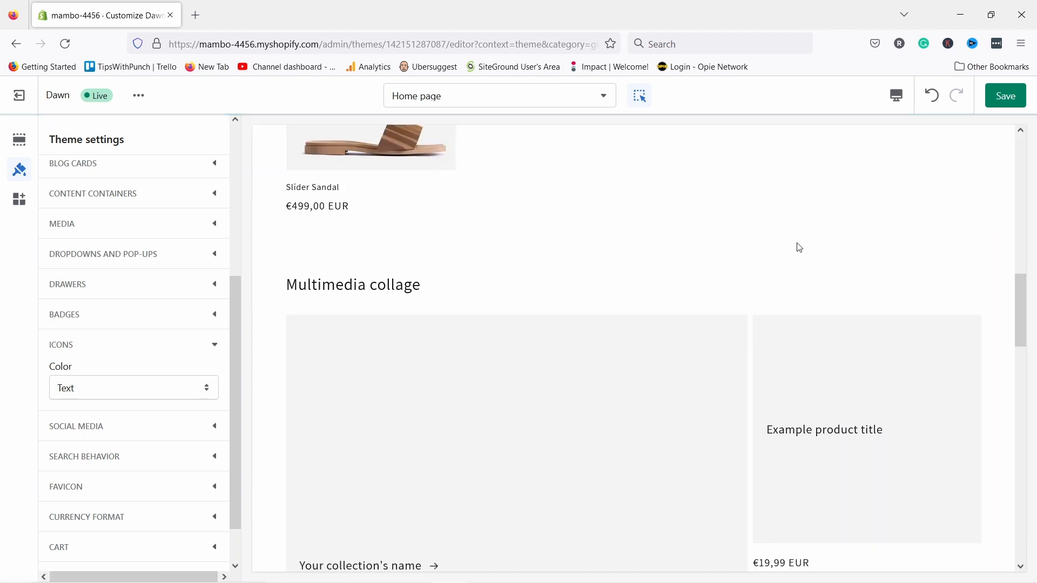
scroll("down", 3)
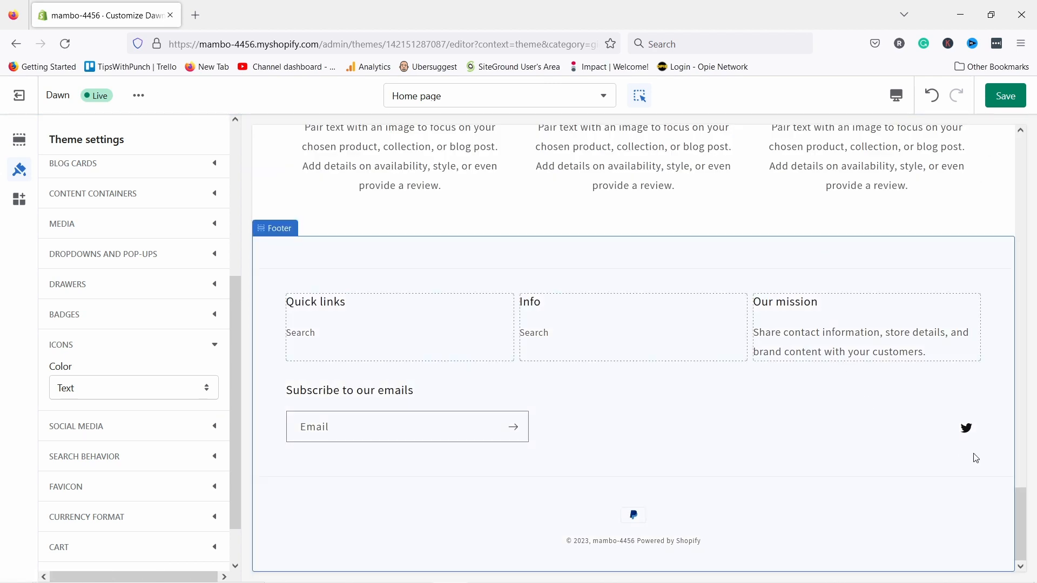
mouse_move(965, 429)
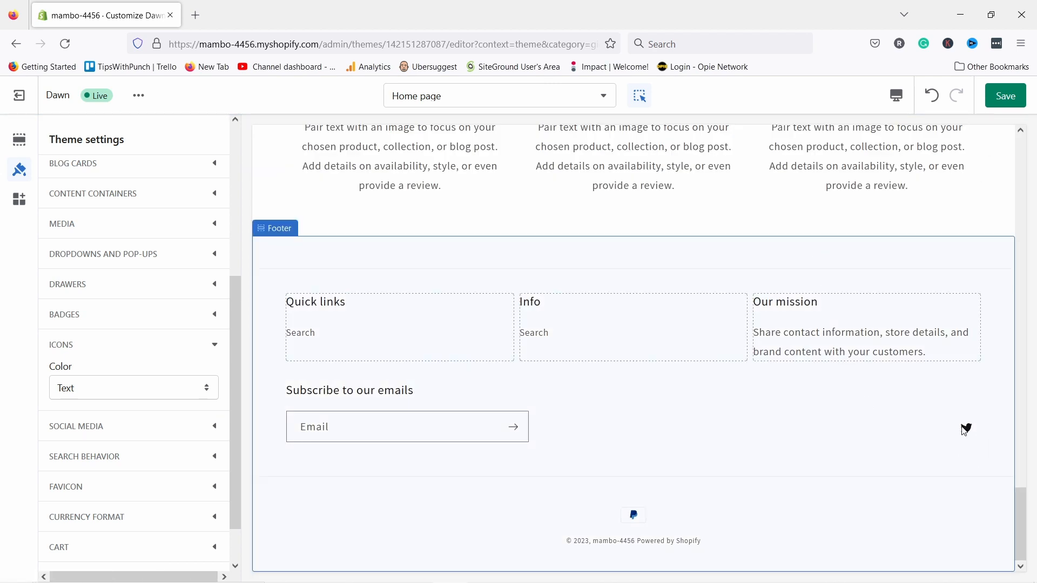
scroll("down", 3)
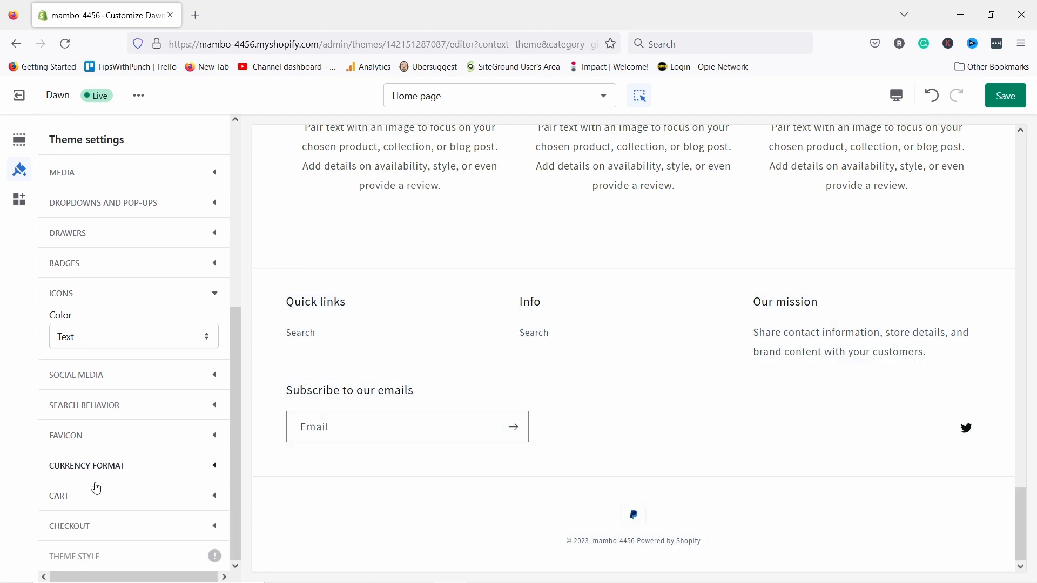
mouse_move(97, 527)
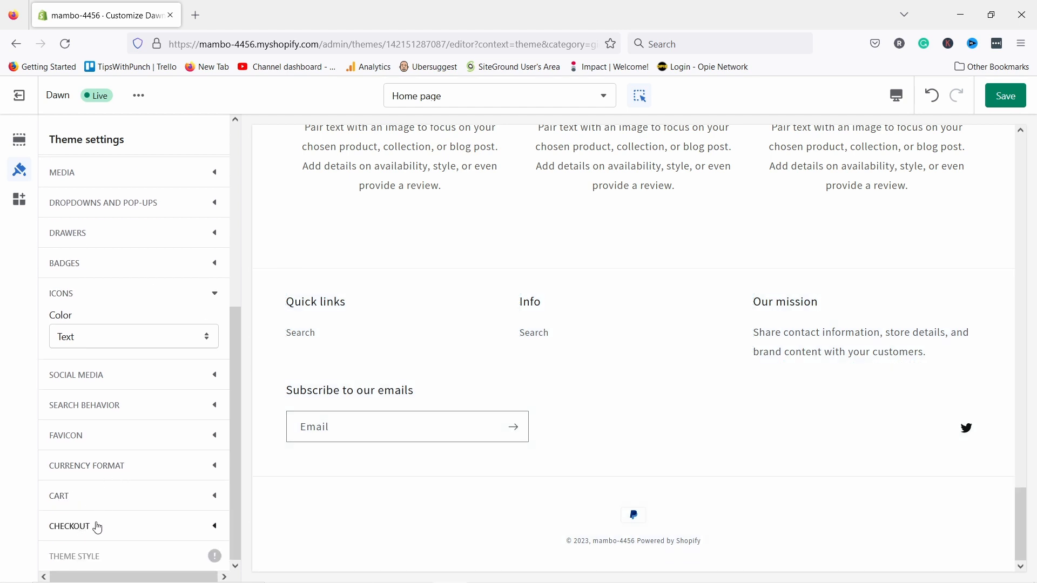
mouse_move(94, 505)
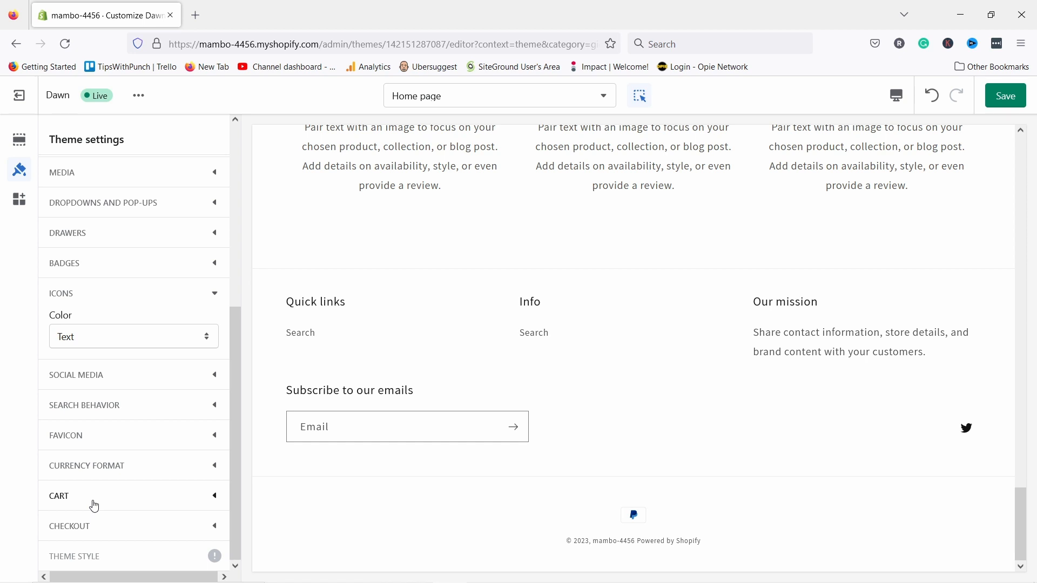
mouse_move(97, 501)
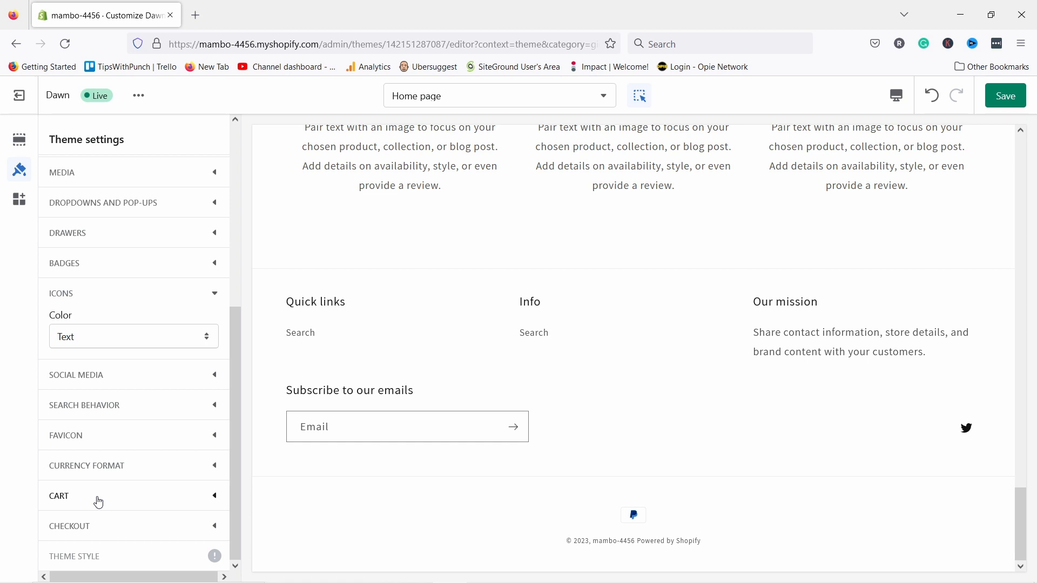
left_click(630, 440)
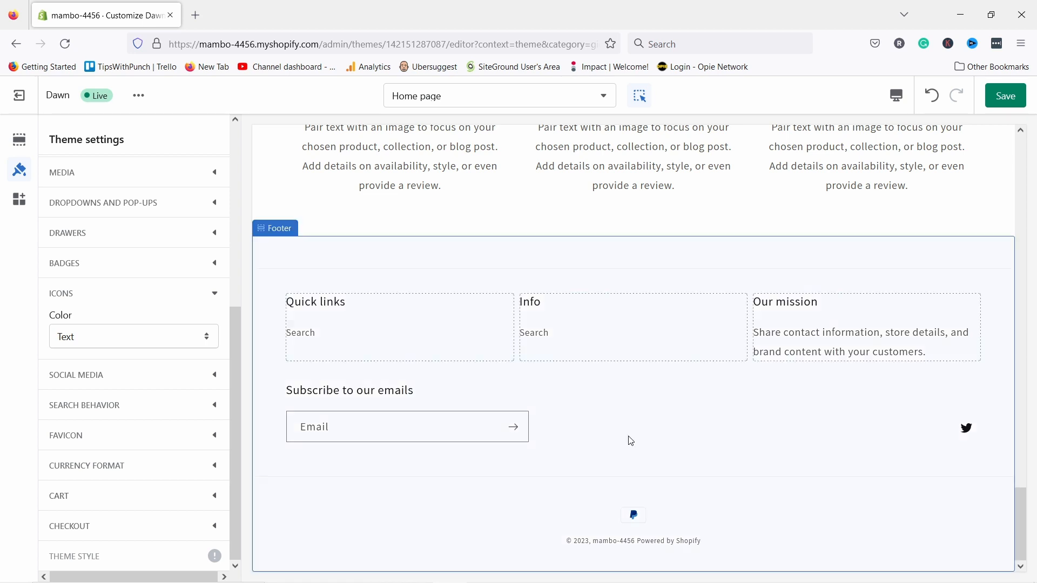
scroll("up", 3)
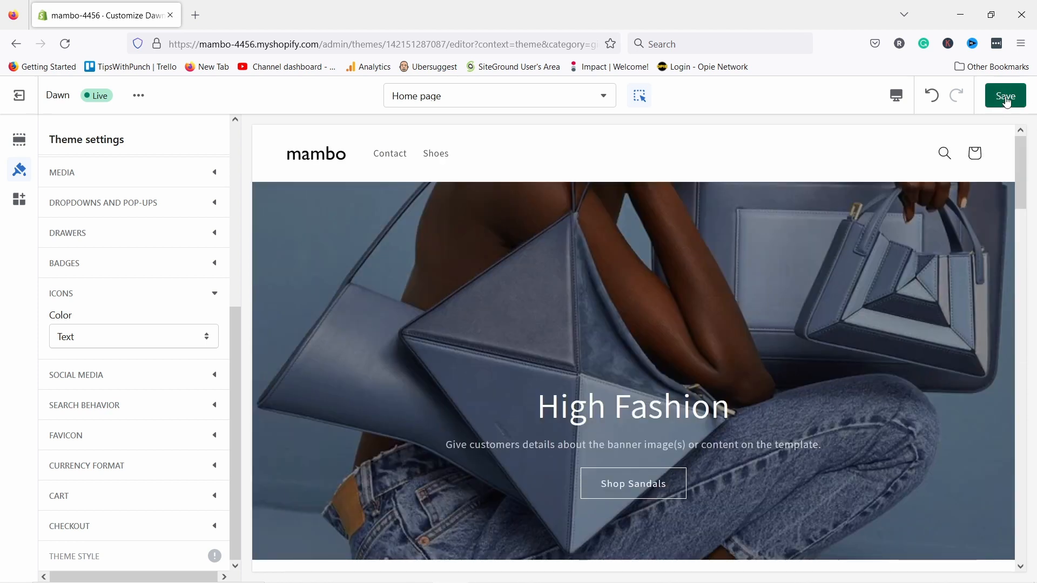
Step: Save the Dawn theme customizations and leave the editor for the Themes overview
left_click(1004, 95)
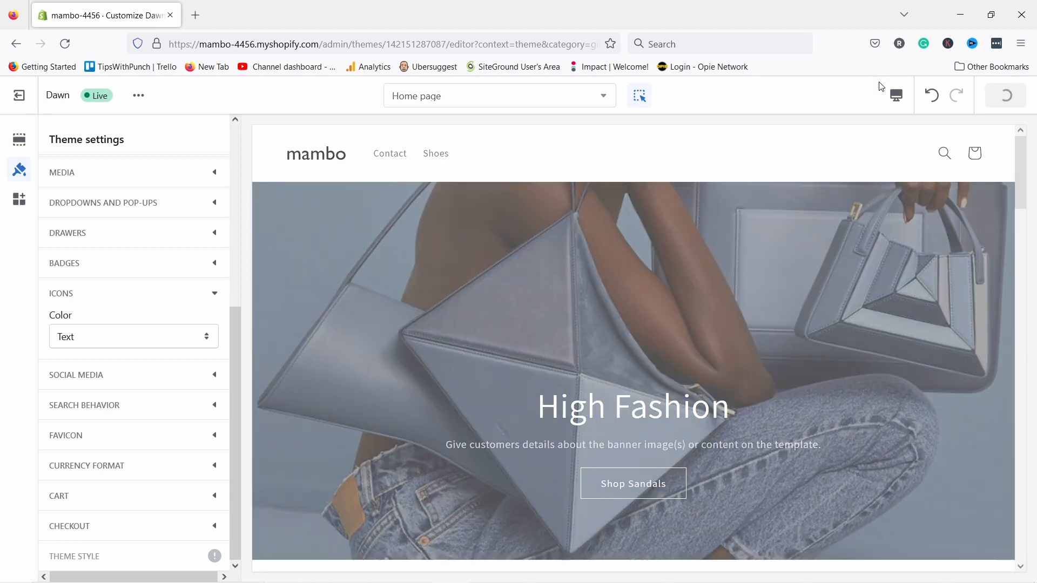
left_click(19, 95)
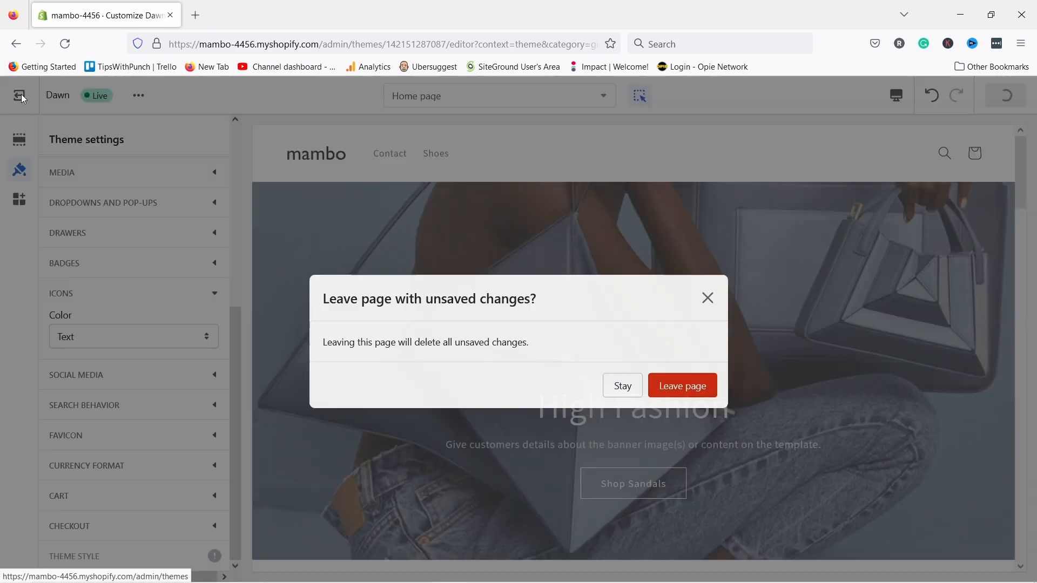
left_click(681, 385)
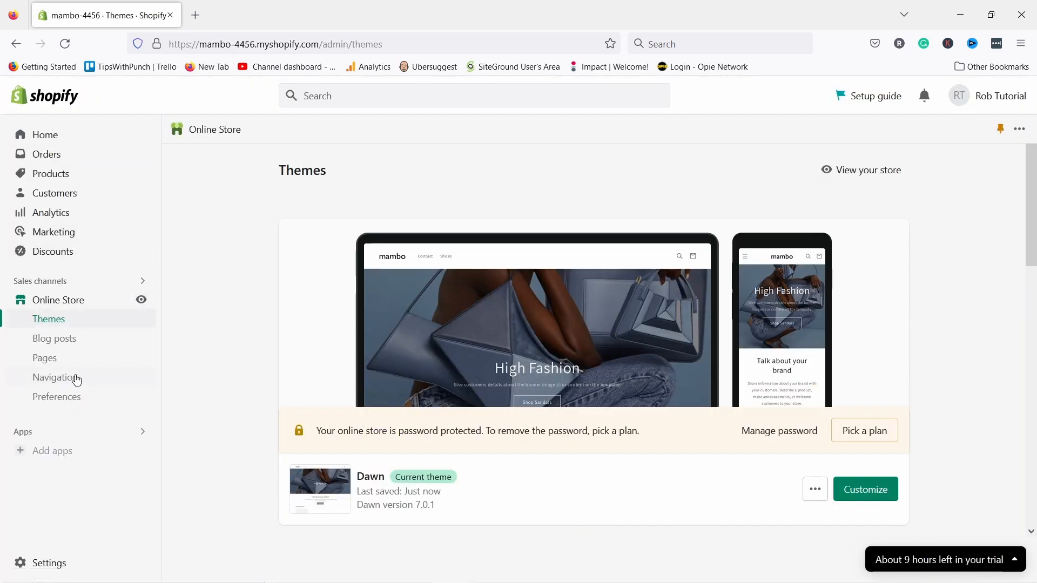
Step: Browse Preferences: 'High Fashion for everyone' title, analytics, Facebook Pixel, customer privacy, then open Settings
left_click(56, 395)
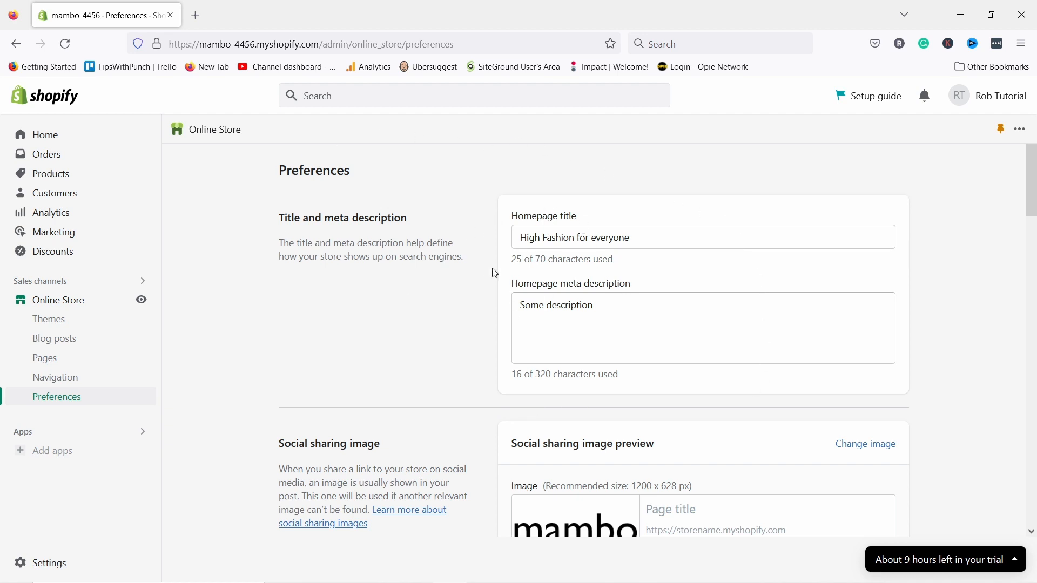
scroll("down", 3)
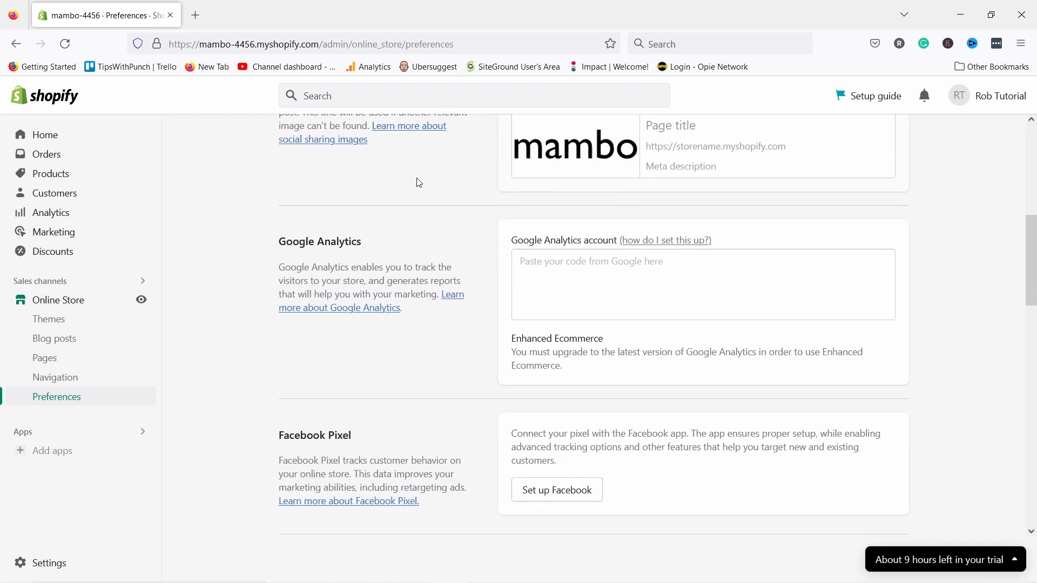
scroll("down", 3)
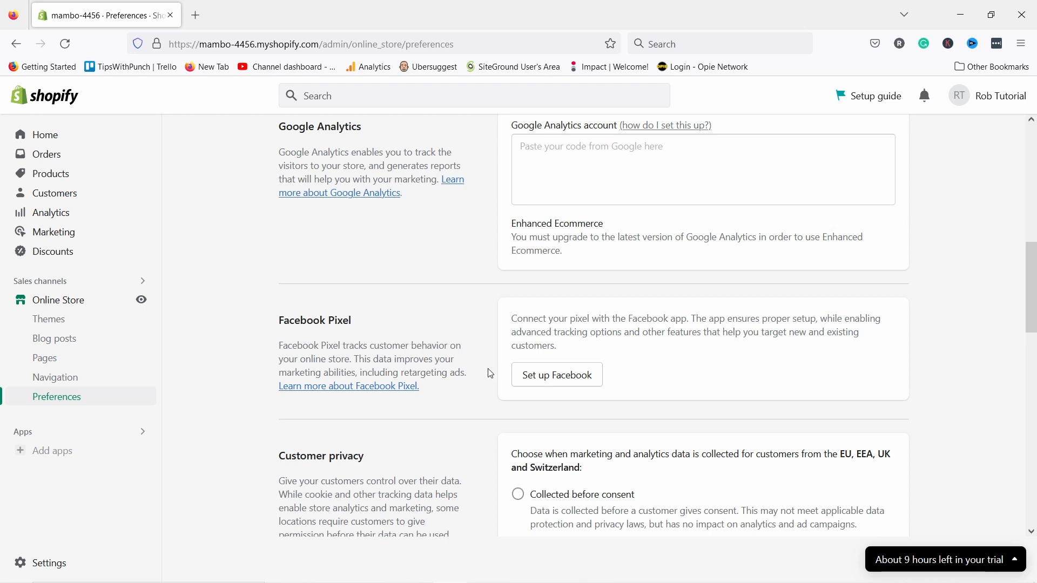
scroll("down", 3)
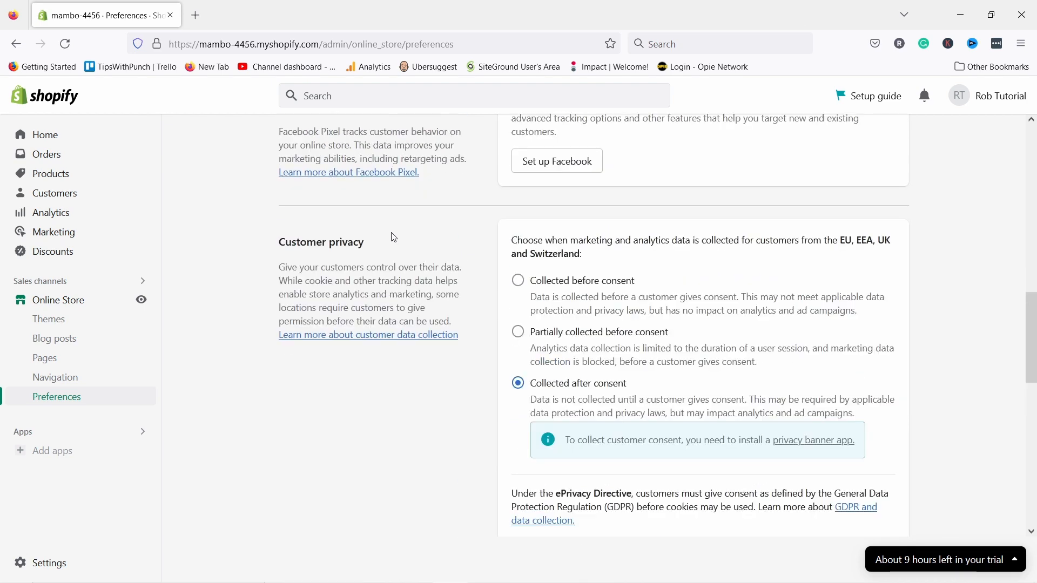
mouse_move(567, 297)
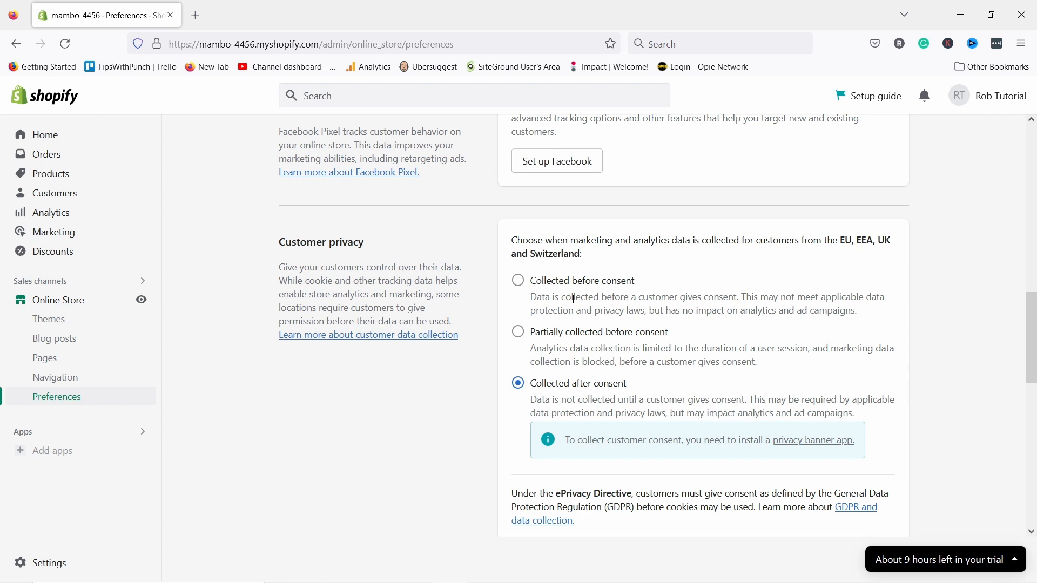
left_click(47, 563)
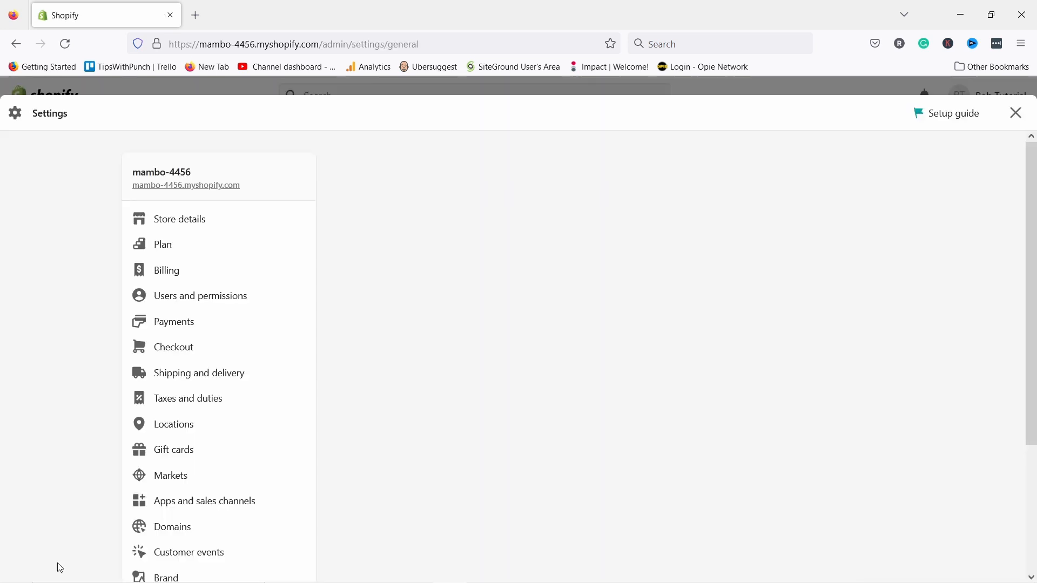
Step: View the mambo store's Store details page, then click into the browser address bar
left_click(178, 218)
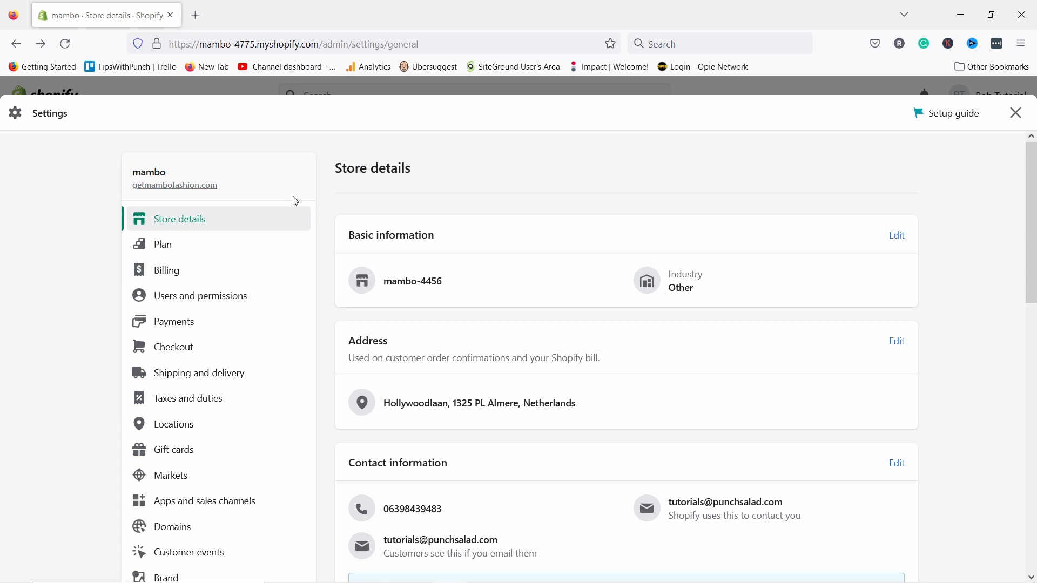
mouse_move(188, 321)
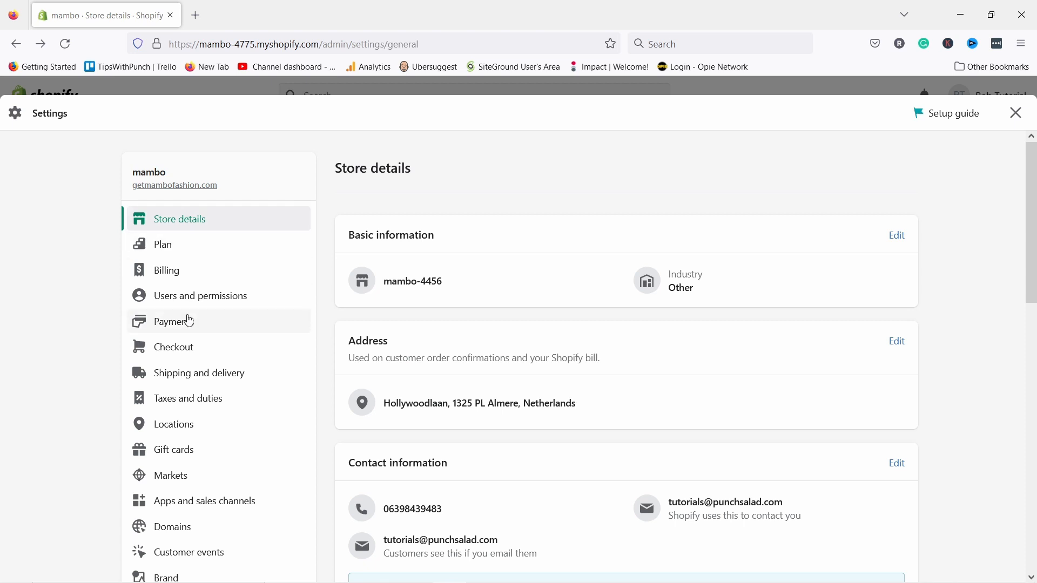
mouse_move(195, 398)
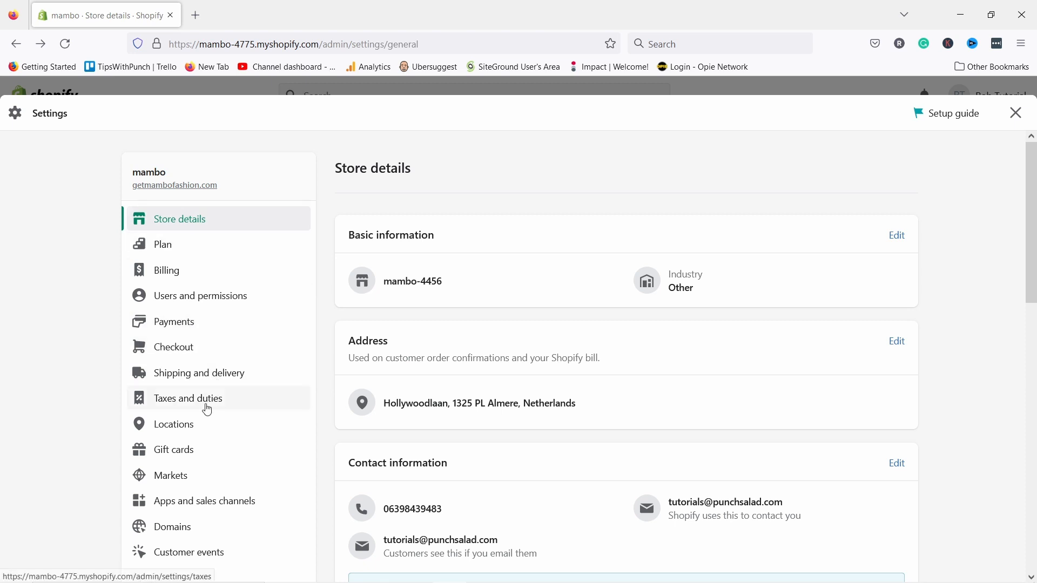
mouse_move(177, 526)
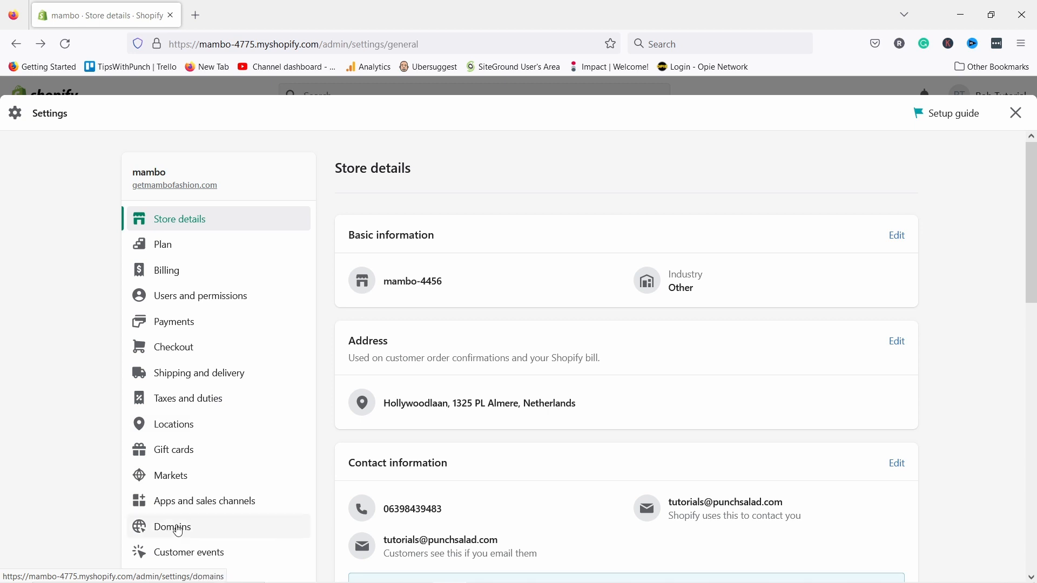
left_click(291, 44)
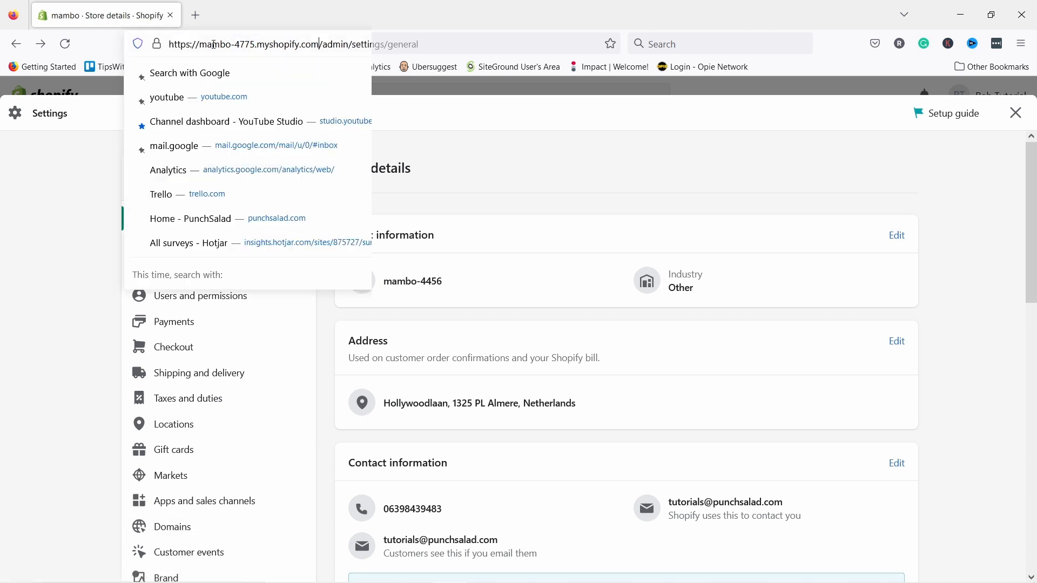